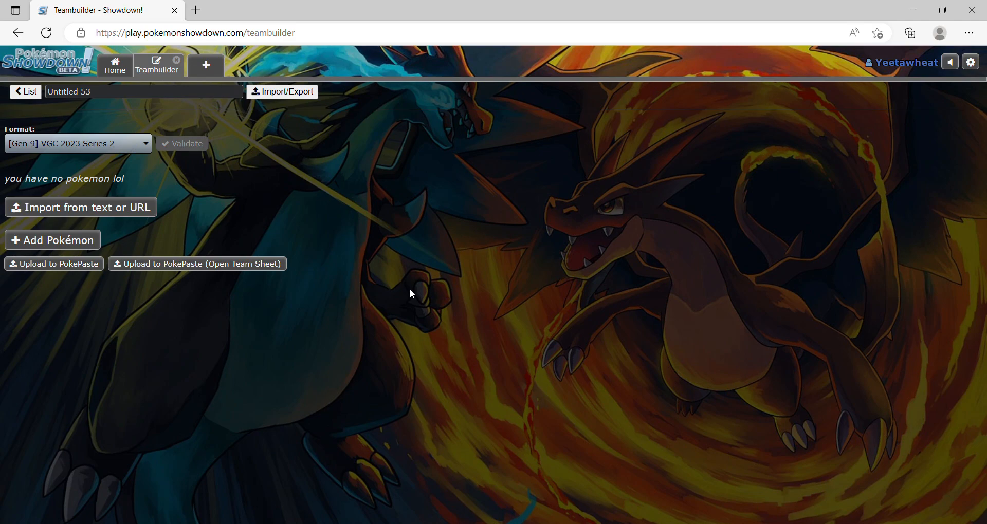
- Open the first Pokémon slot and filter the species list with 'ir'
left_click(52, 240)
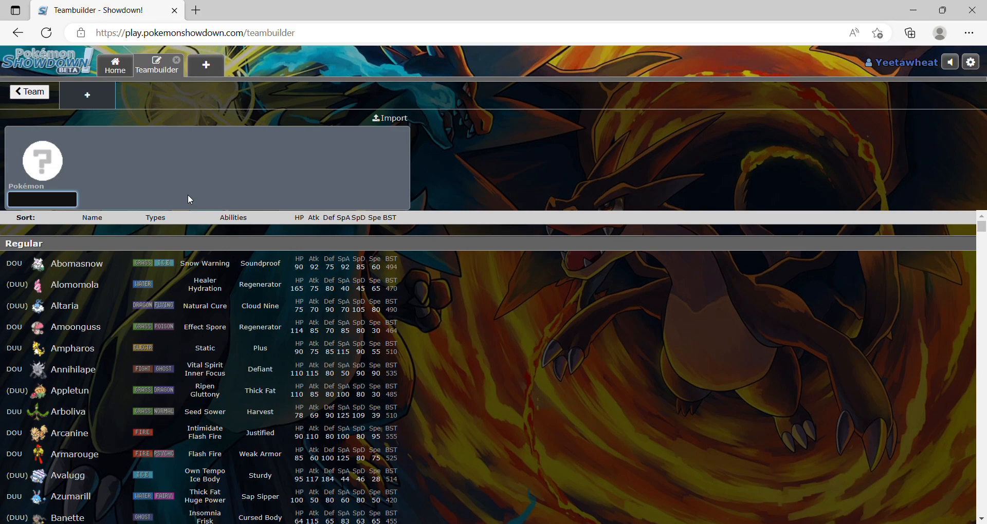
type("ir")
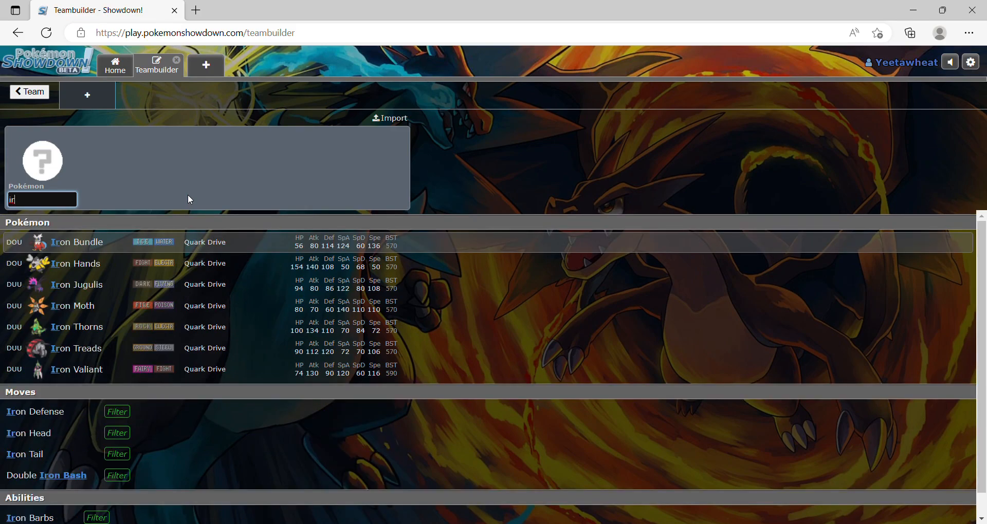
mouse_move(178, 178)
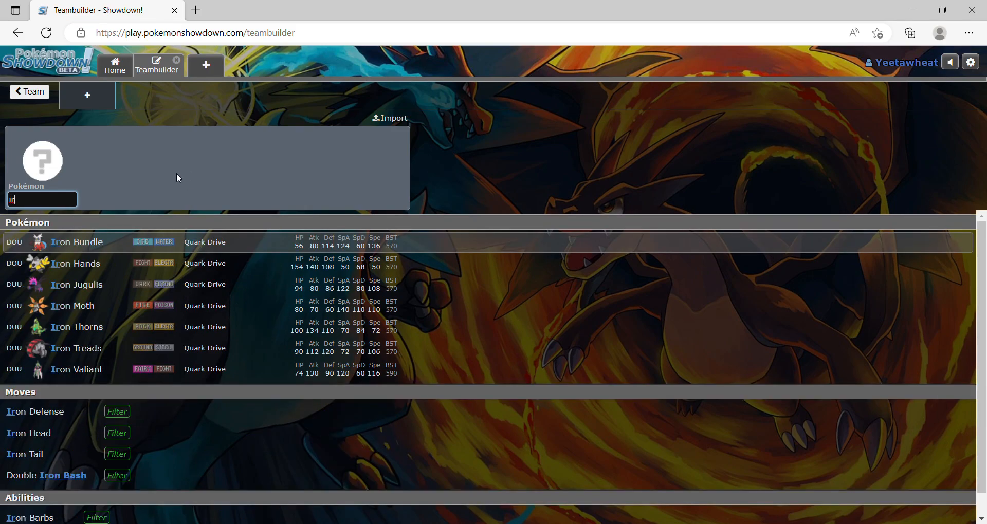
- Pick Iron Bundle and give it Icy Wind as its first move
left_click(76, 242)
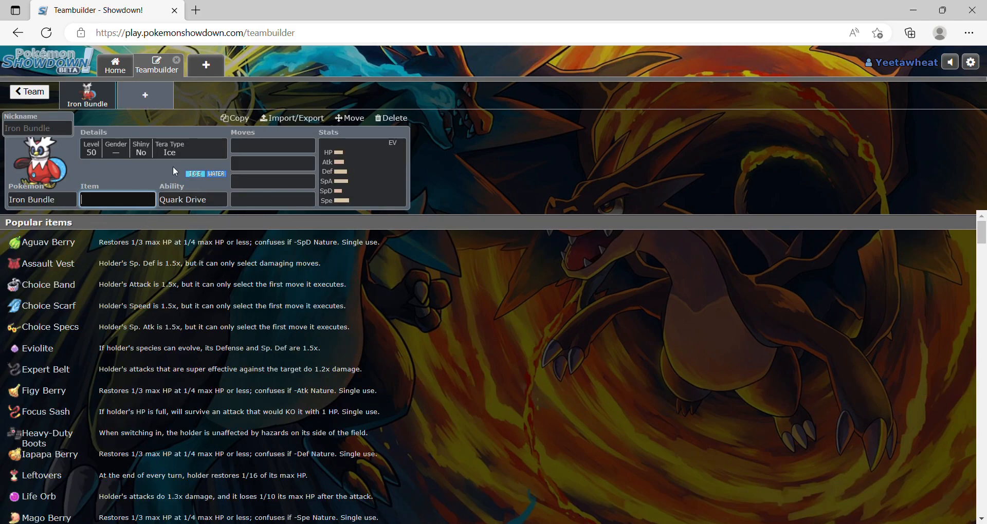
mouse_move(56, 173)
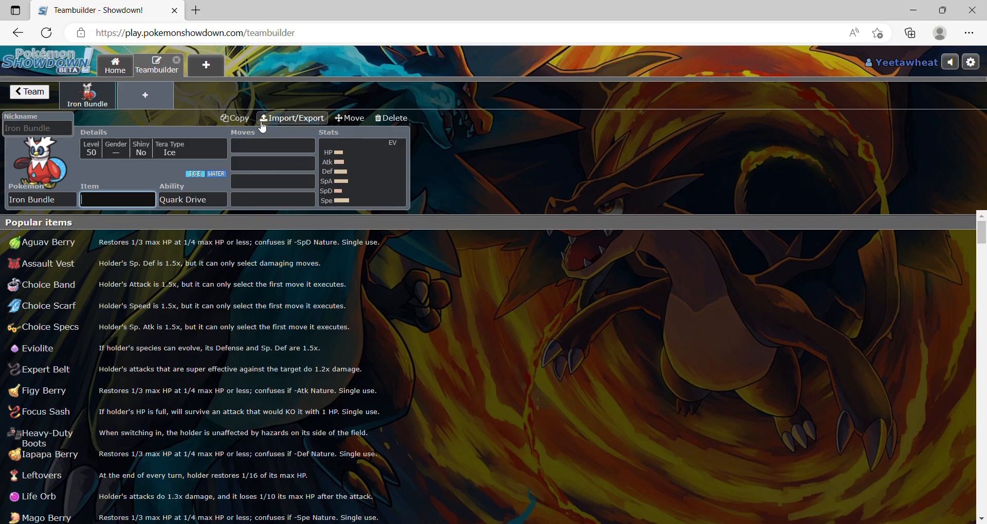
left_click(273, 145)
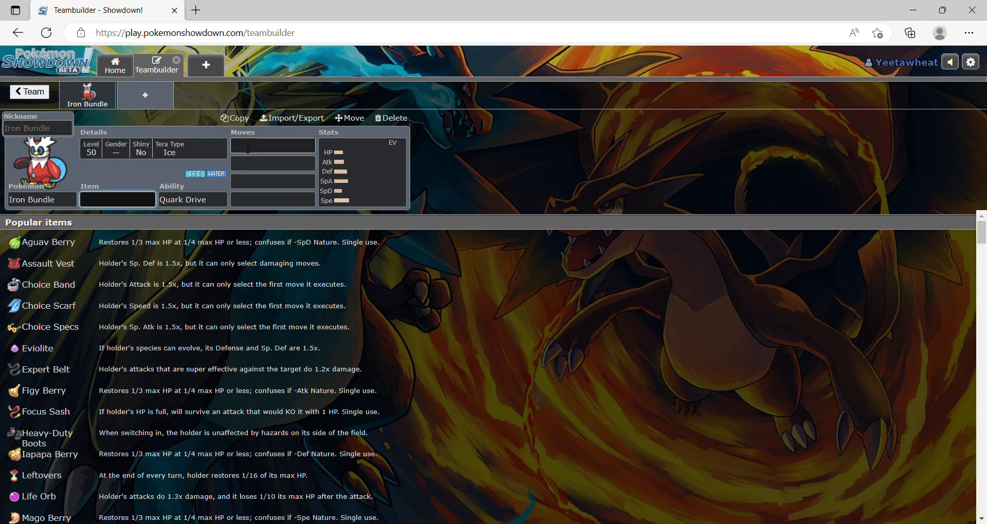
left_click(273, 146)
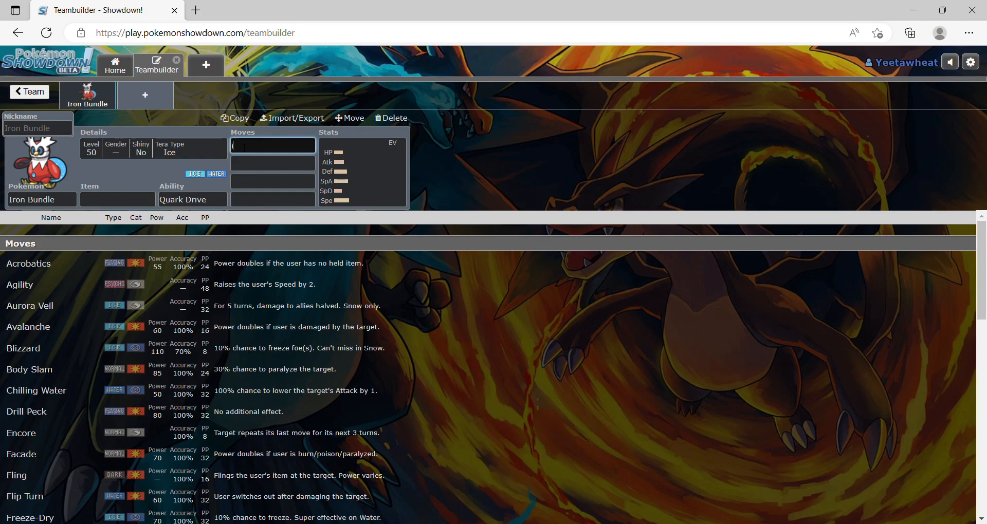
type("Icy Wind")
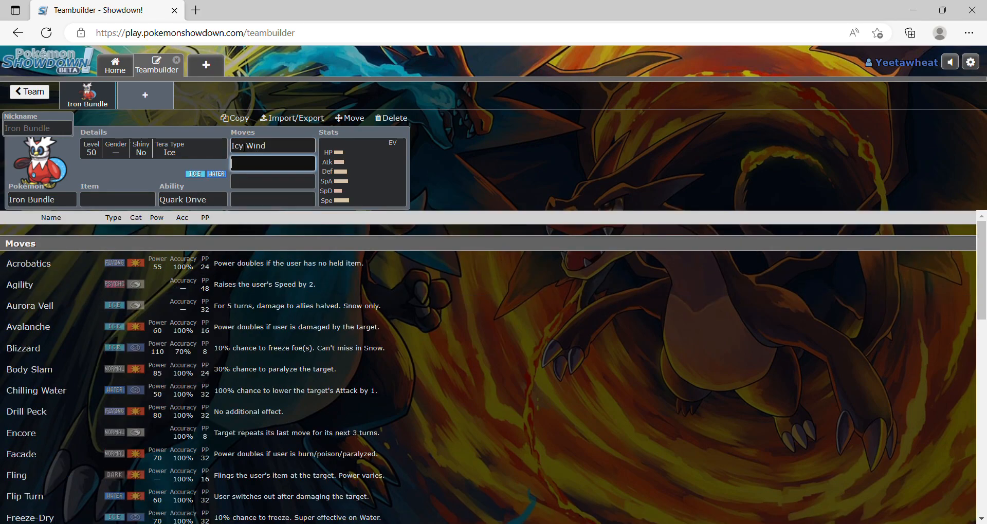
- Add Chilling Water, Hydro Pump and Freeze-Dry as Iron Bundle's remaining moves
type("ch")
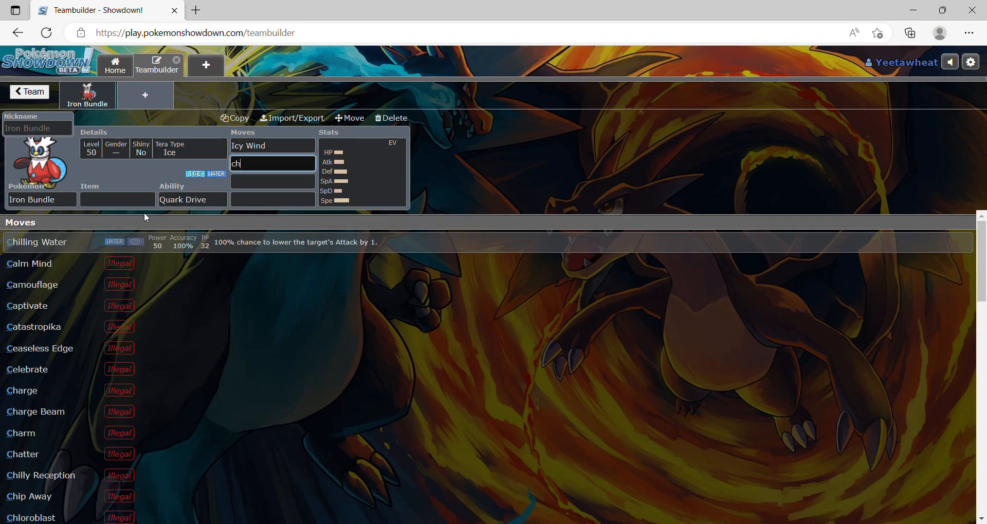
type("hy")
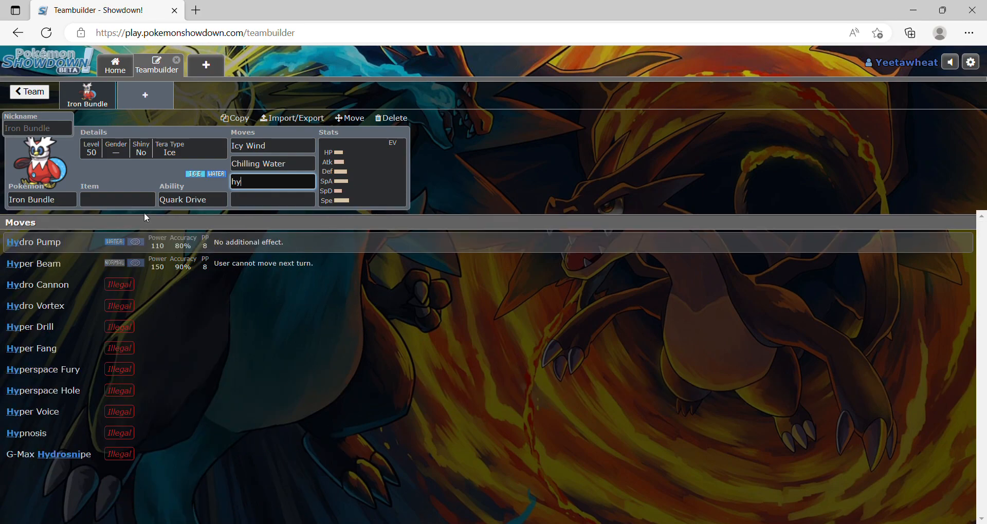
type("fre")
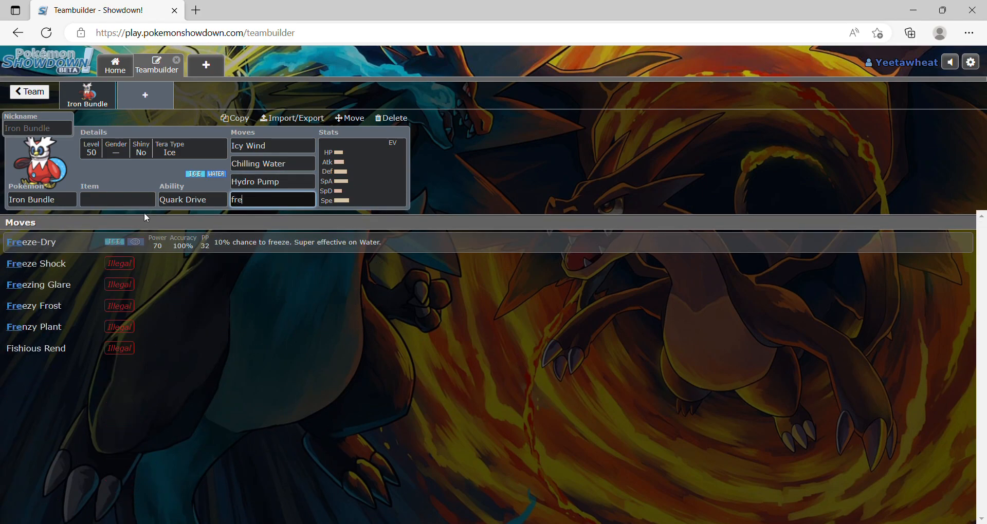
left_click(30, 241)
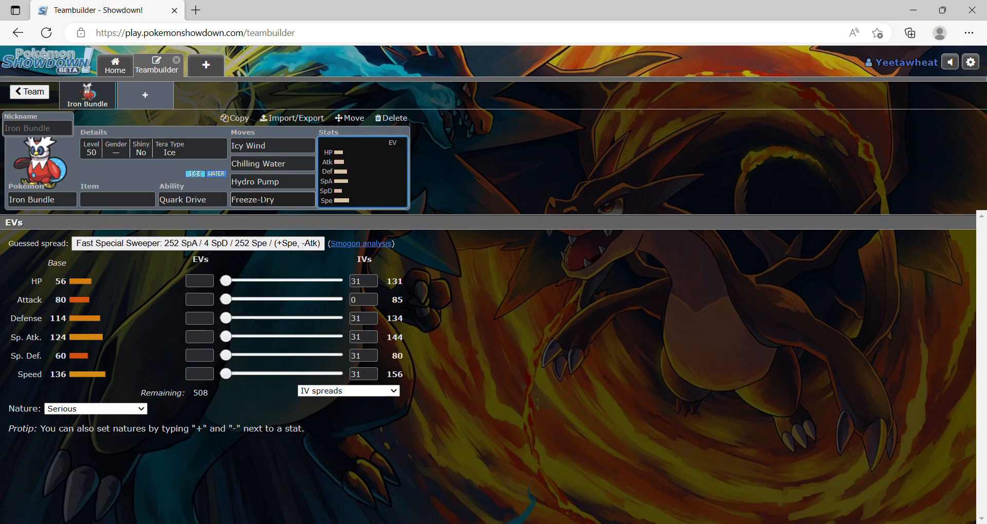
left_click(272, 200)
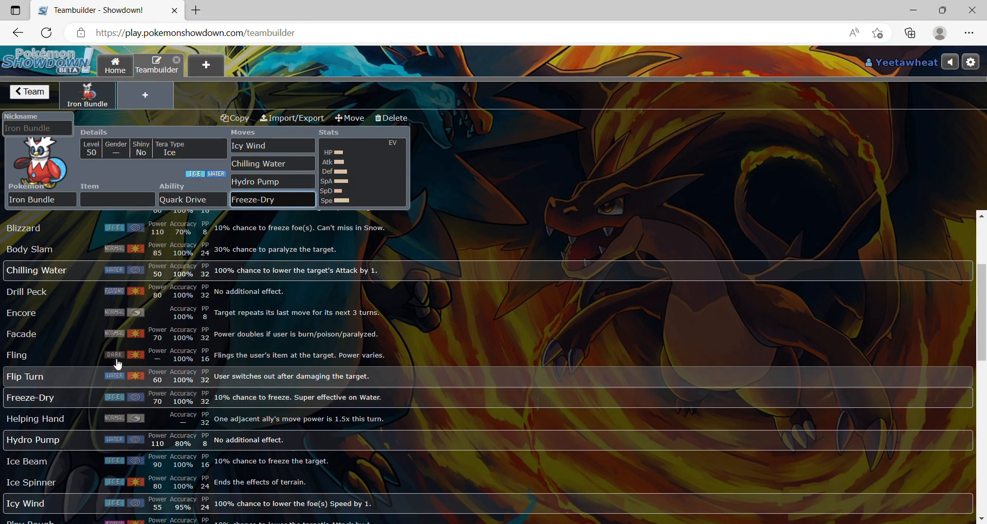
scroll("down", 3)
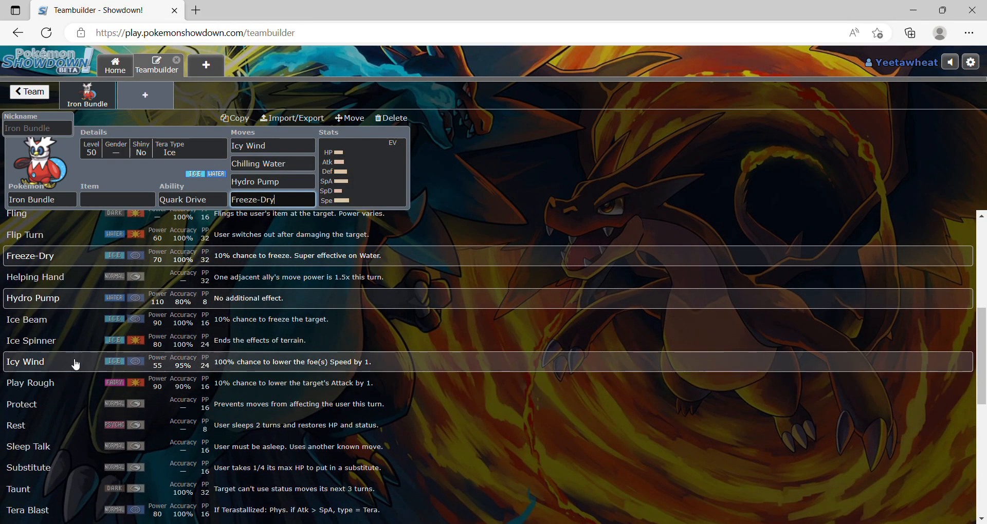
mouse_move(90, 326)
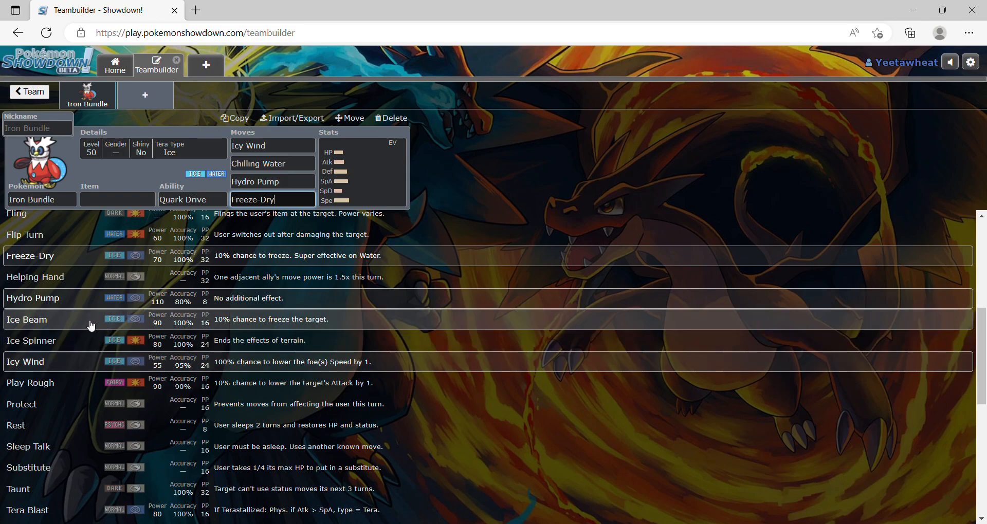
scroll("down", 3)
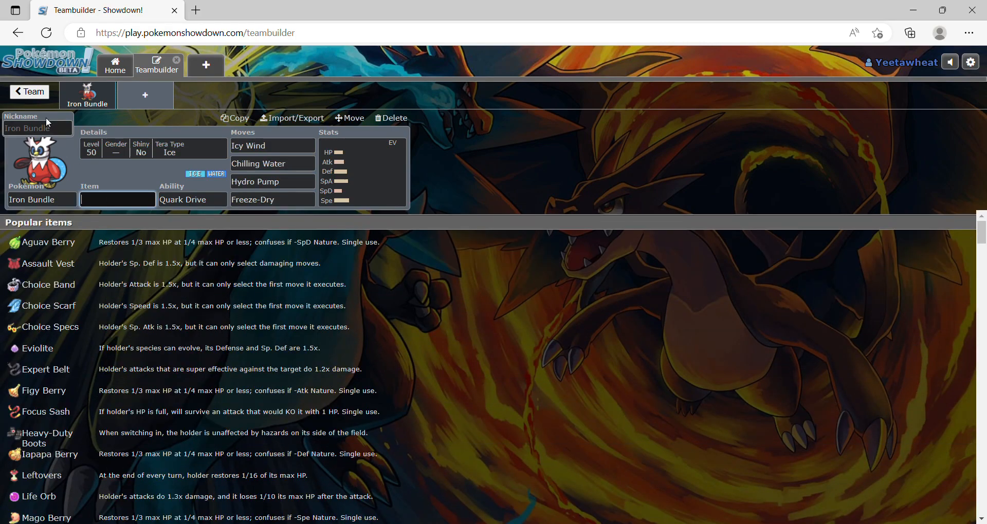
- Nickname Iron Bundle 'A tier' and clear its moves, starting with Hydro Pump
left_click(37, 128)
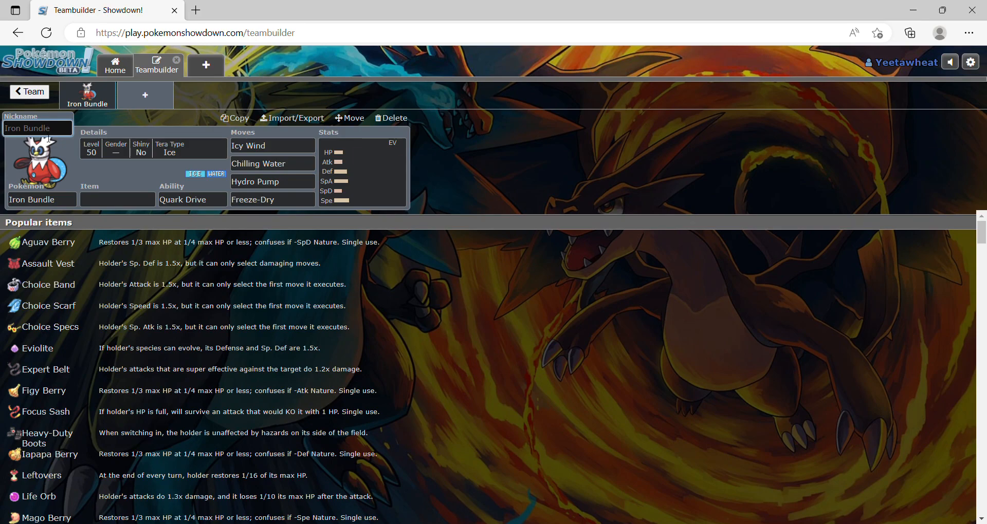
mouse_move(101, 143)
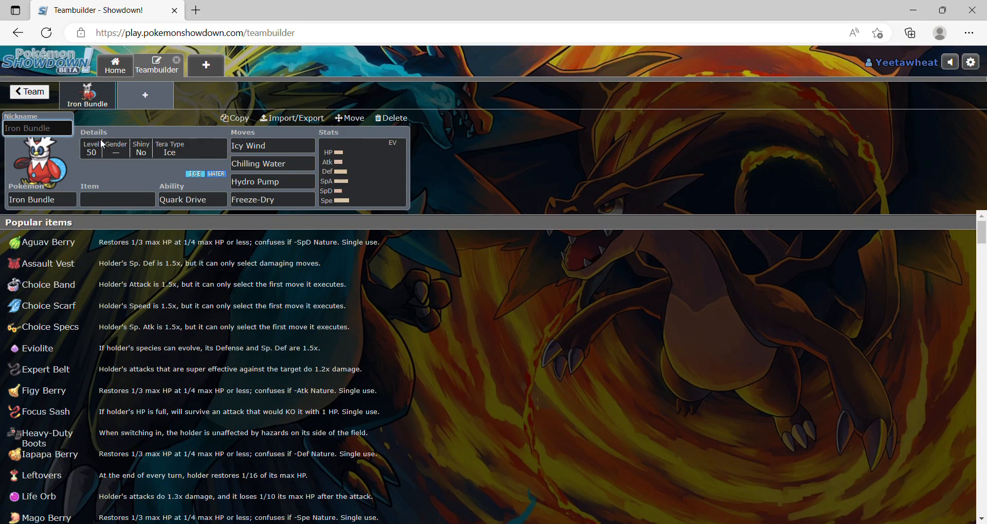
type("A tier")
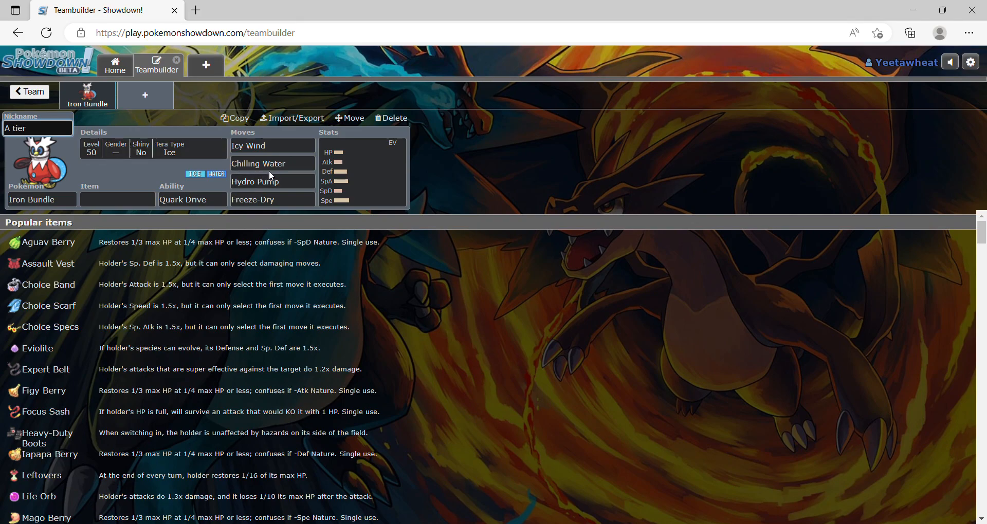
left_click(272, 181)
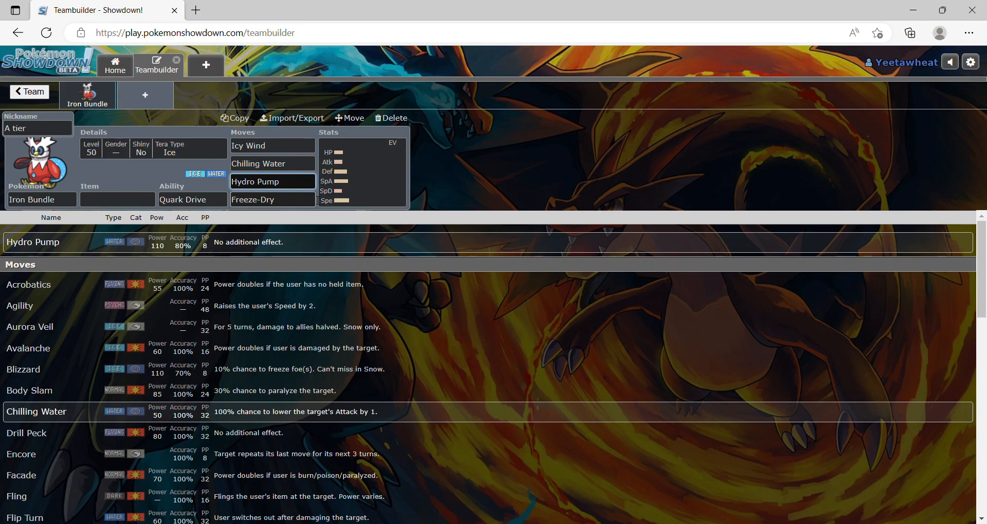
left_click(272, 181)
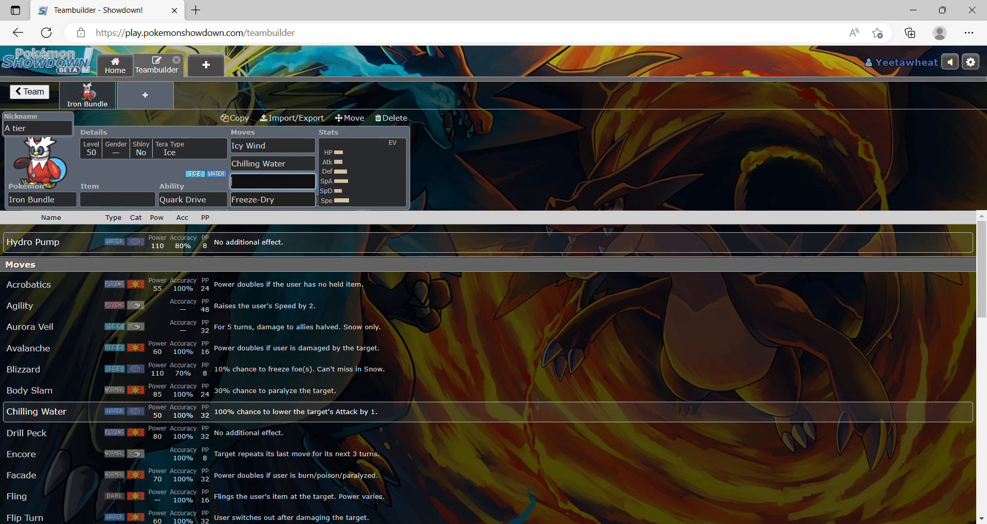
left_click(272, 199)
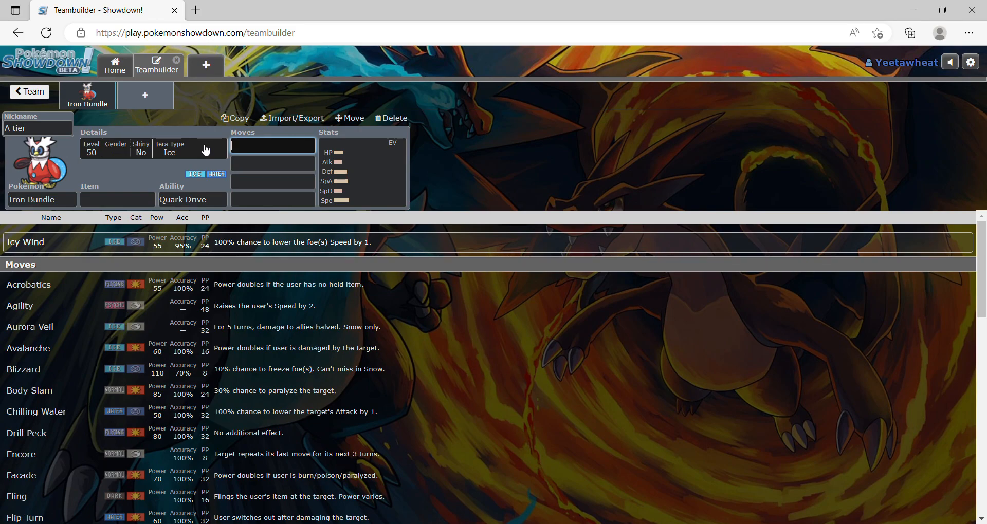
mouse_move(91, 327)
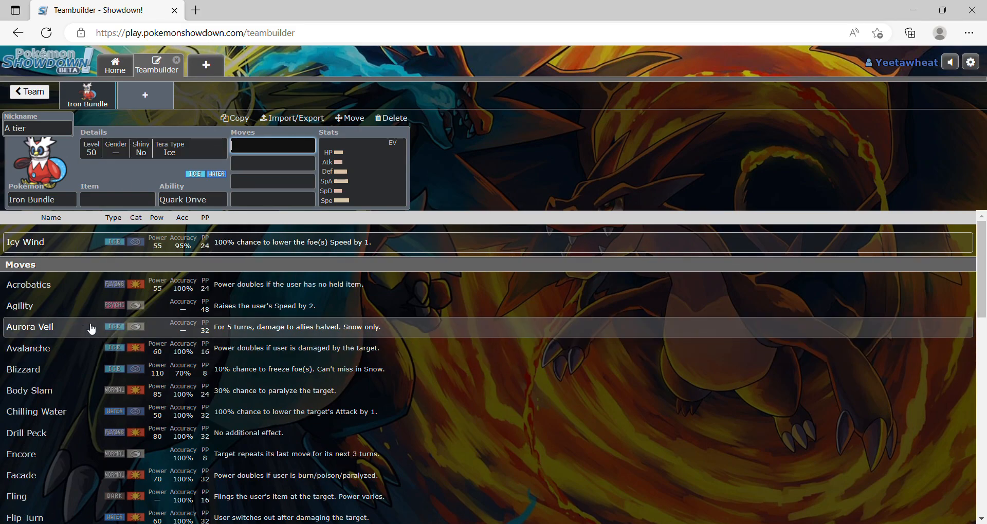
mouse_move(236, 113)
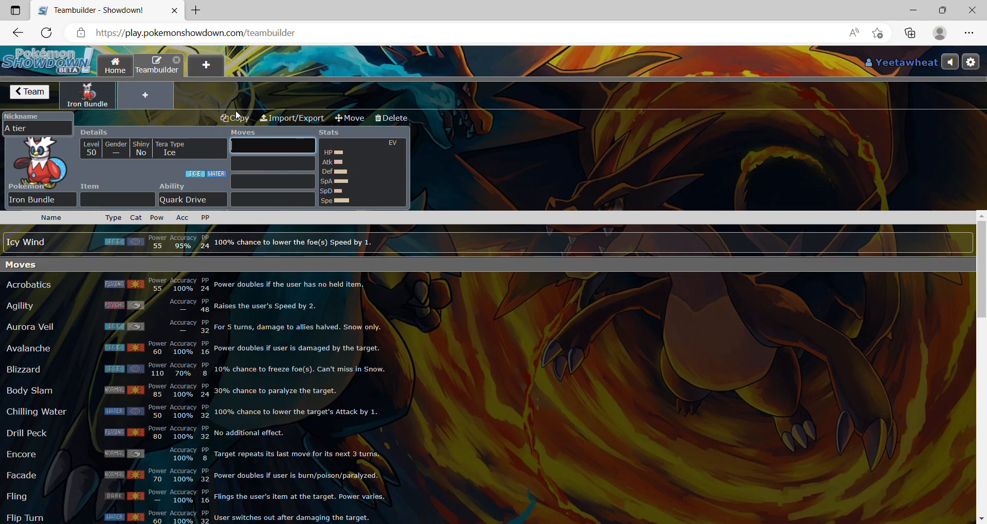
mouse_move(292, 118)
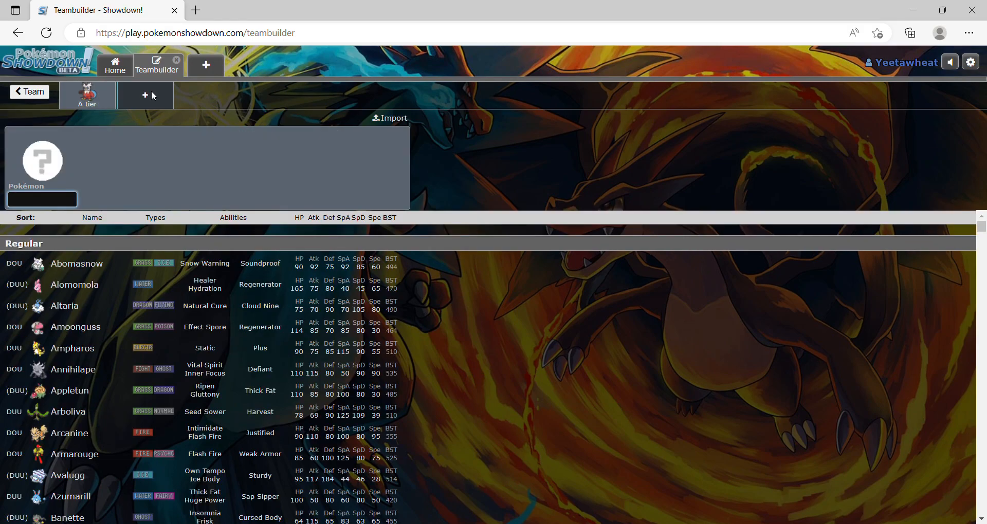
- Check Iron Bundle's abilities and search 'boo' for a Booster Energy held item
type("bar")
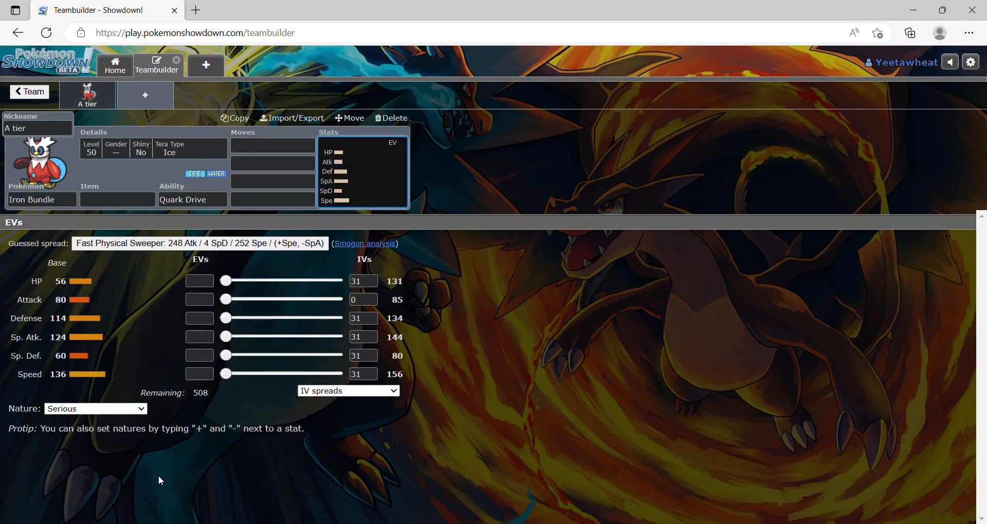
mouse_move(36, 344)
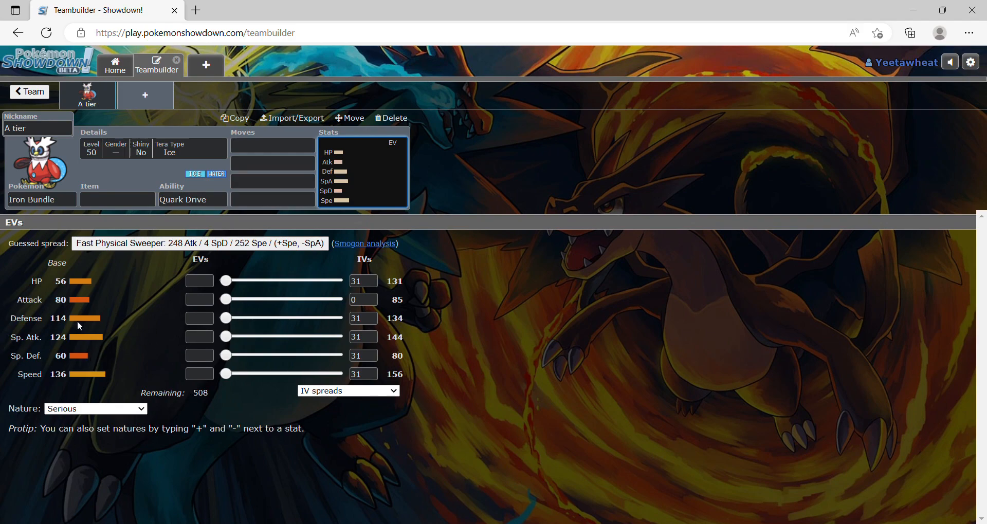
mouse_move(99, 296)
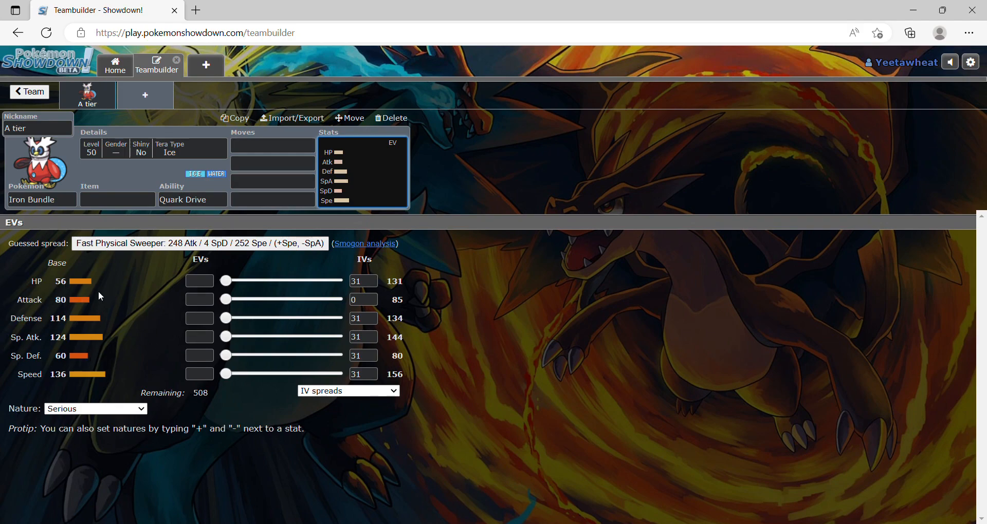
mouse_move(125, 121)
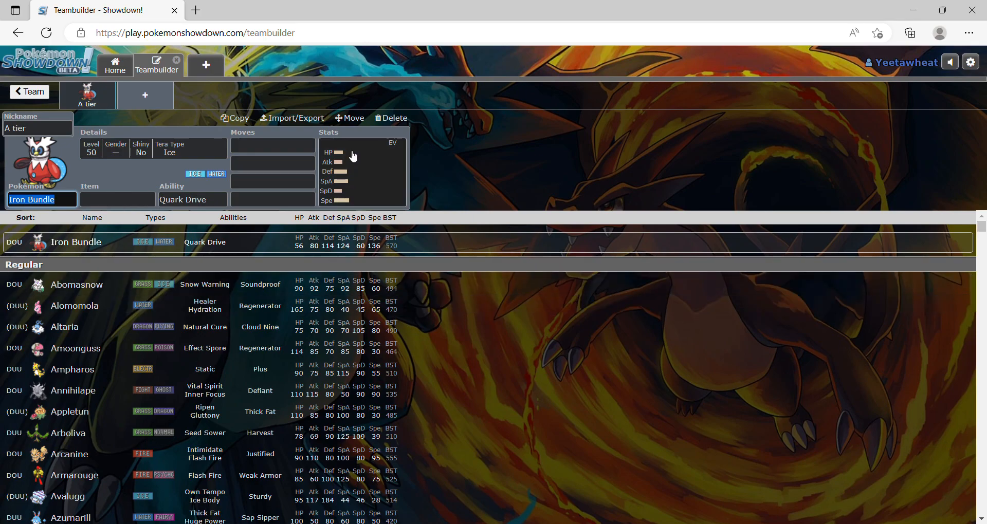
left_click(191, 199)
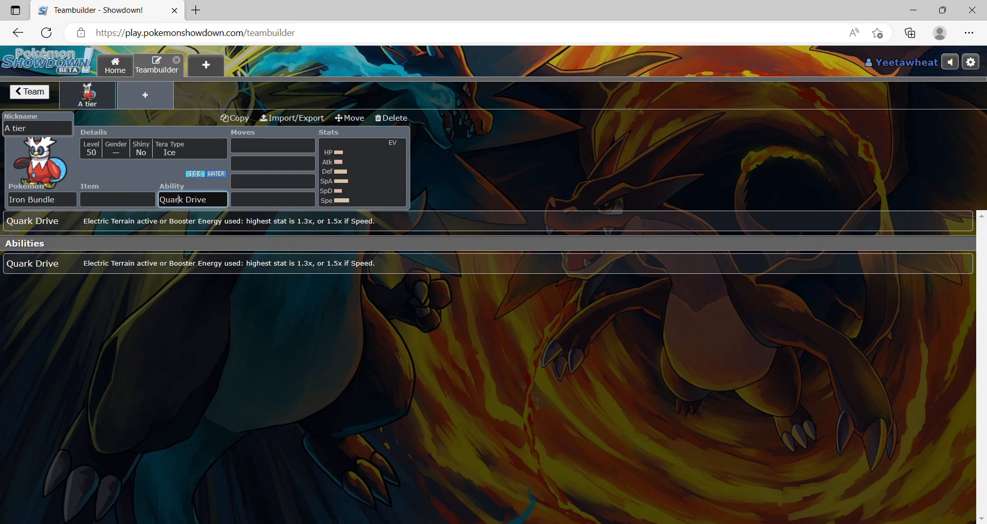
left_click(117, 199)
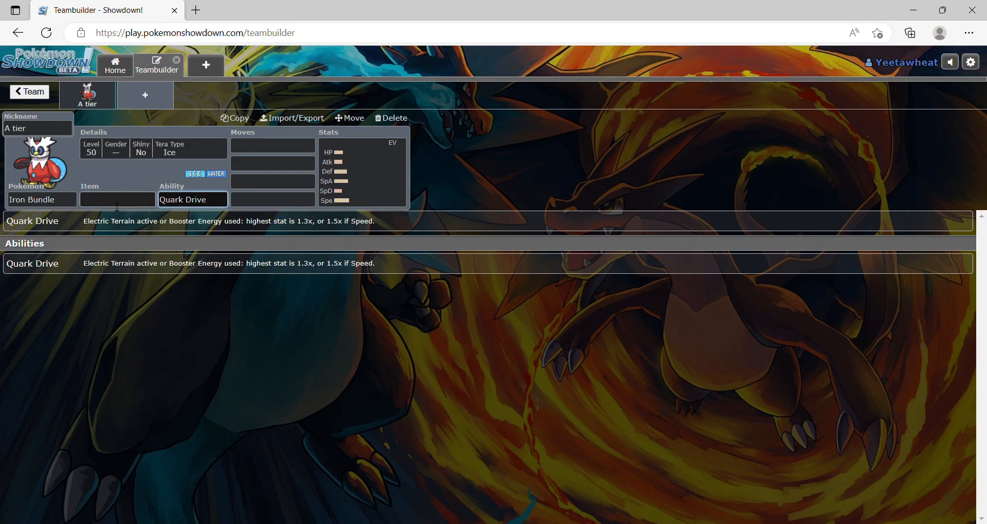
type("boo")
type("252=")
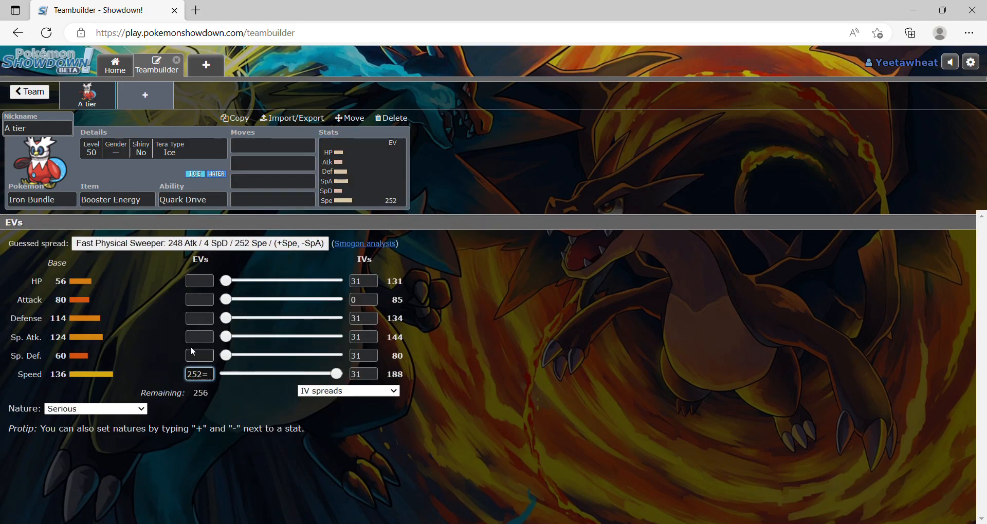
- Set a Timid nature (+Speed, -Attack) and make Icy Wind the first move
left_click(198, 299)
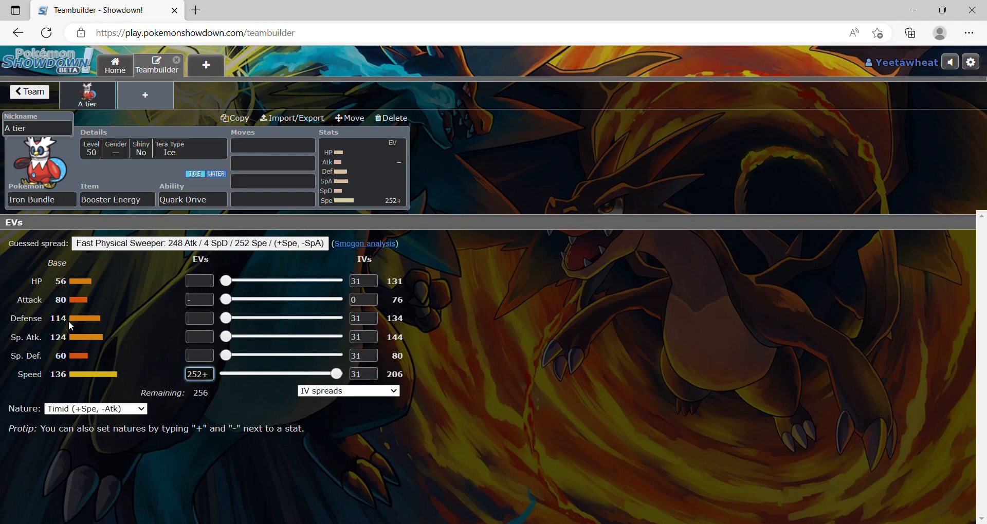
left_click(272, 162)
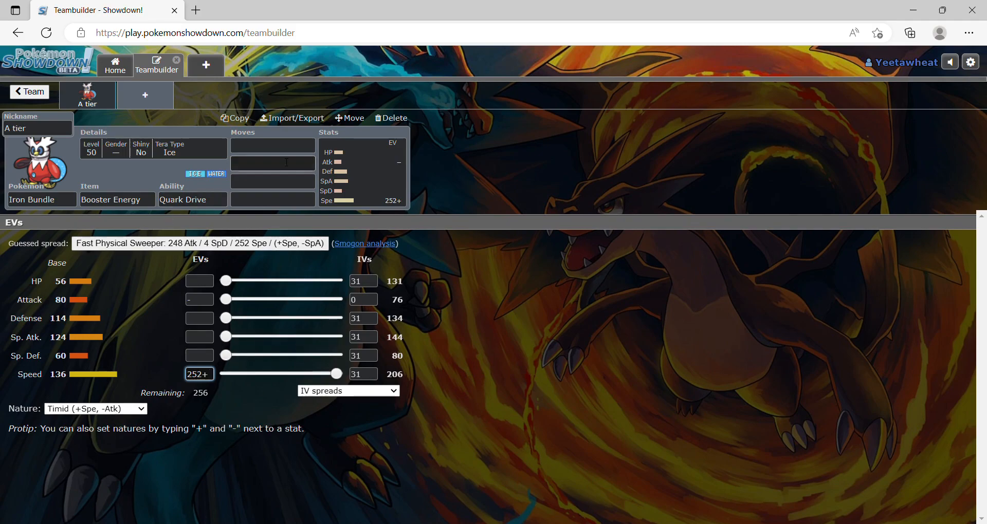
left_click(272, 146)
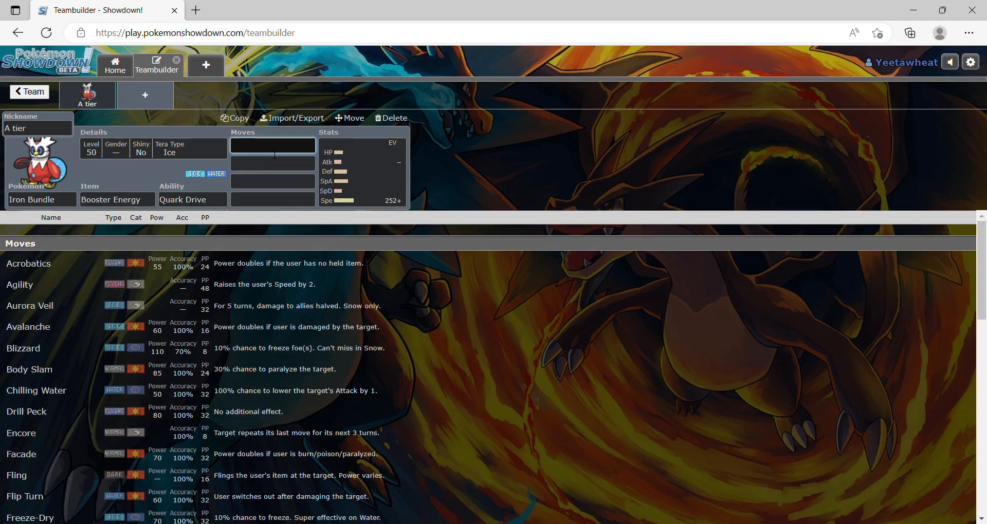
type("Icy Wind")
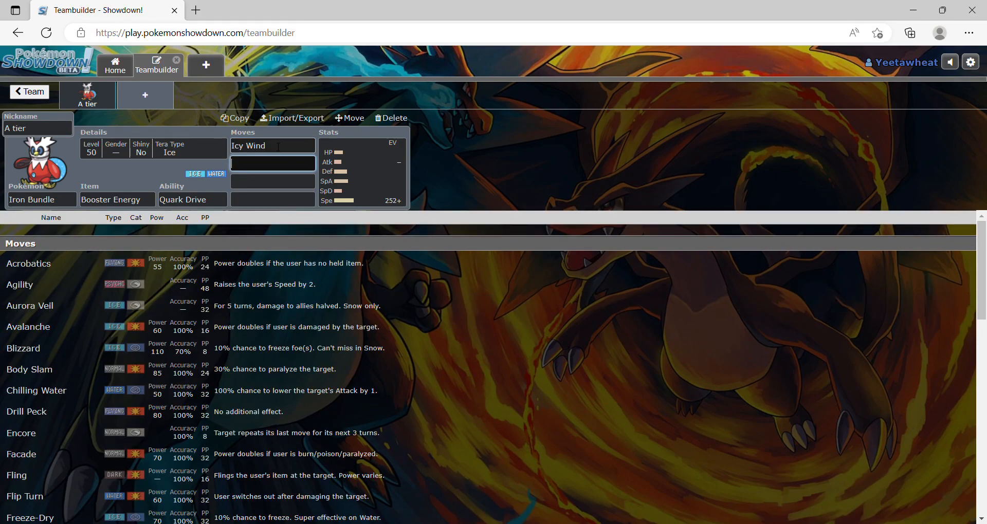
left_click(28, 518)
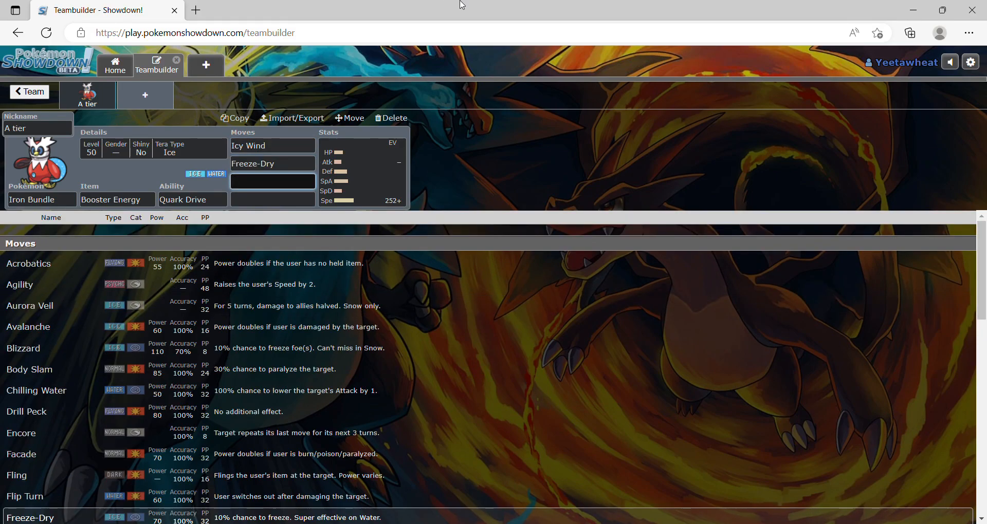
- Try Focus Sash as Iron Bundle's held item
left_click(272, 182)
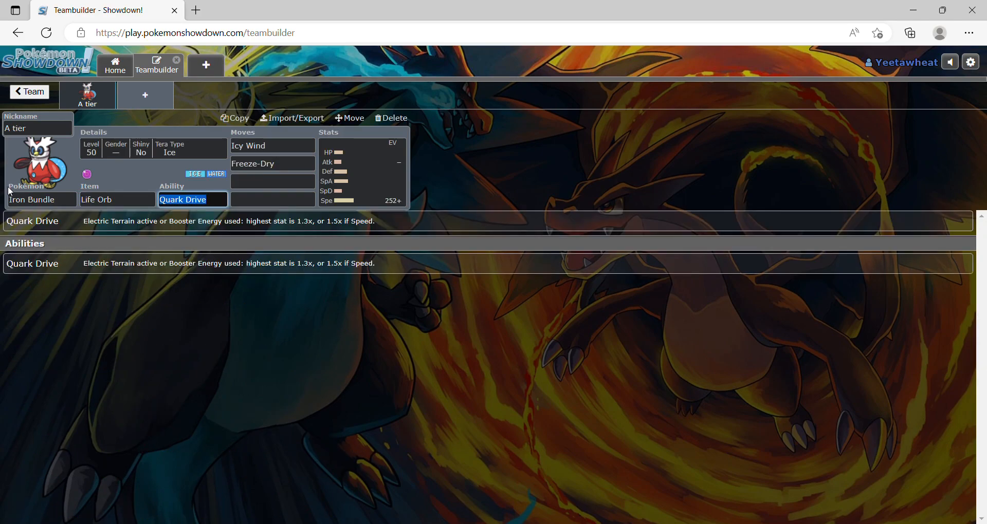
left_click(116, 200)
type("Focus Sash")
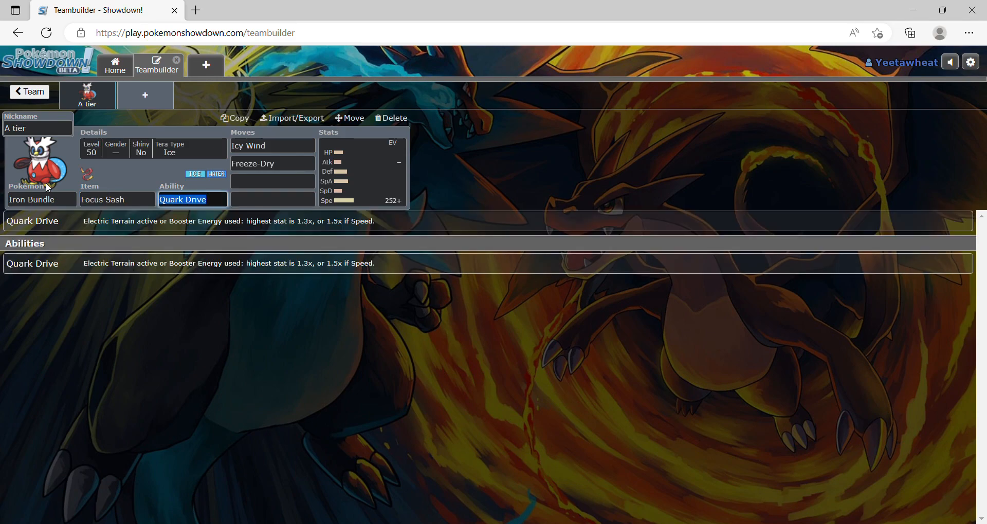
left_click(117, 199)
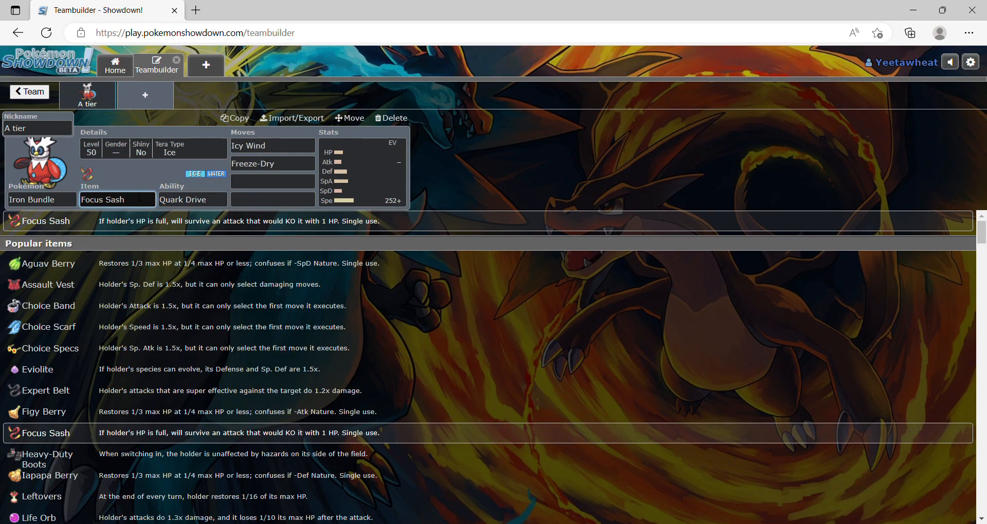
- Add U-turn as Iron Bundle's second move
left_click(272, 163)
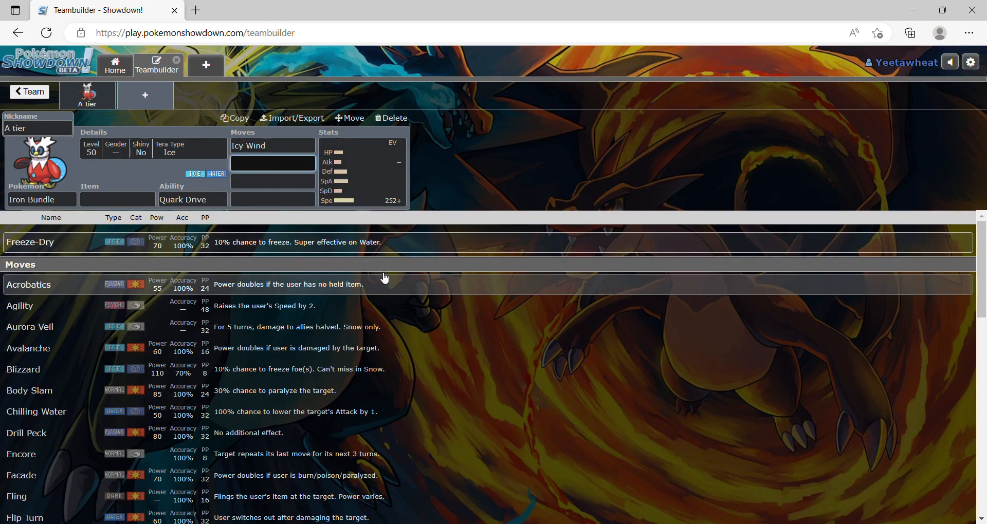
scroll("down", 3)
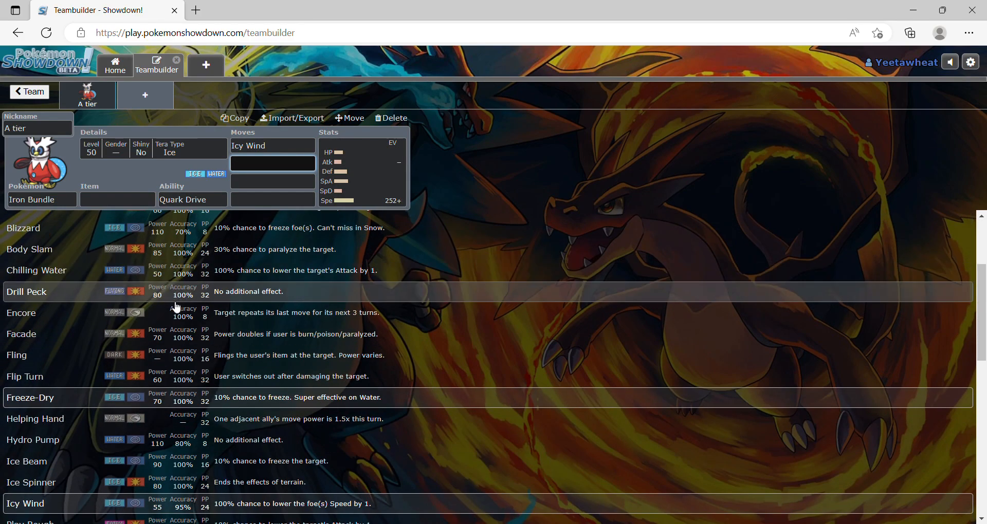
scroll("down", 3)
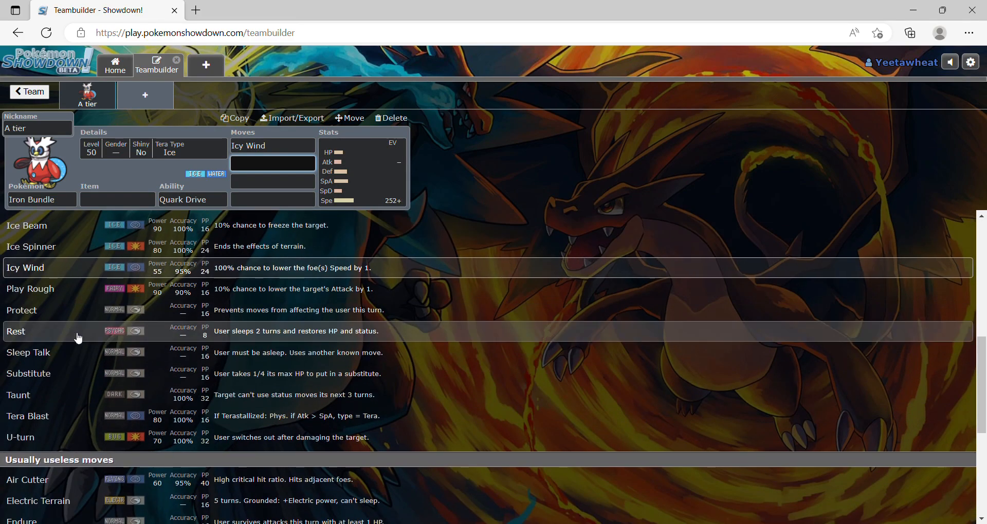
scroll("down", 3)
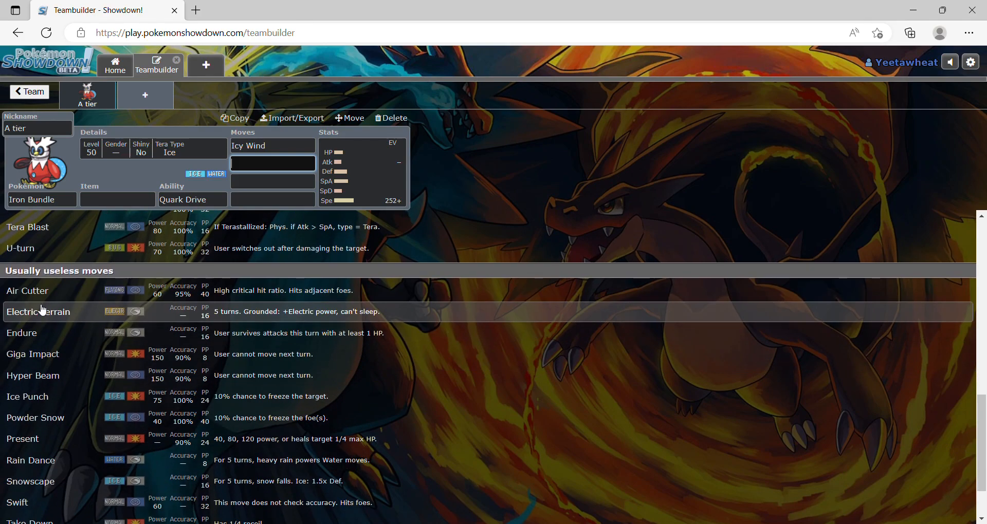
mouse_move(35, 253)
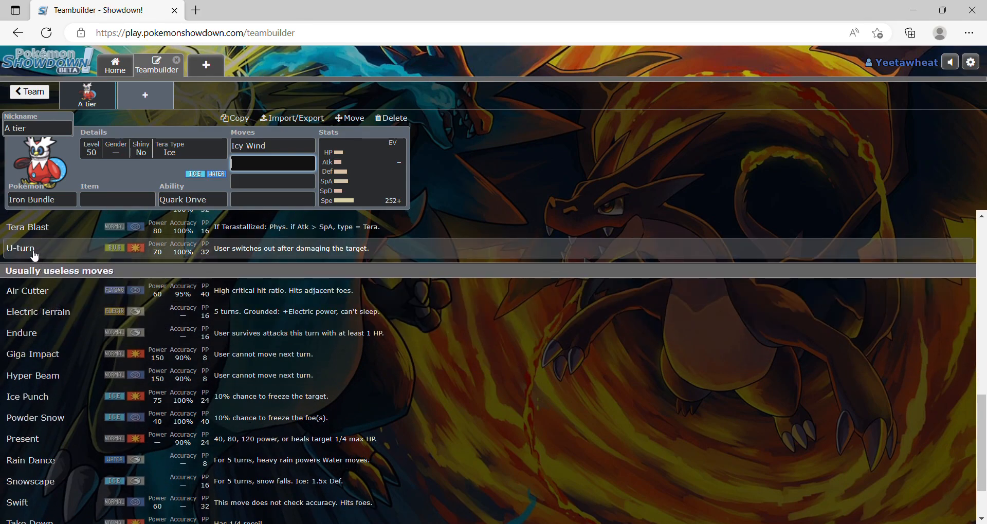
mouse_move(42, 255)
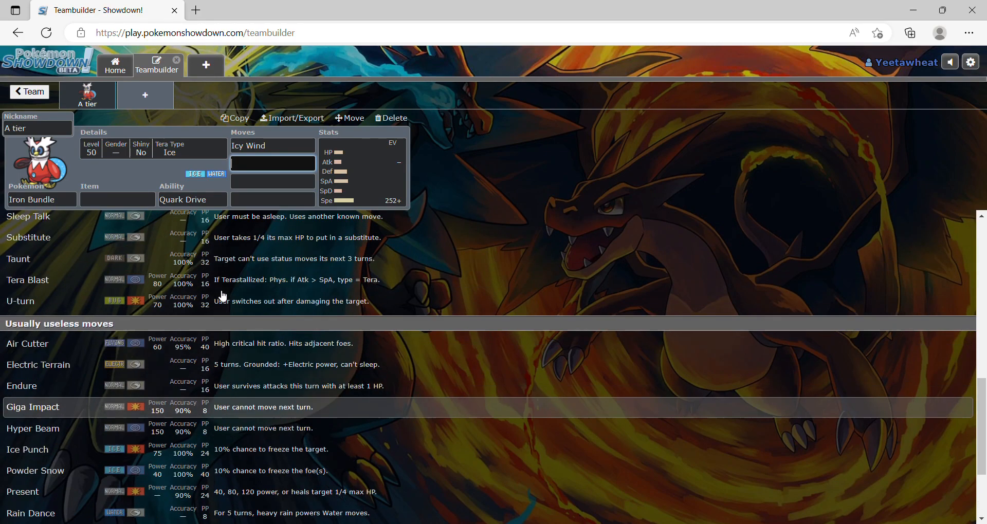
left_click(20, 301)
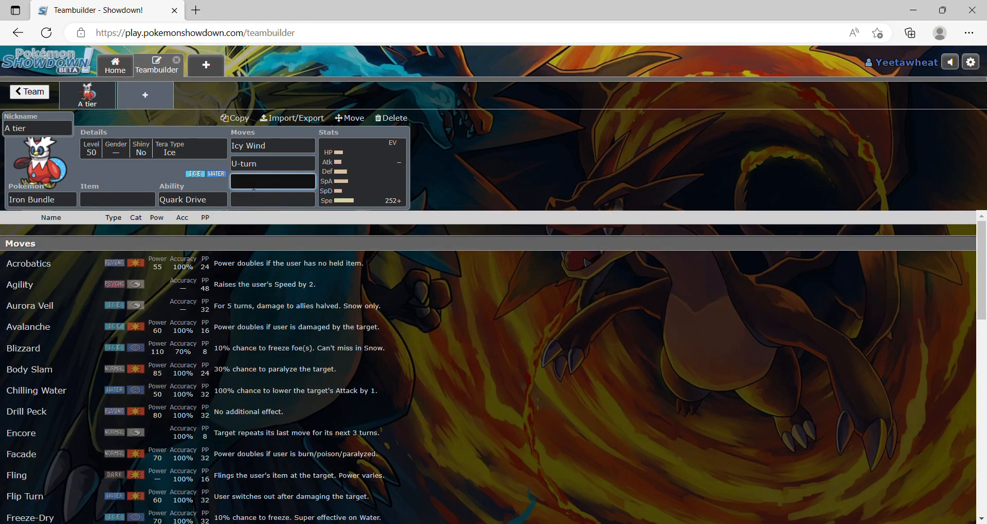
- Add Freeze-Dry as the third move and Protect as the fourth
left_click(272, 199)
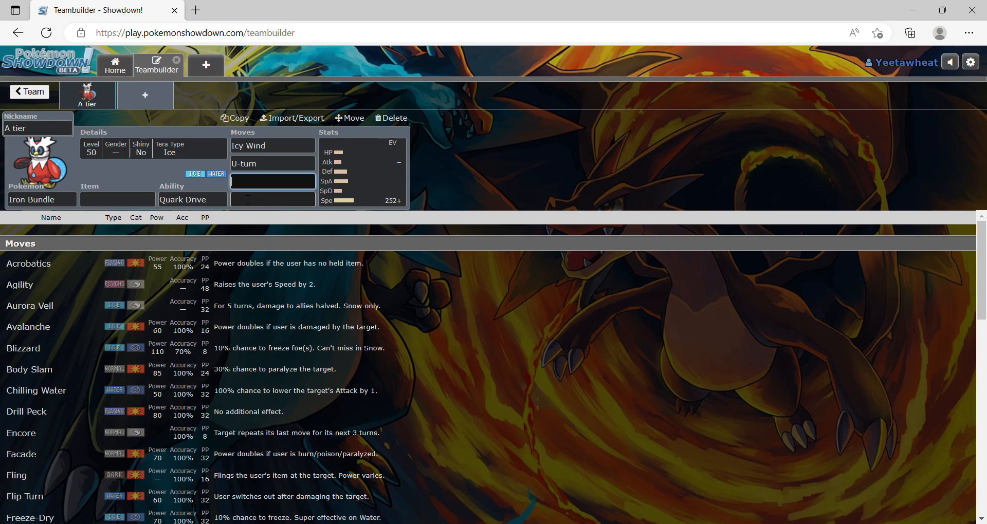
left_click(28, 517)
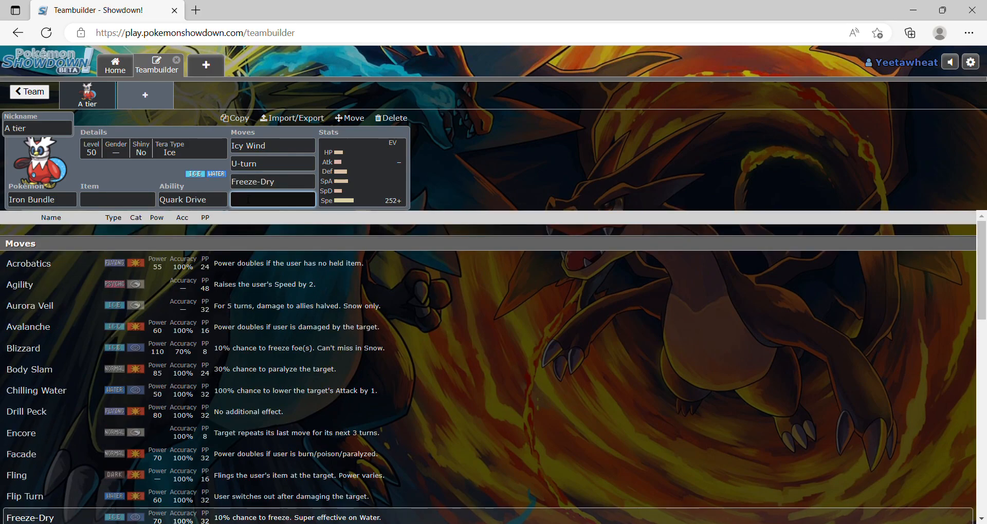
type("pr")
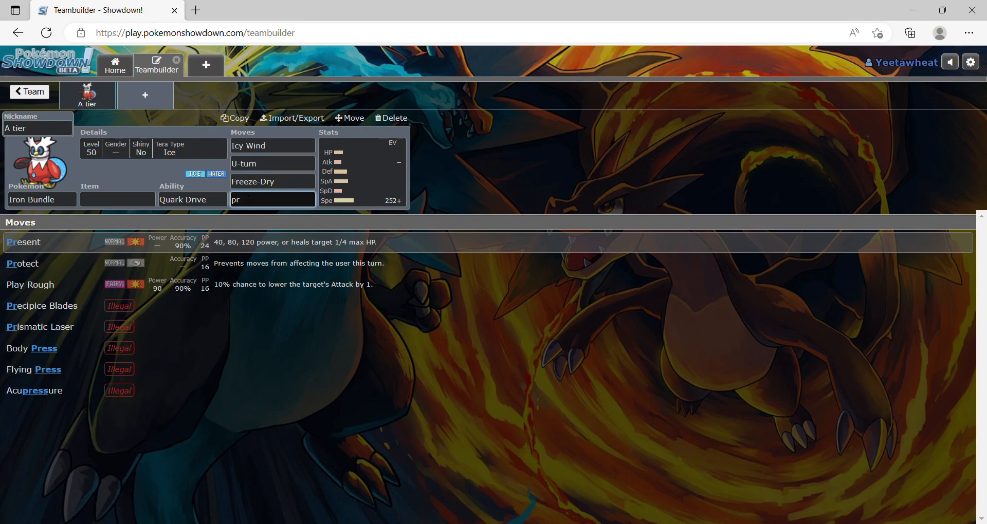
left_click(23, 242)
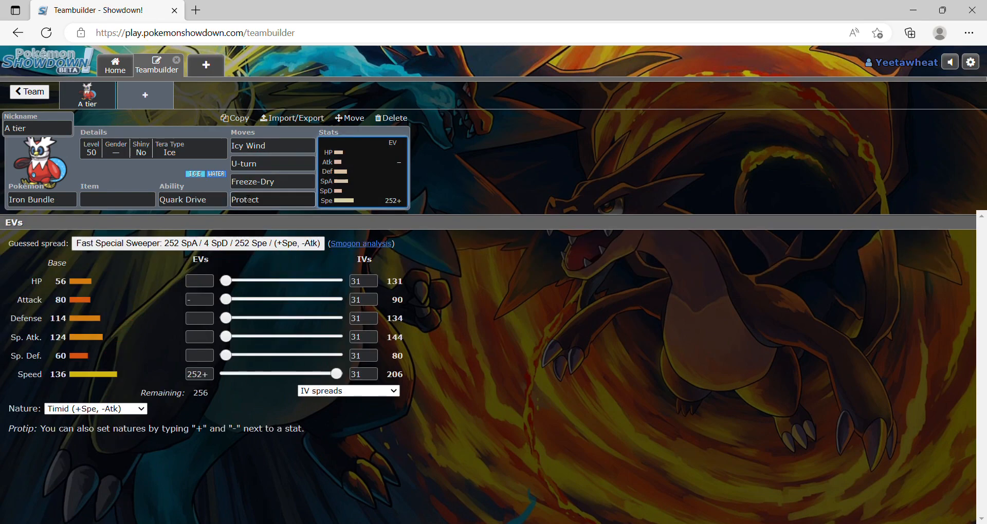
- Set Iron Bundle's held item to Booster Energy
left_click(116, 199)
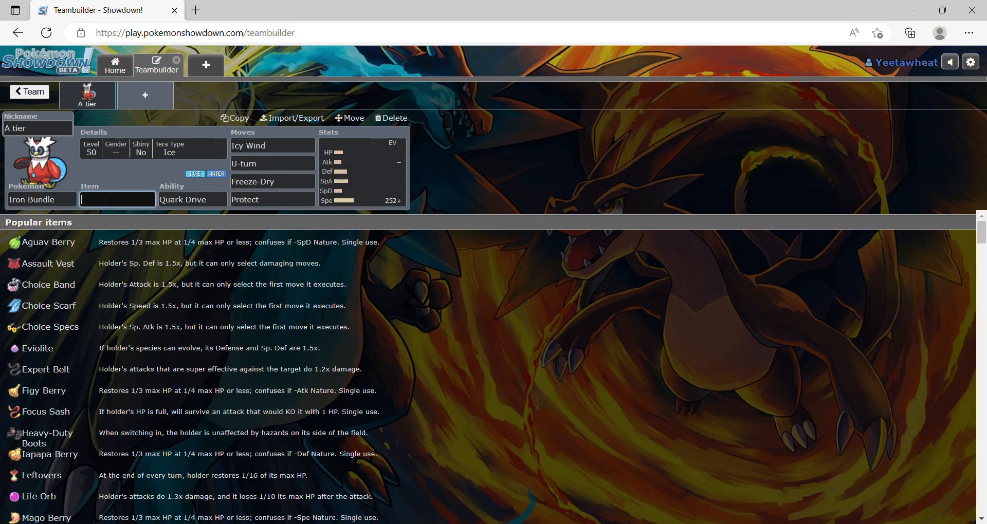
type("b")
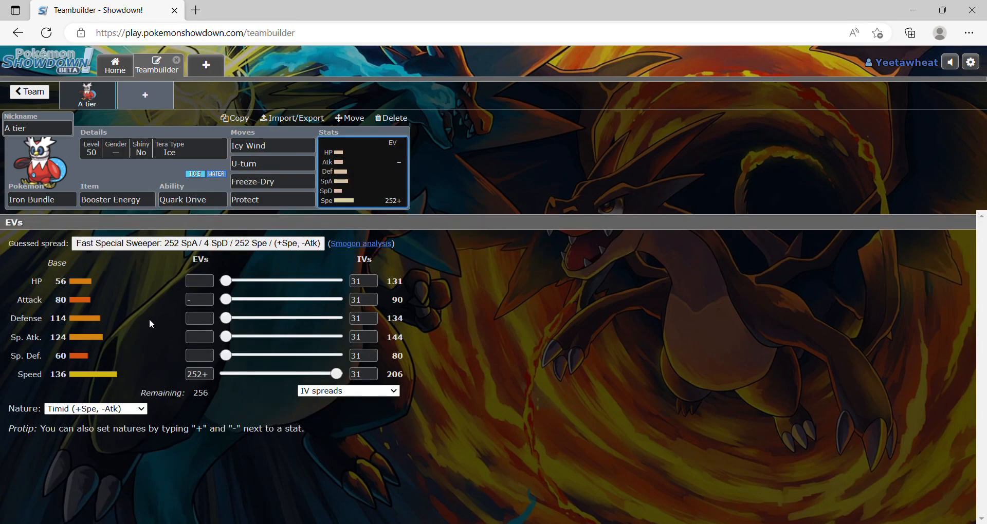
left_click_drag(225, 337, 336, 337)
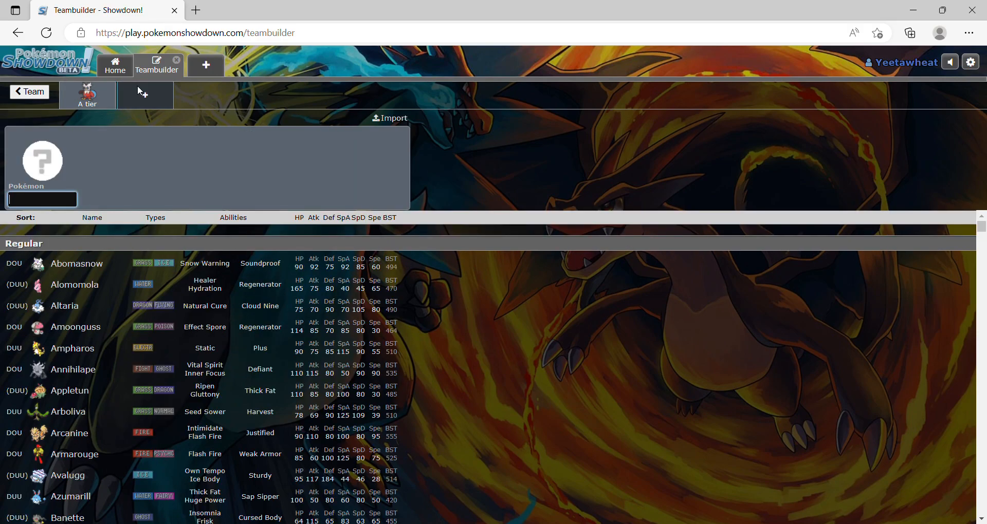
- Add Flutter Mane by searching 'fluu' and give it Choice Specs via 'cho'
type("fluu")
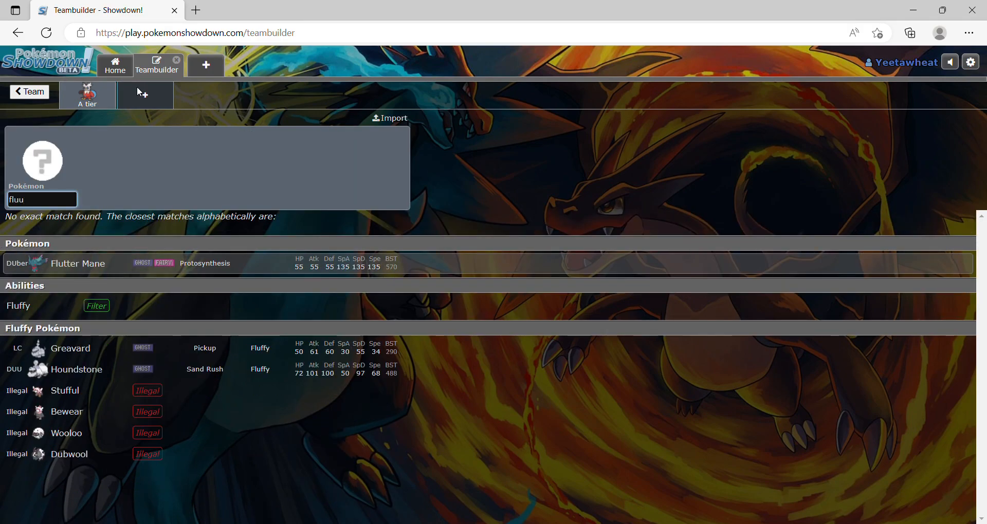
left_click(77, 263)
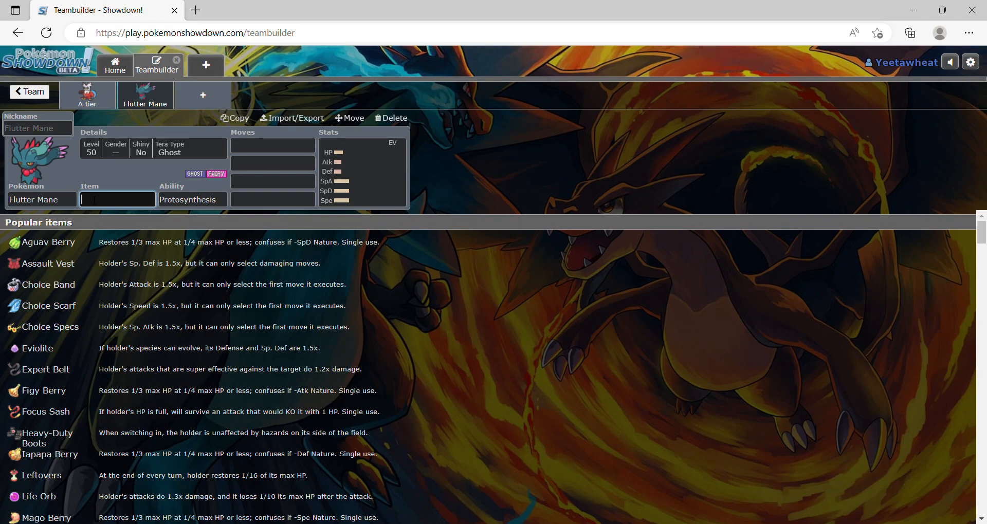
left_click(117, 200)
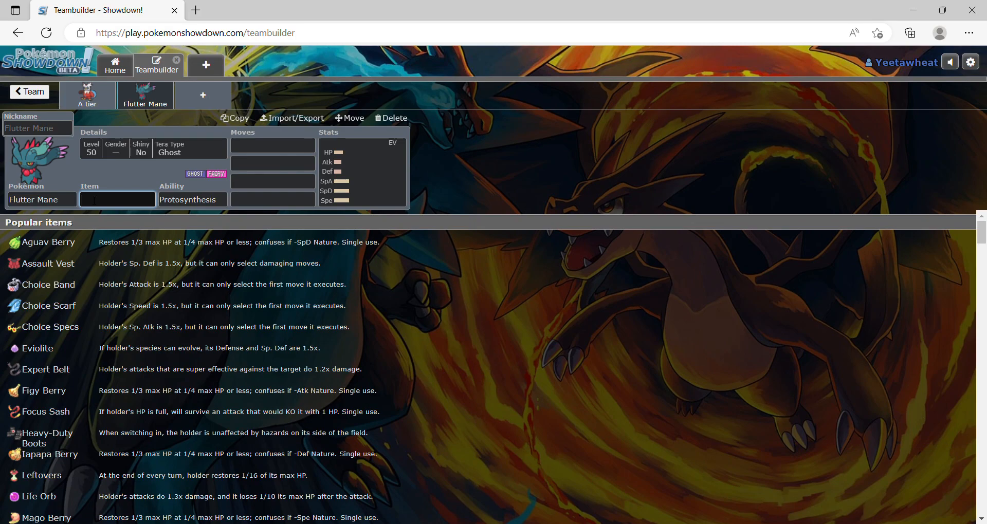
type("cho")
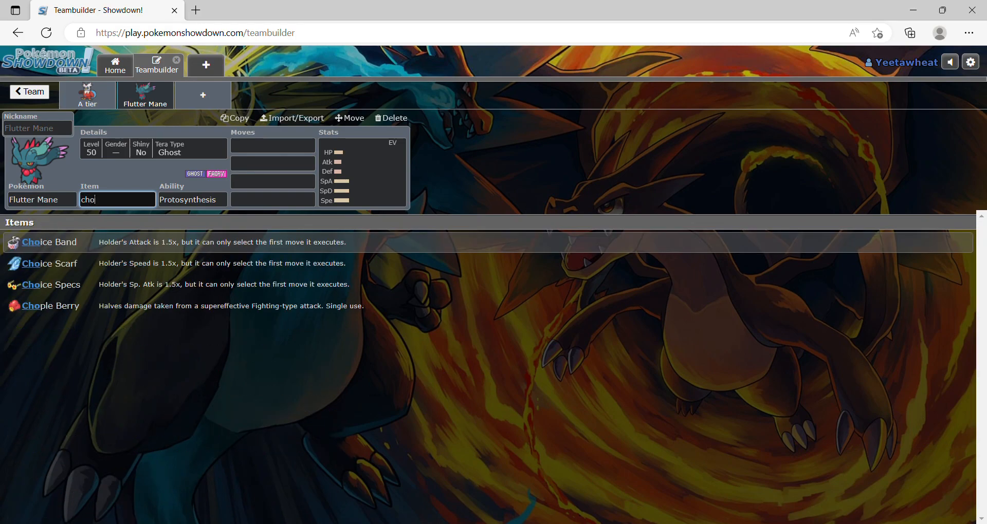
left_click(51, 285)
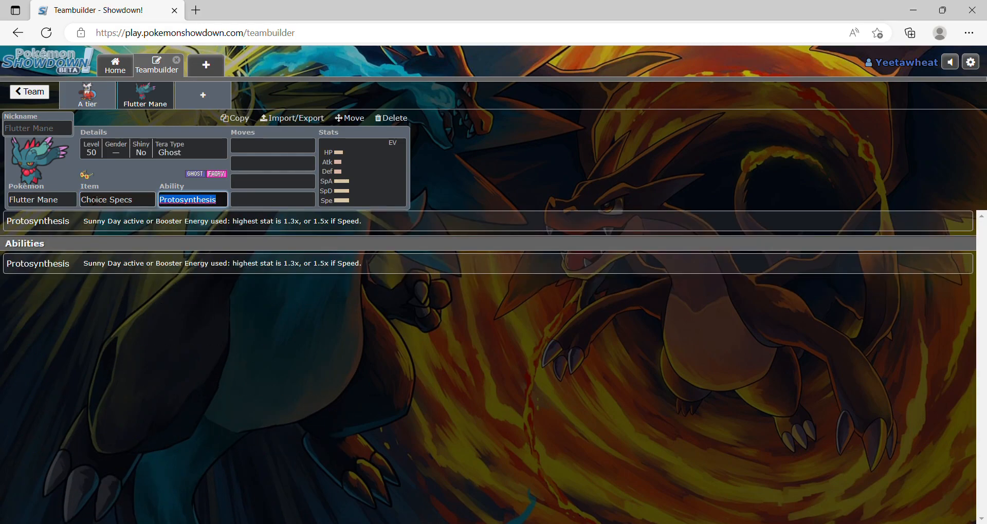
- Enter 4 HP EVs and mark Speed with + in Flutter Mane's spread
left_click(272, 146)
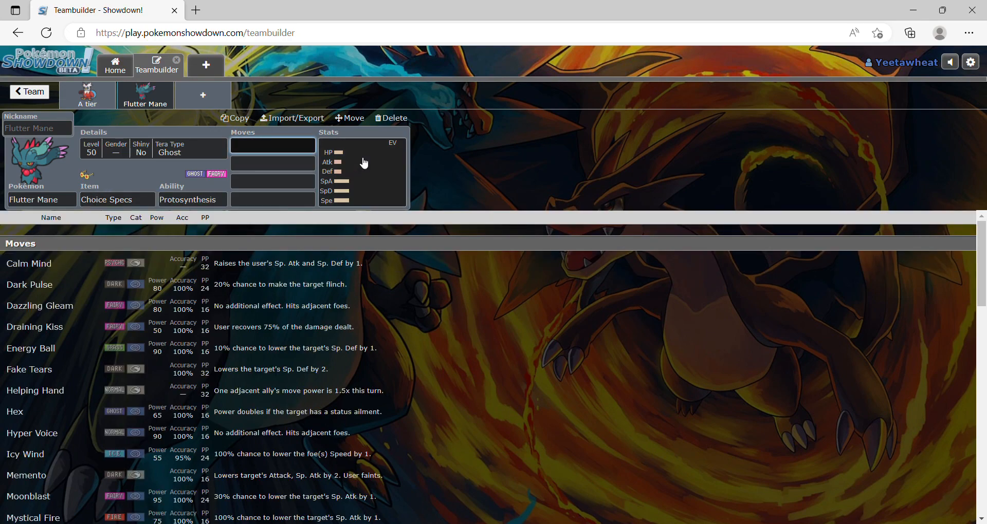
left_click(362, 162)
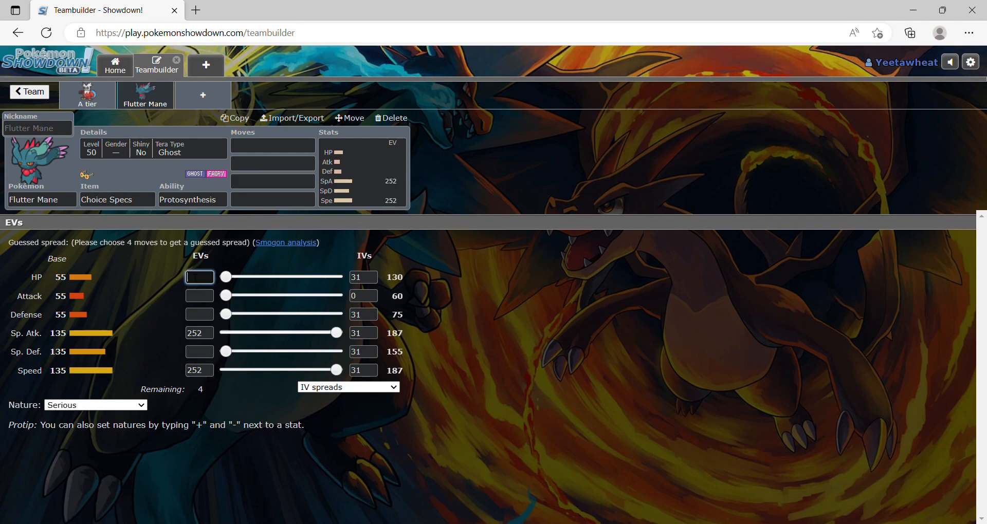
type("4")
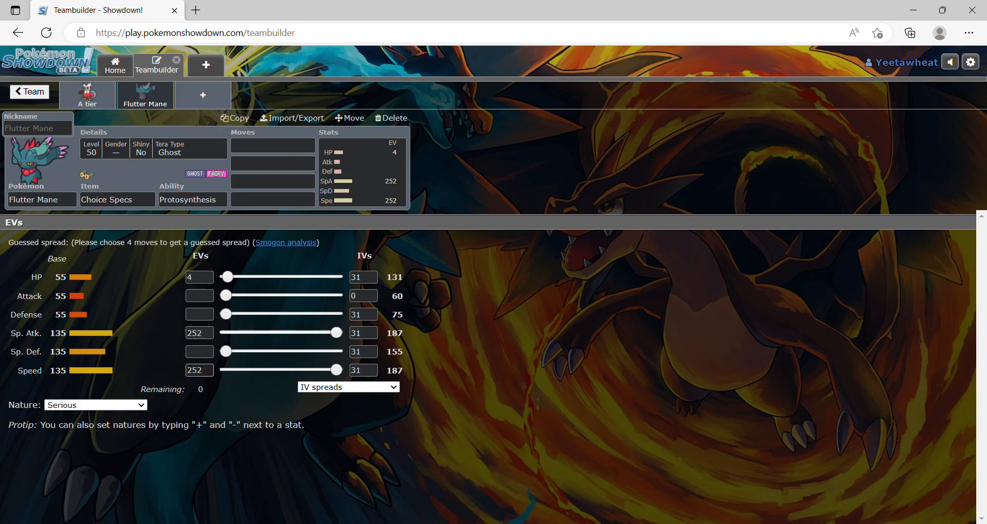
left_click(199, 370)
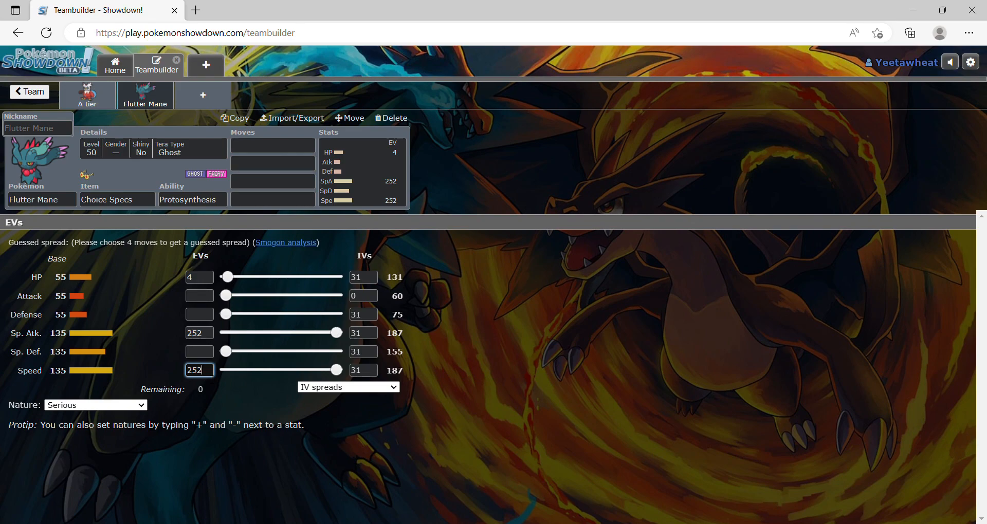
type("+")
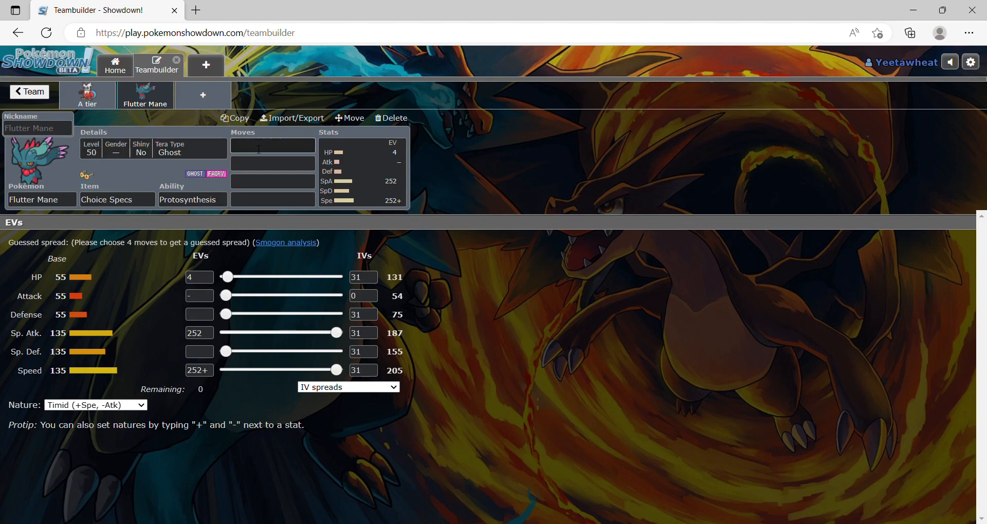
- Move the + from Speed to Sp. Atk. for a Modest nature, then review Iron Bundle
left_click(192, 200)
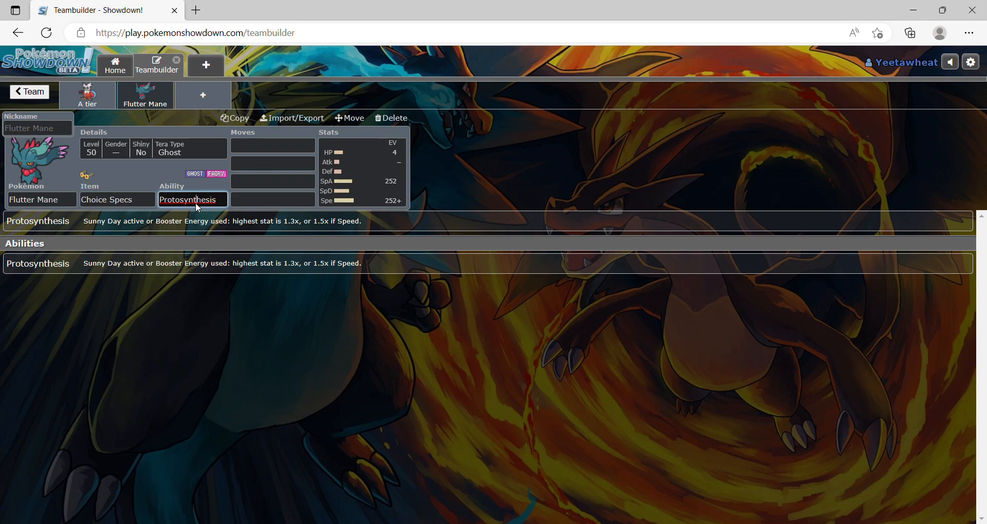
left_click(365, 180)
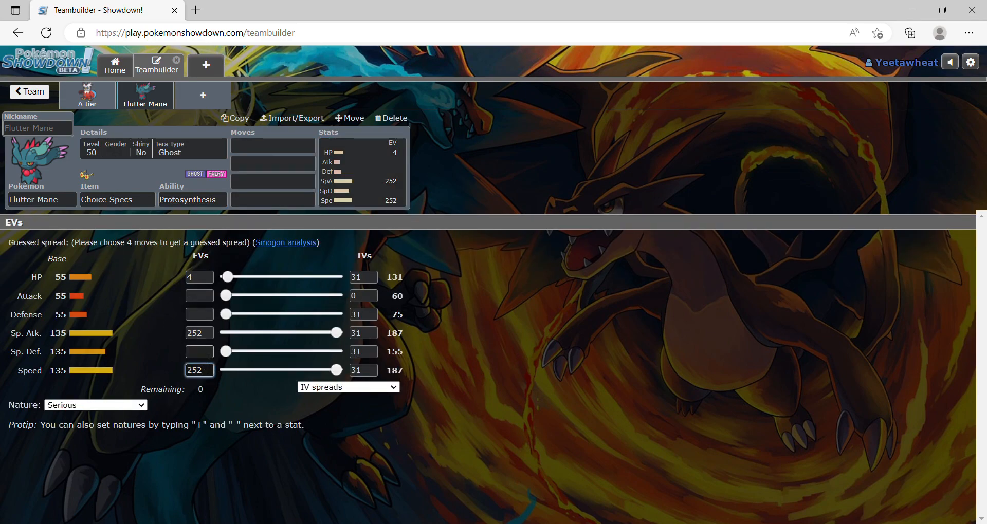
left_click(199, 332)
type("+")
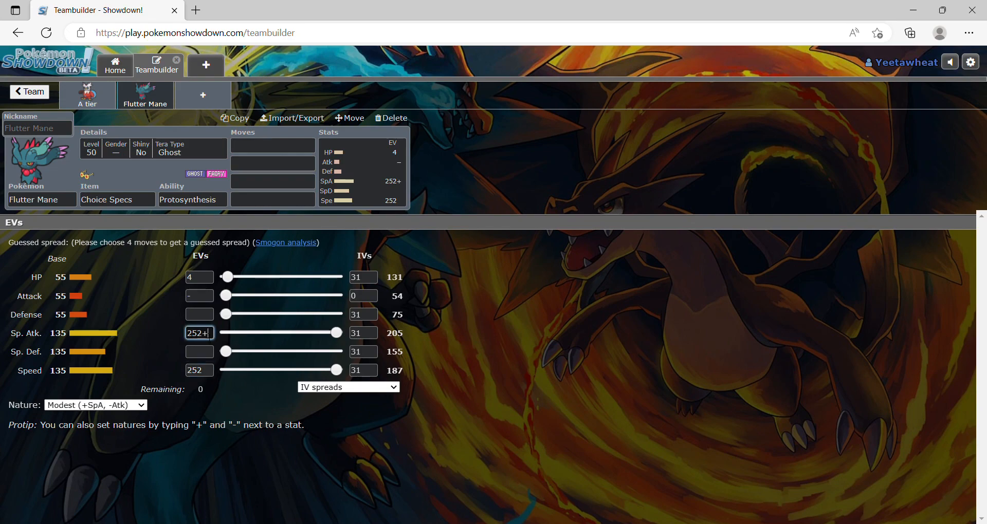
left_click(87, 104)
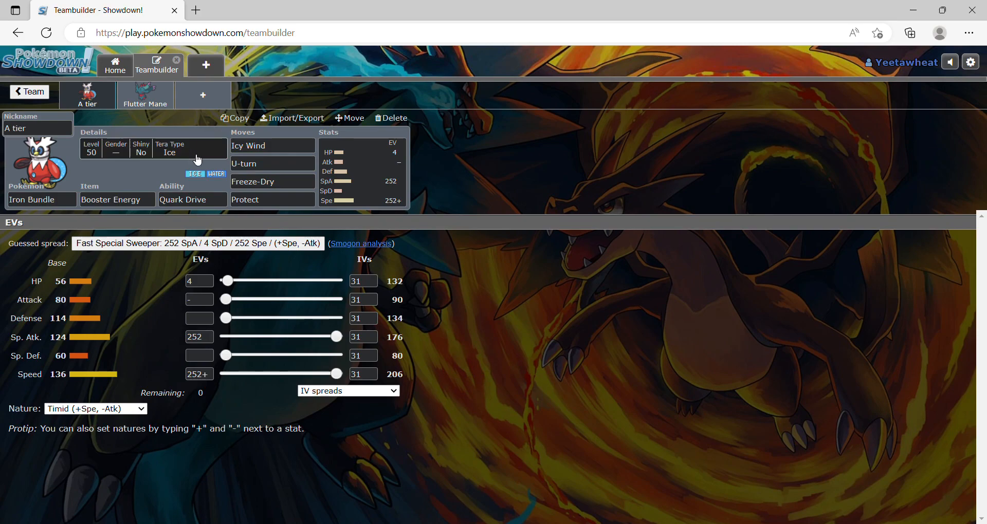
left_click(272, 163)
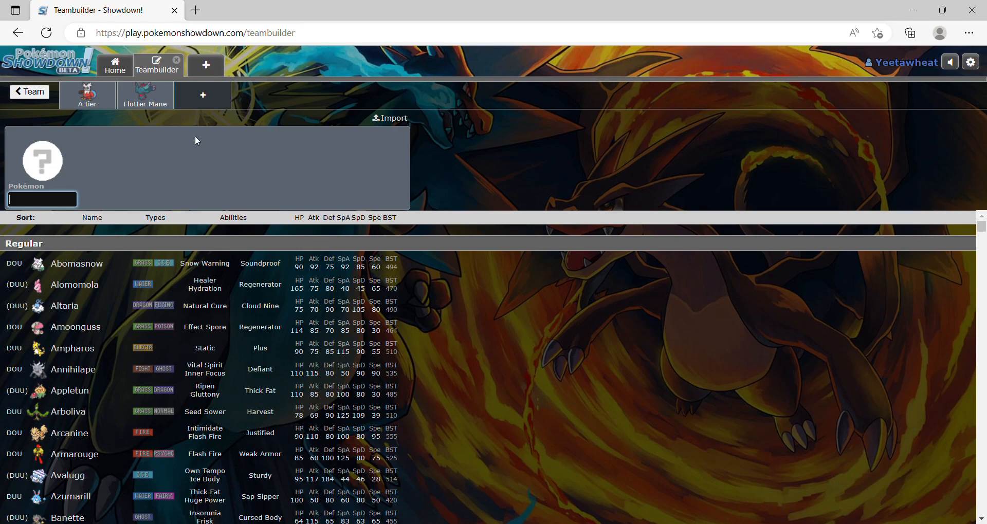
- Add Torkoal as the third member holding Charcoal
type("to")
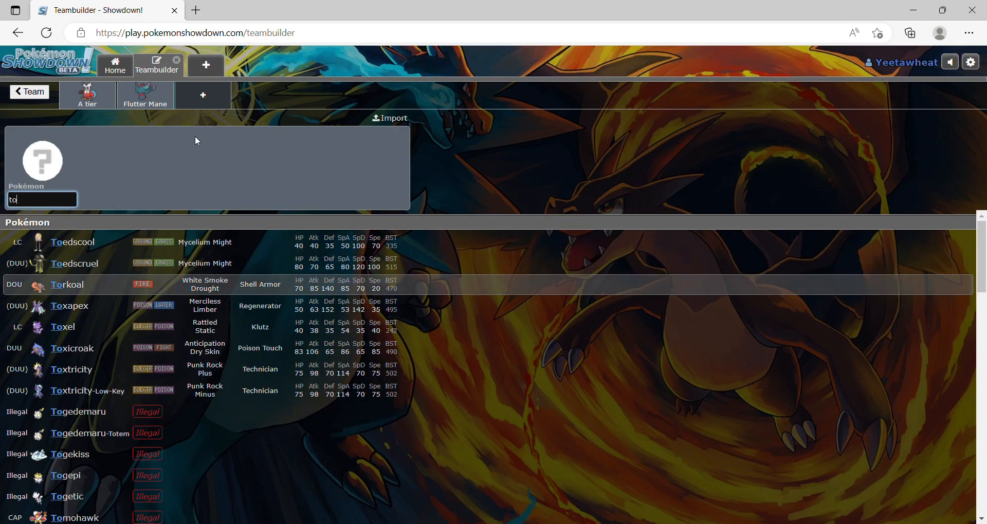
left_click(67, 284)
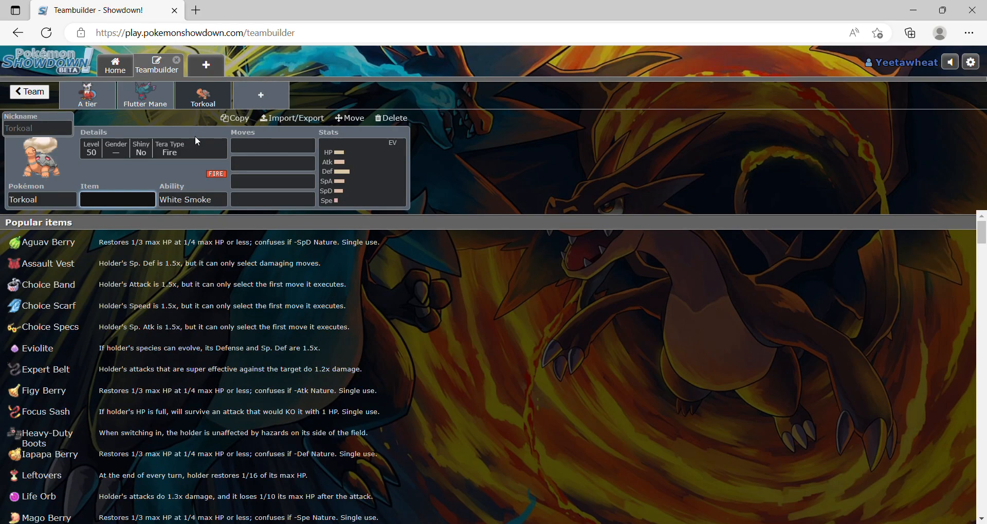
type("ch")
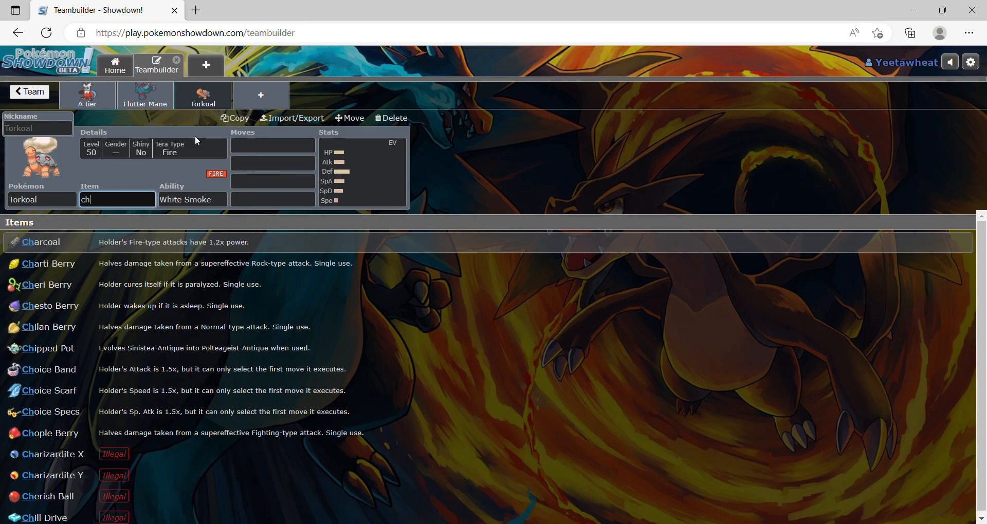
left_click(41, 242)
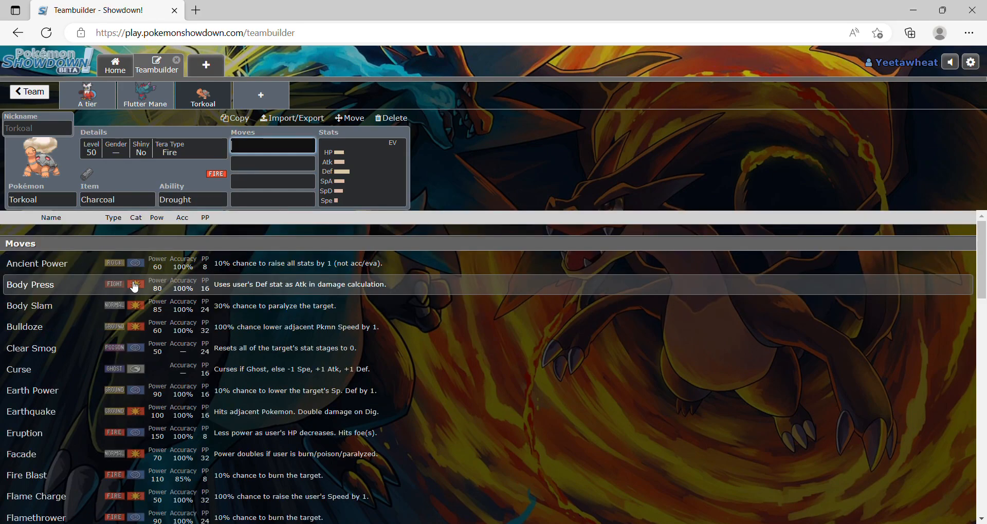
mouse_move(227, 152)
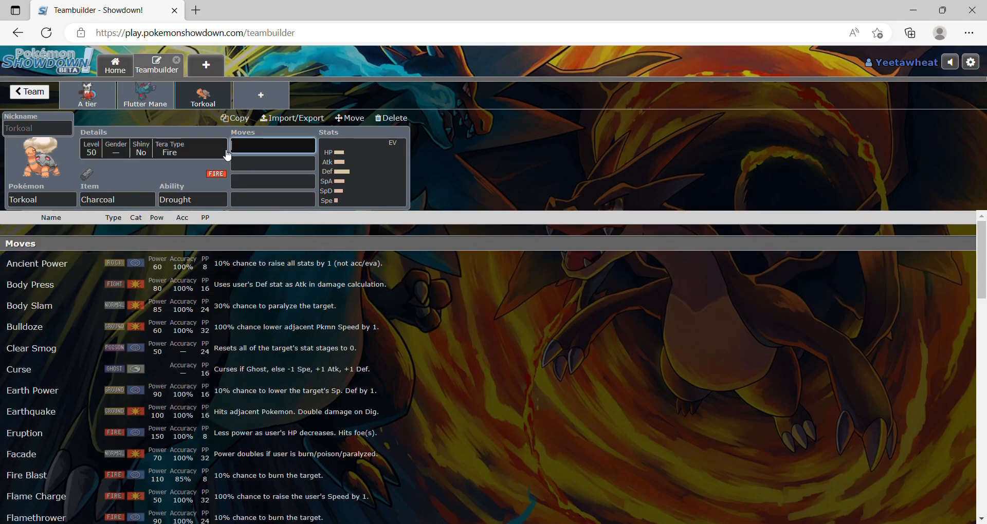
- Give Torkoal the moves Yawn, Protect, Flamethrower and Earth Power
type("pr")
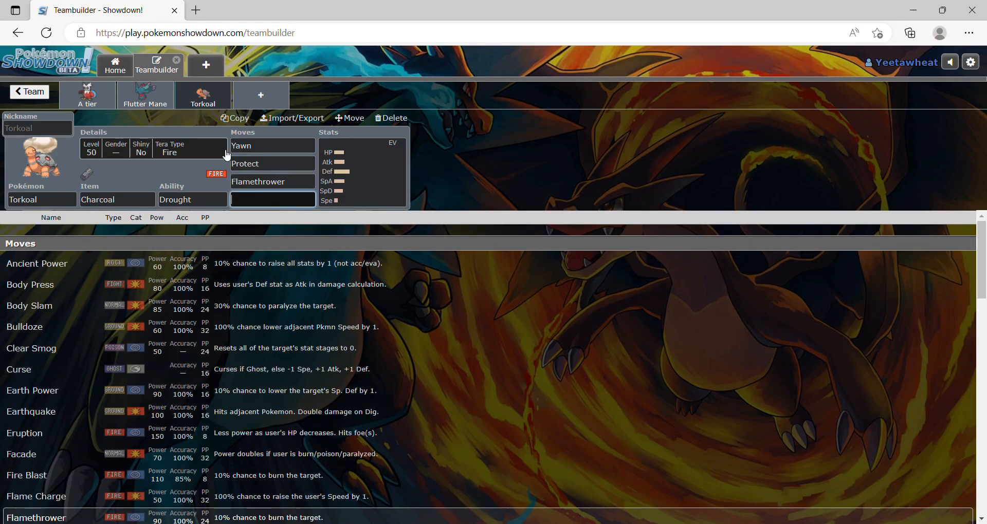
scroll("down", 3)
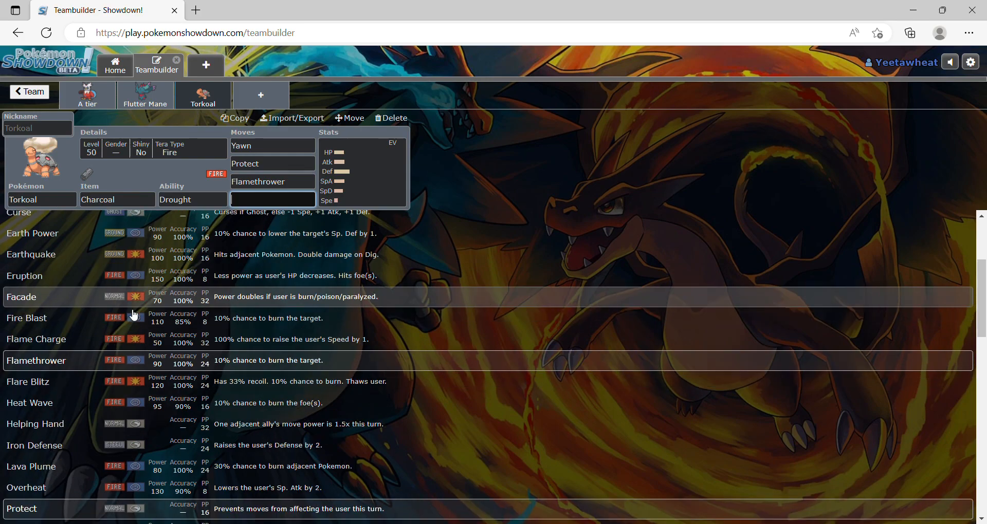
scroll("down", 3)
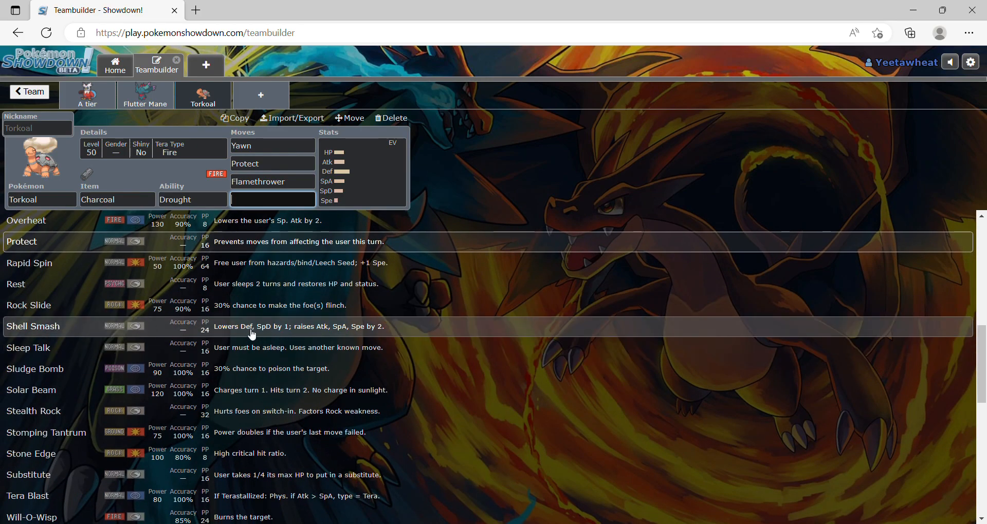
scroll("down", 3)
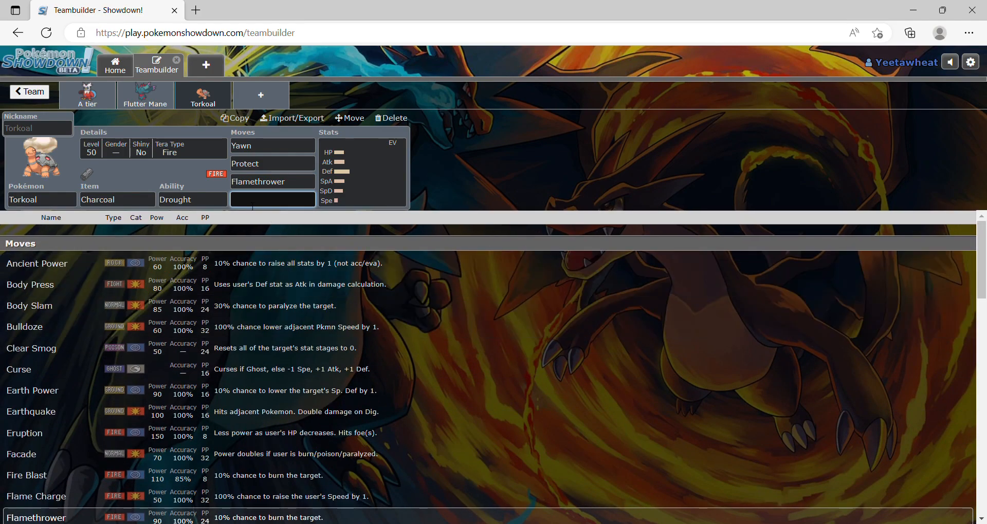
type("ter")
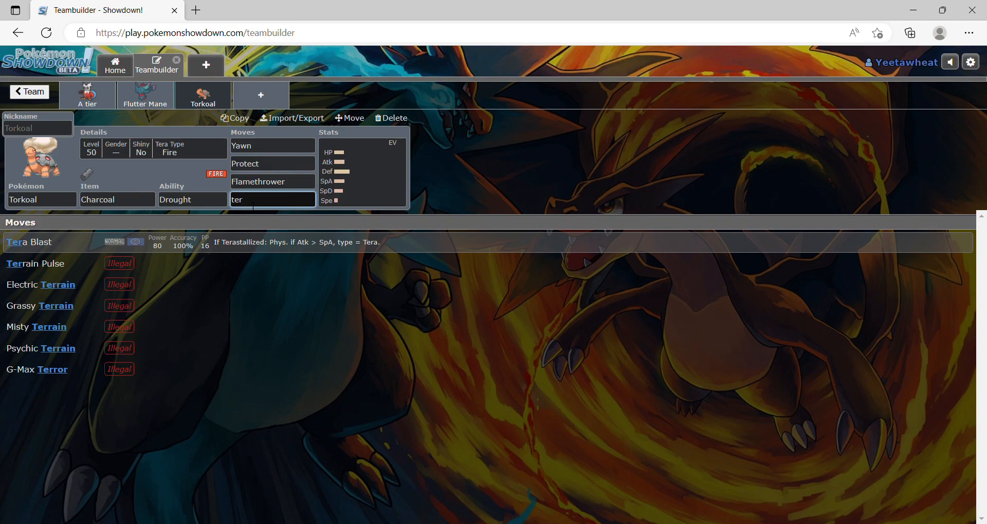
type("ea")
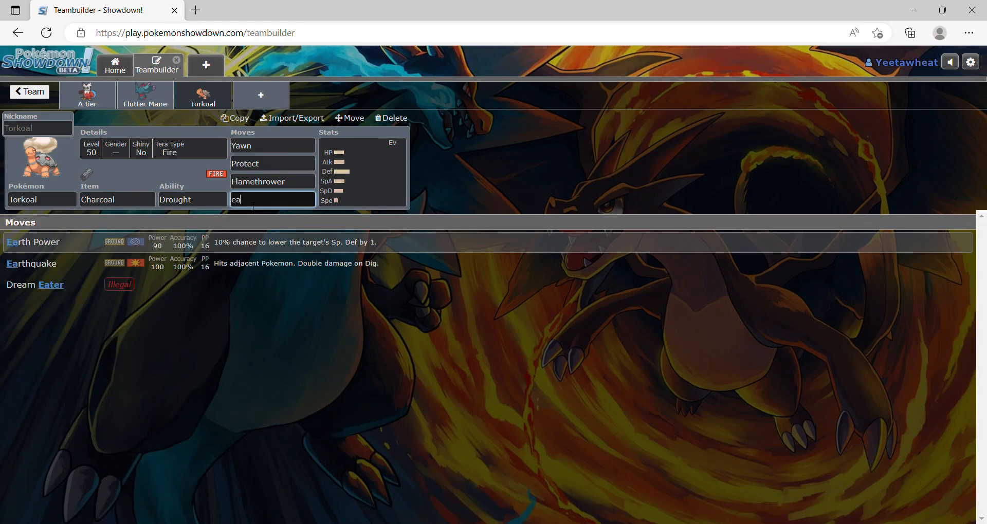
left_click(33, 242)
type("25+")
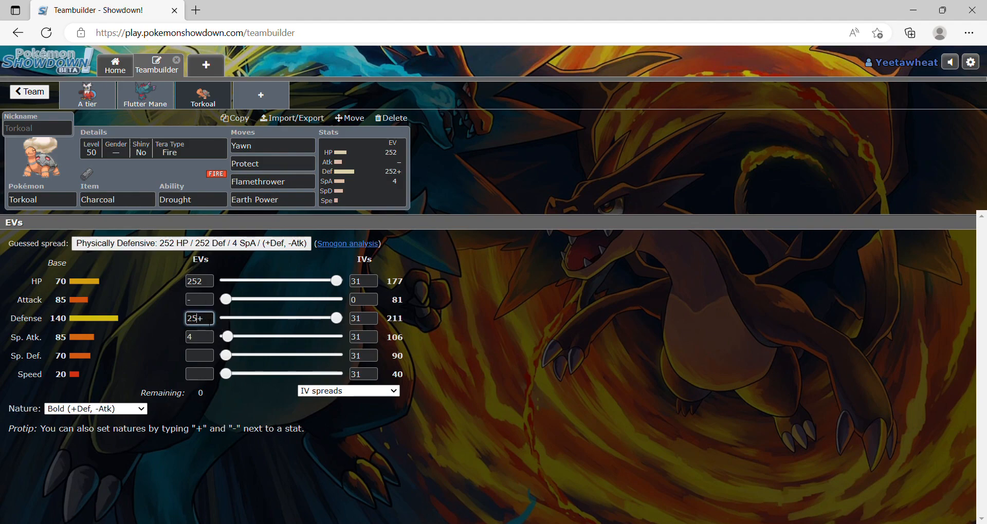
- Set Torkoal's EVs to 76 Defense, 4 Sp. Def and about 172 Sp. Atk
left_click_drag(336, 318, 225, 318)
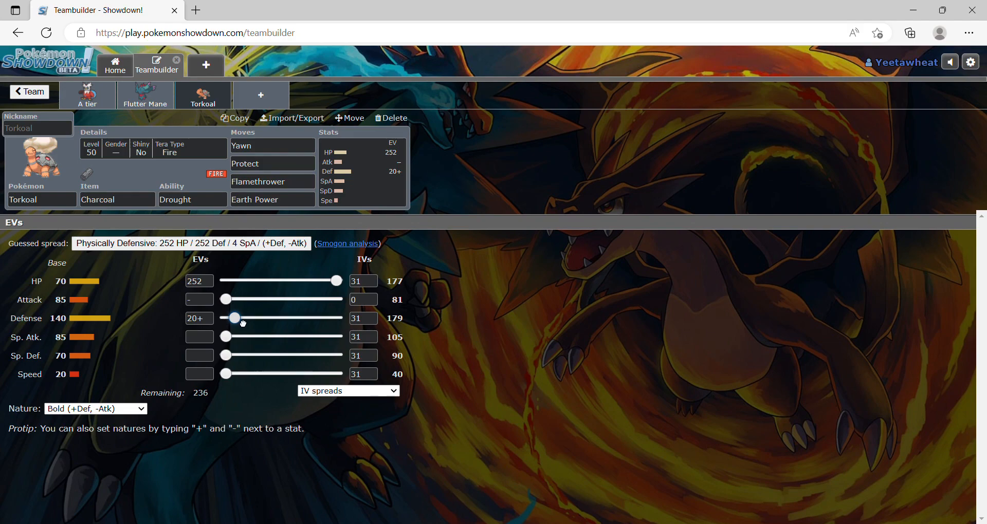
left_click_drag(235, 318, 252, 318)
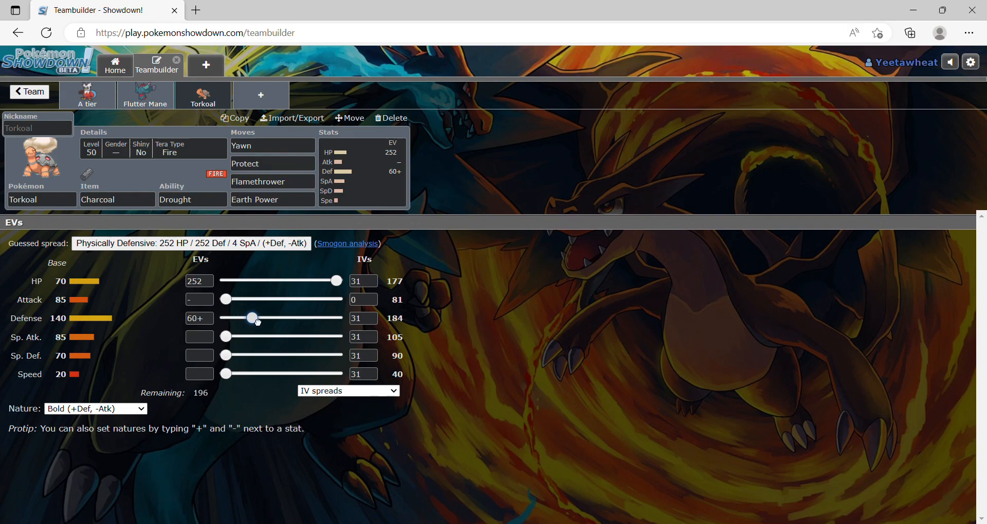
left_click_drag(252, 318, 264, 318)
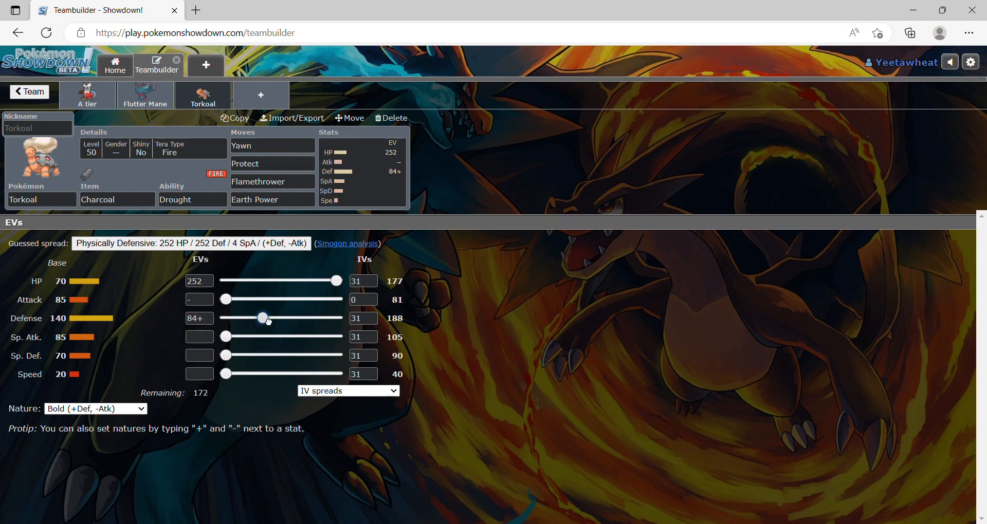
left_click_drag(262, 318, 258, 317)
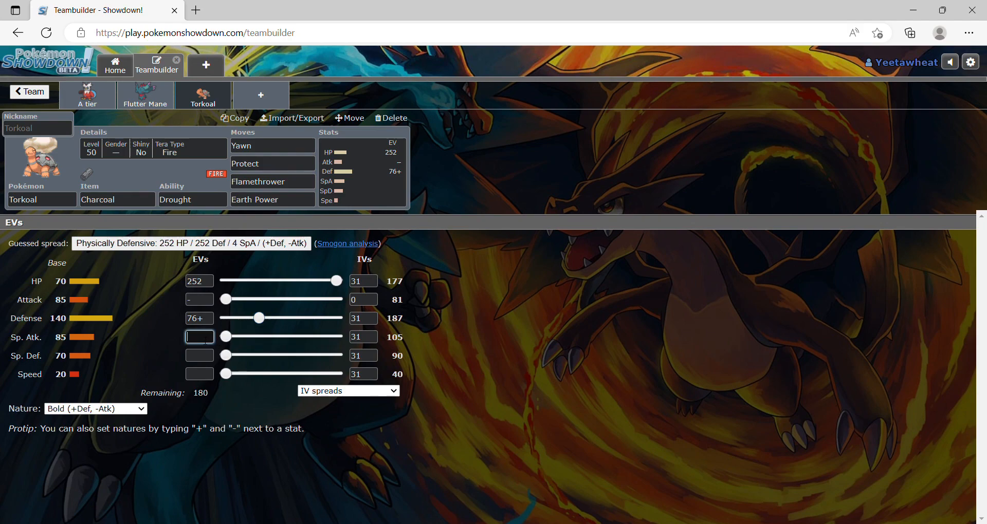
type("4")
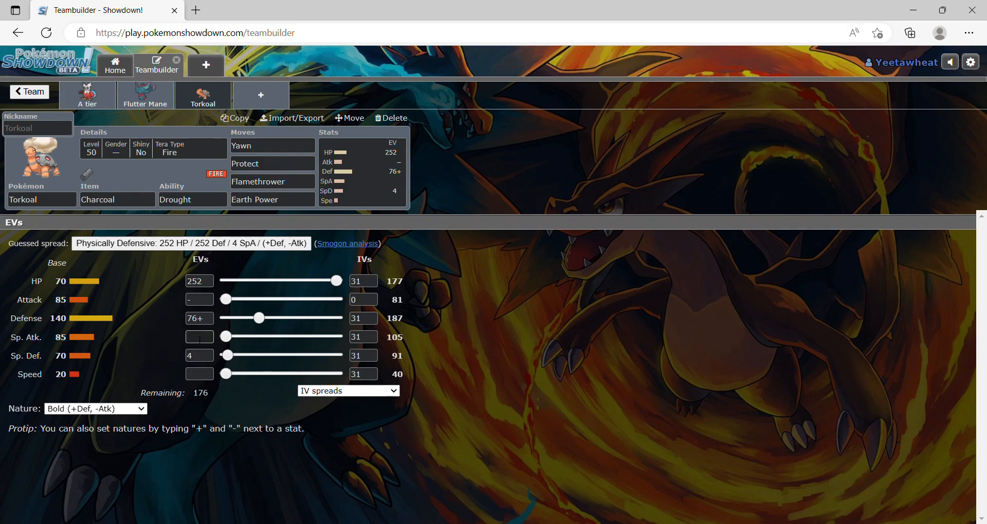
type("176")
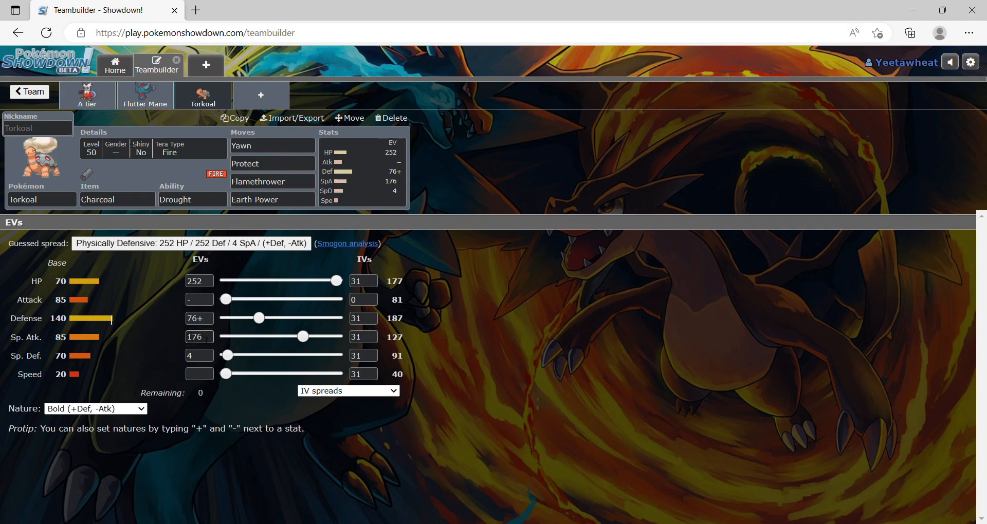
left_click_drag(303, 336, 297, 336)
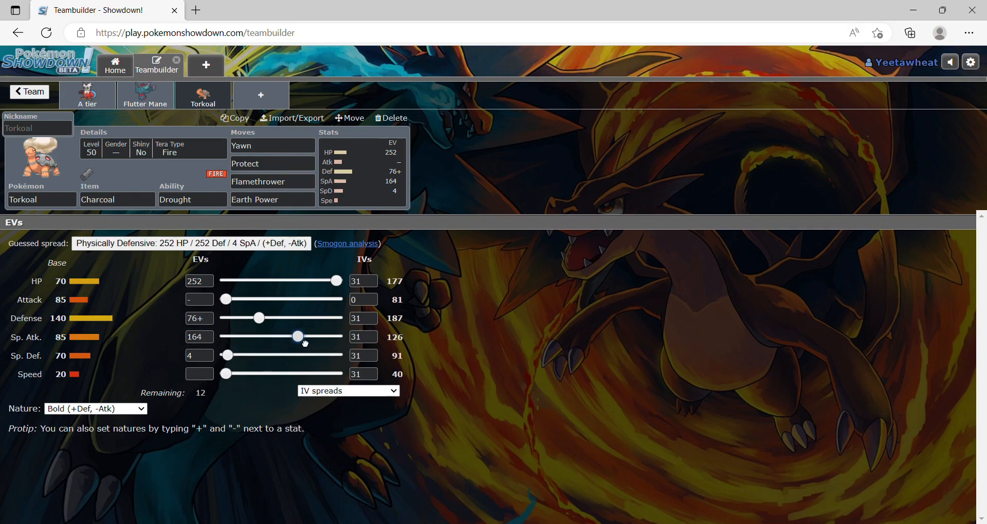
left_click_drag(297, 337, 301, 337)
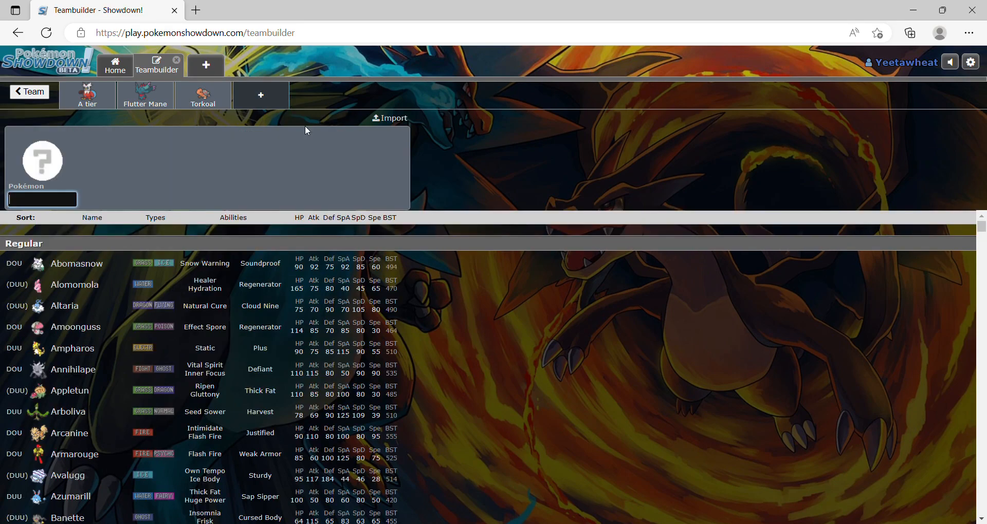
left_click(203, 96)
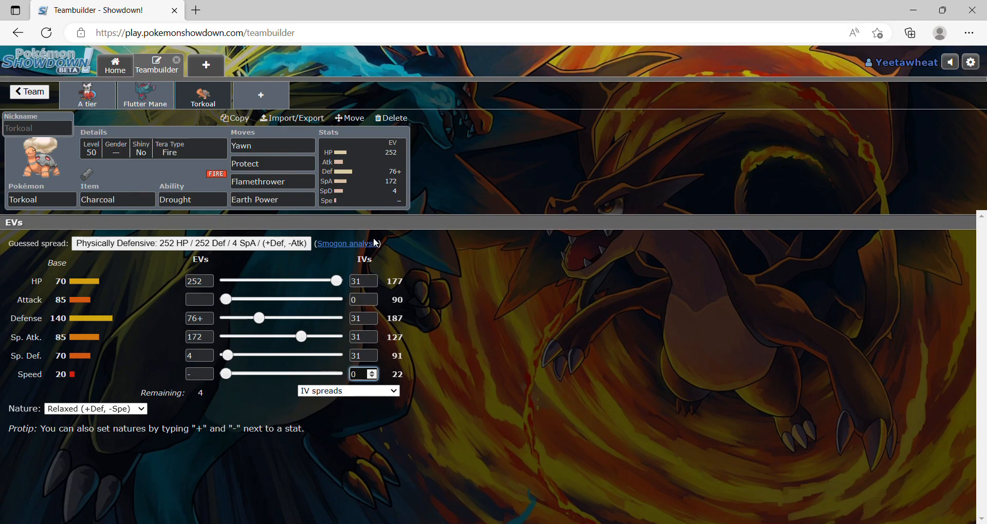
- Open a fourth team slot, search 'tri', and scroll through the species list
left_click(260, 95)
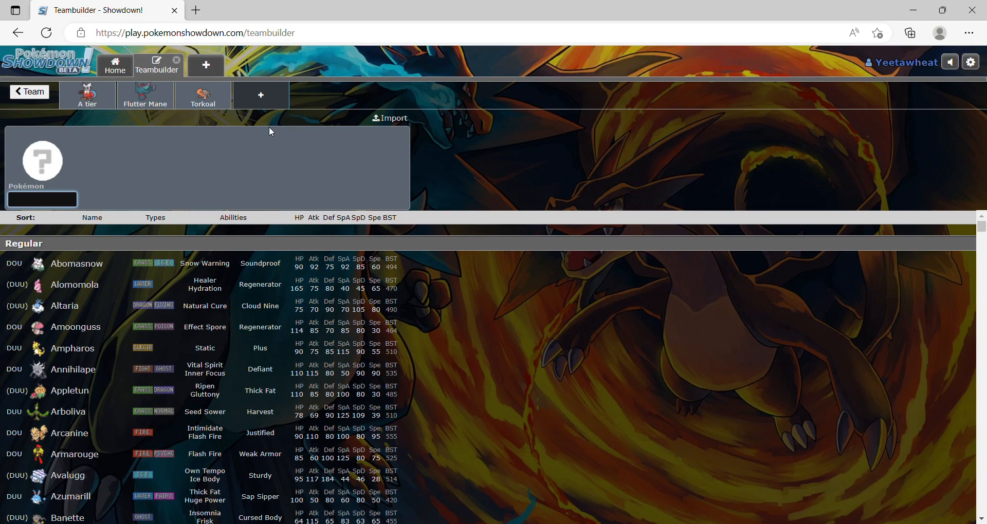
type("tri")
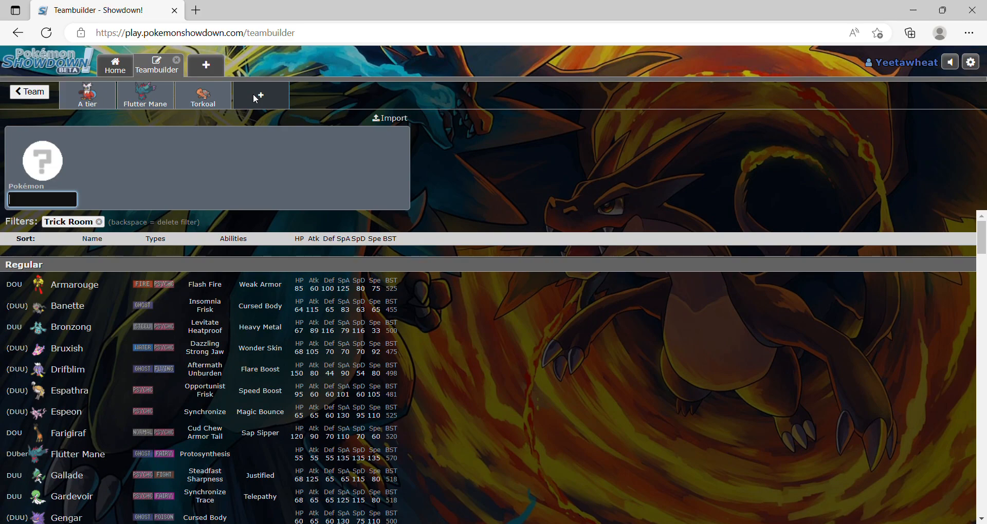
mouse_move(157, 277)
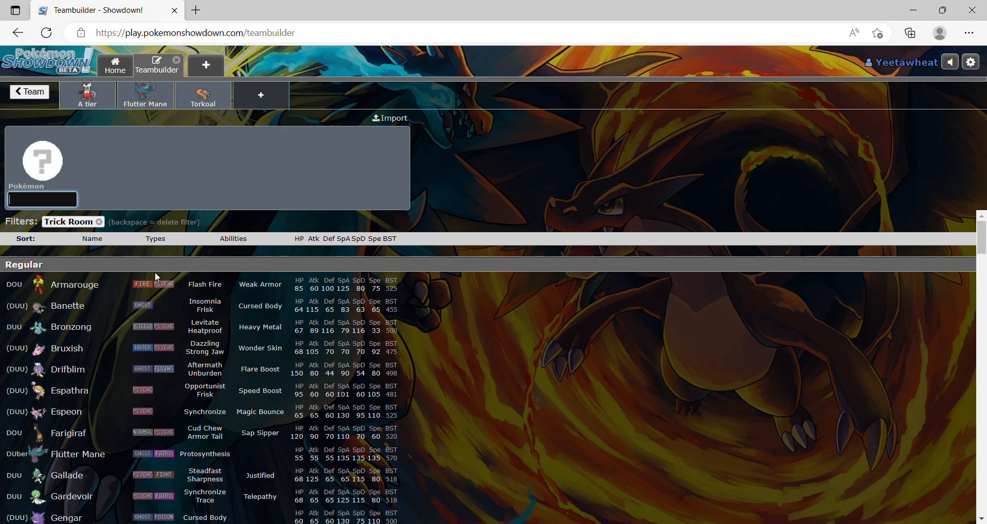
scroll("down", 3)
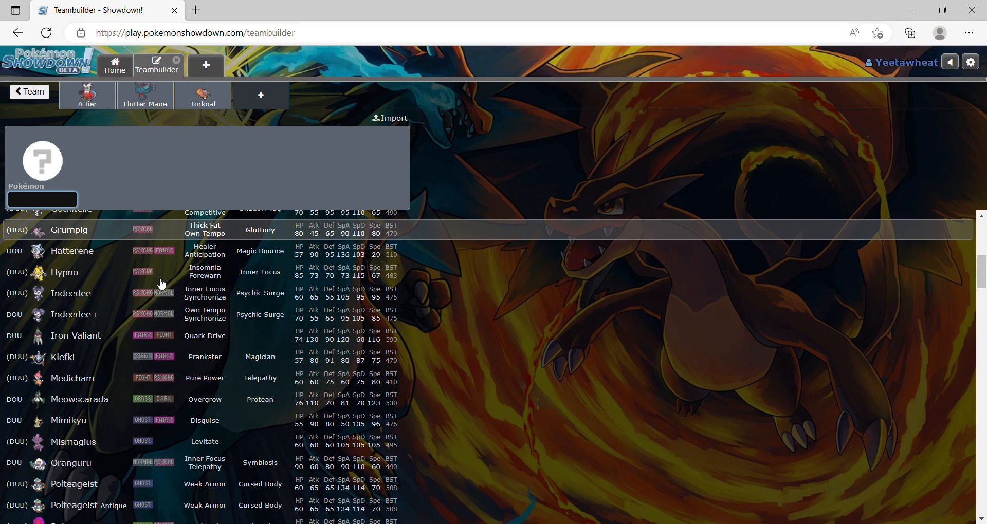
scroll("down", 3)
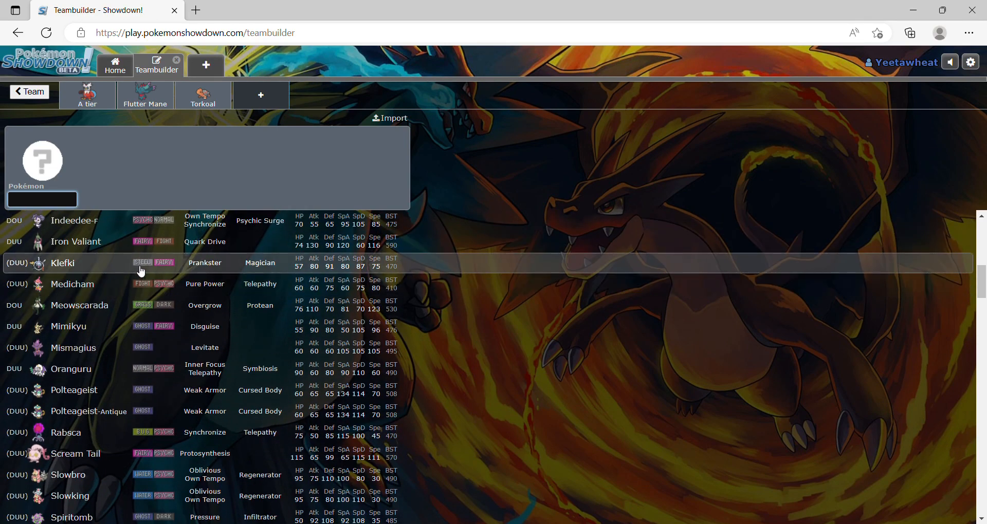
scroll("down", 3)
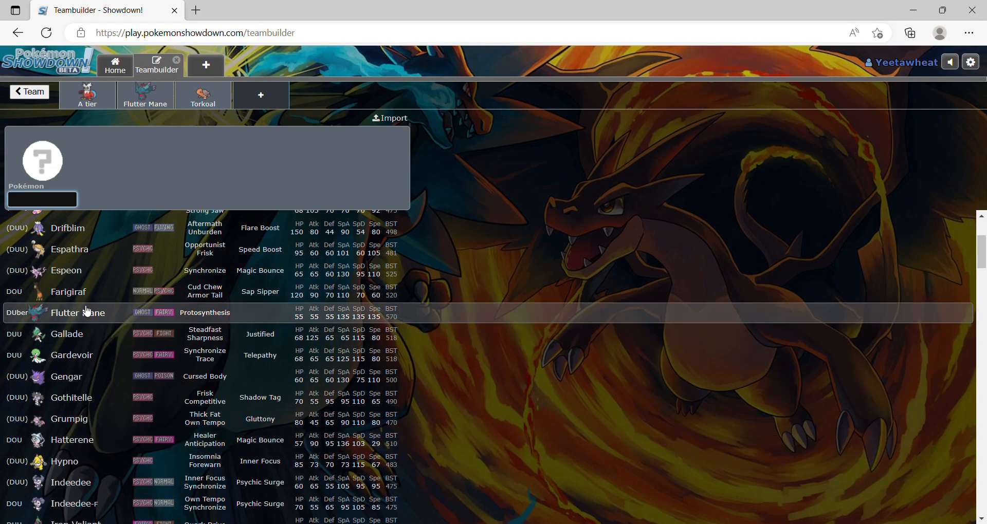
scroll("down", 3)
type("Meowscarada")
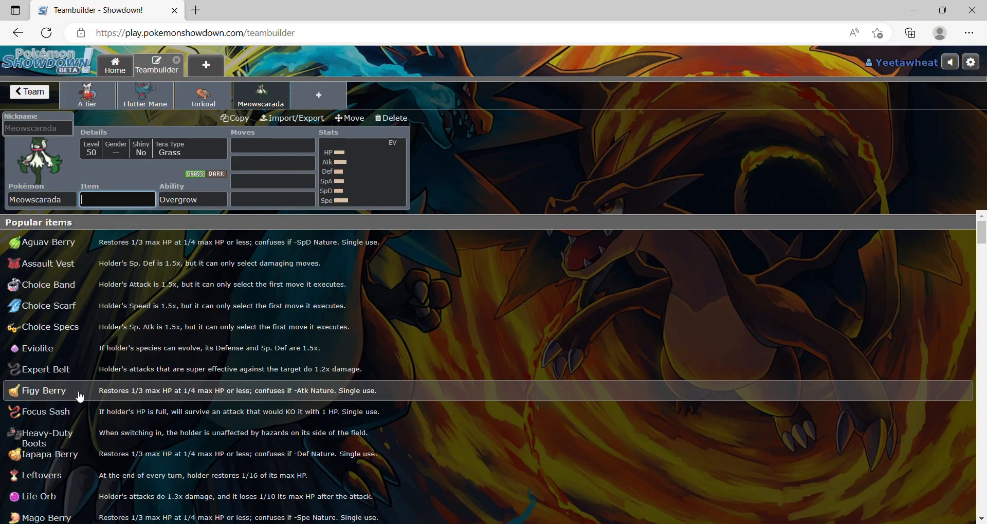
- Give Meowscarada a Focus Sash and keep Overgrow as its ability
type("sa")
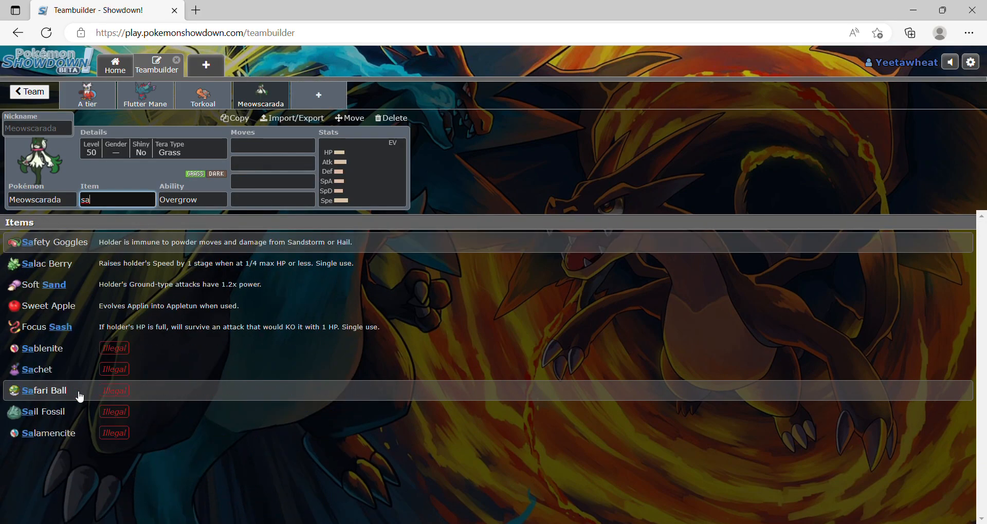
left_click(53, 327)
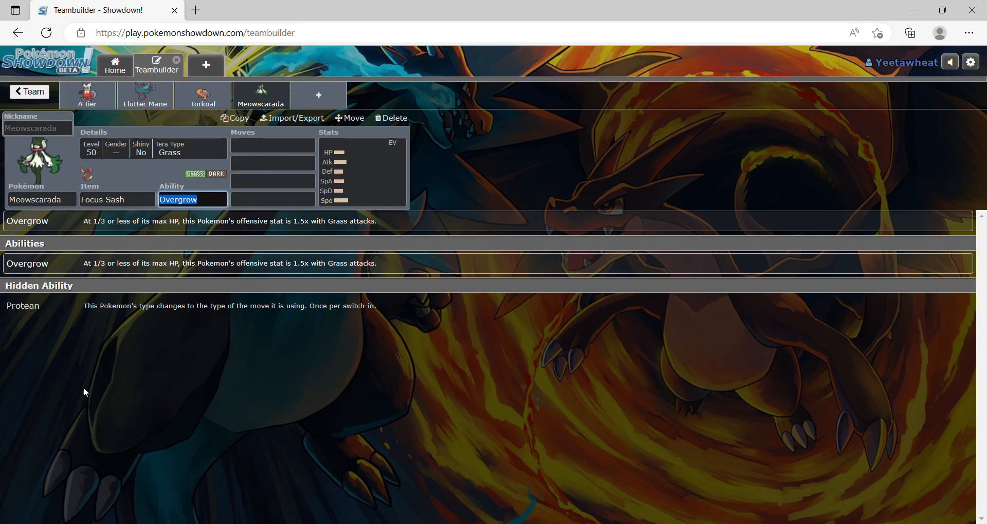
mouse_move(222, 275)
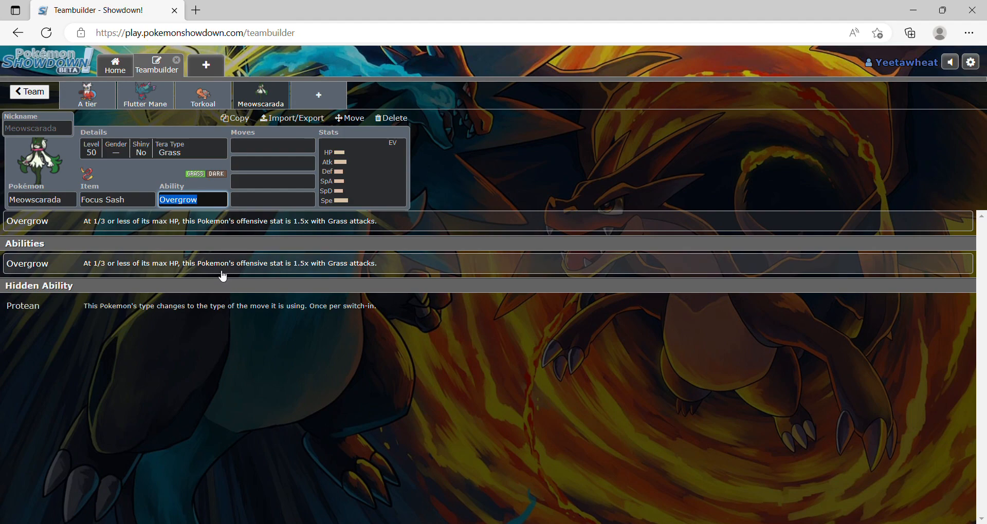
left_click(273, 145)
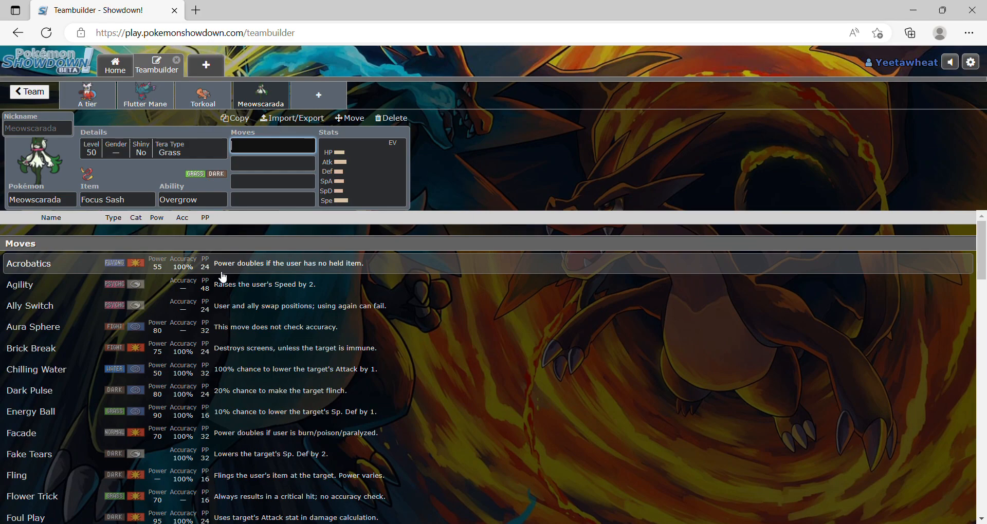
- Add Trick Room as Meowscarada's first move, followed by Helping Hand
type("tr")
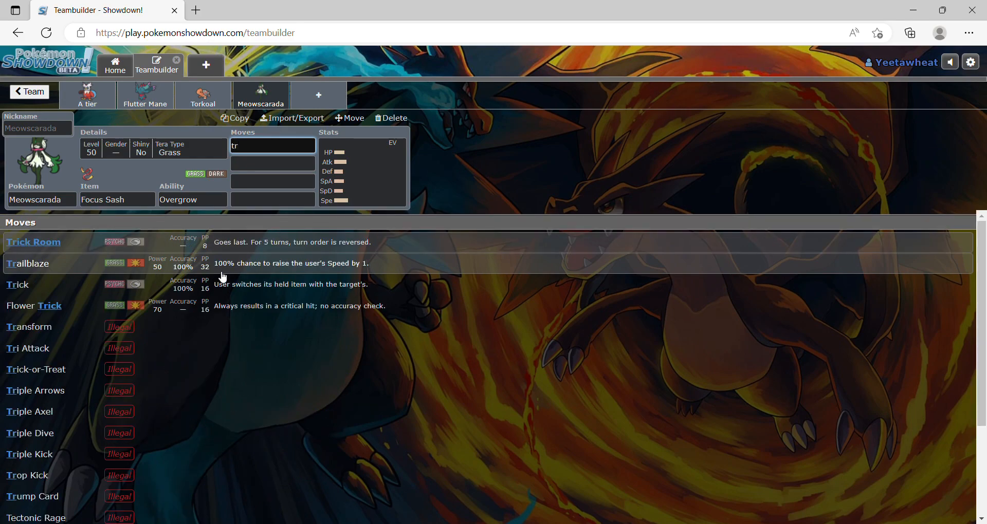
left_click(33, 241)
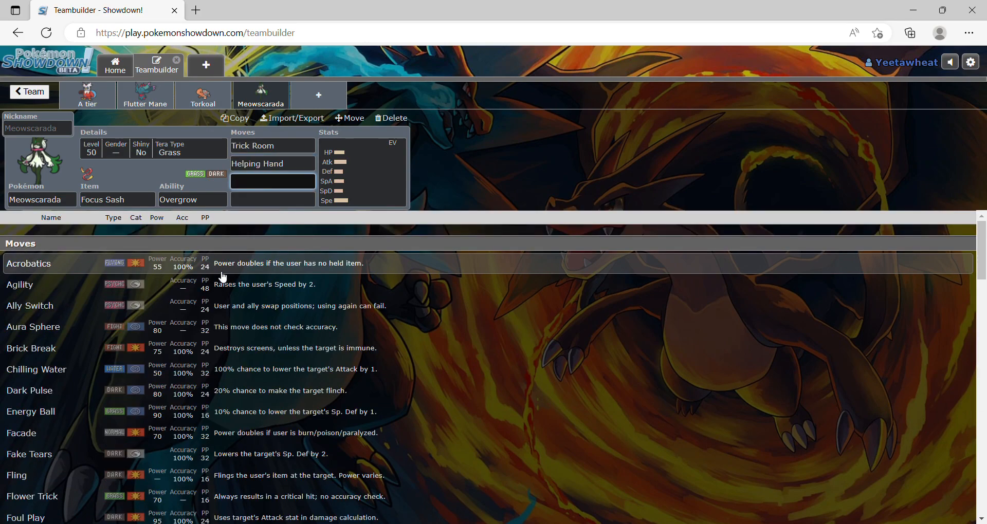
left_click(31, 496)
type("Sucker Punch")
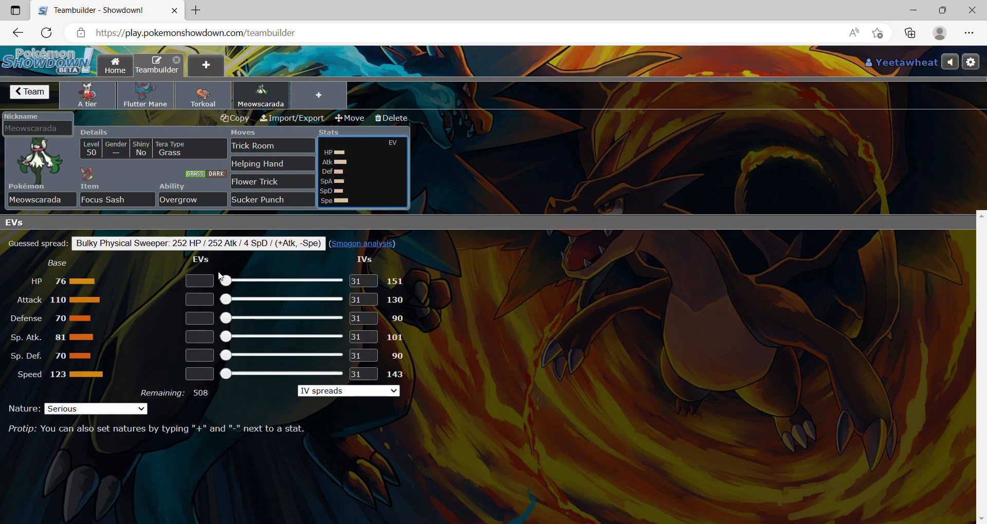
- Enter Meowscarada's Jolly spread: 252 Attack, 252 Speed and 4 HP EVs
left_click(199, 280)
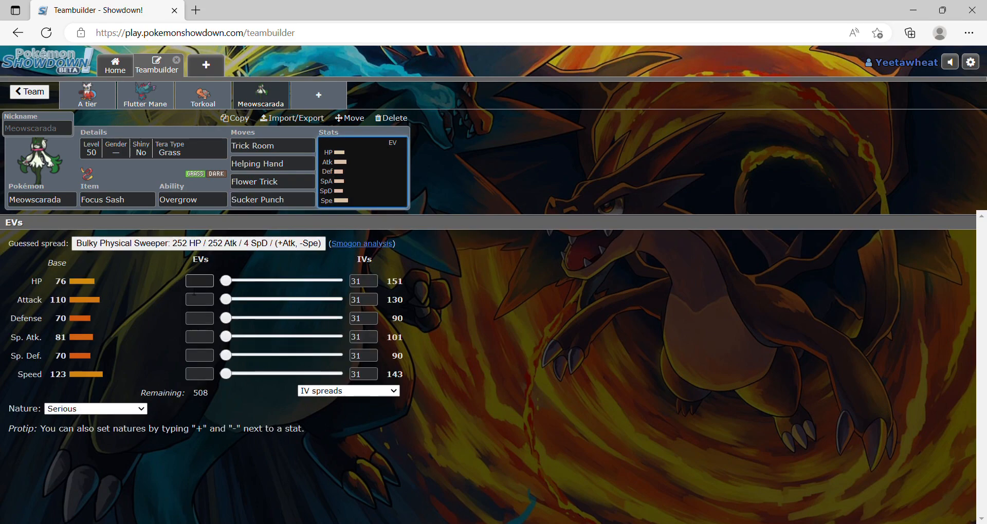
left_click(199, 374)
type("252+")
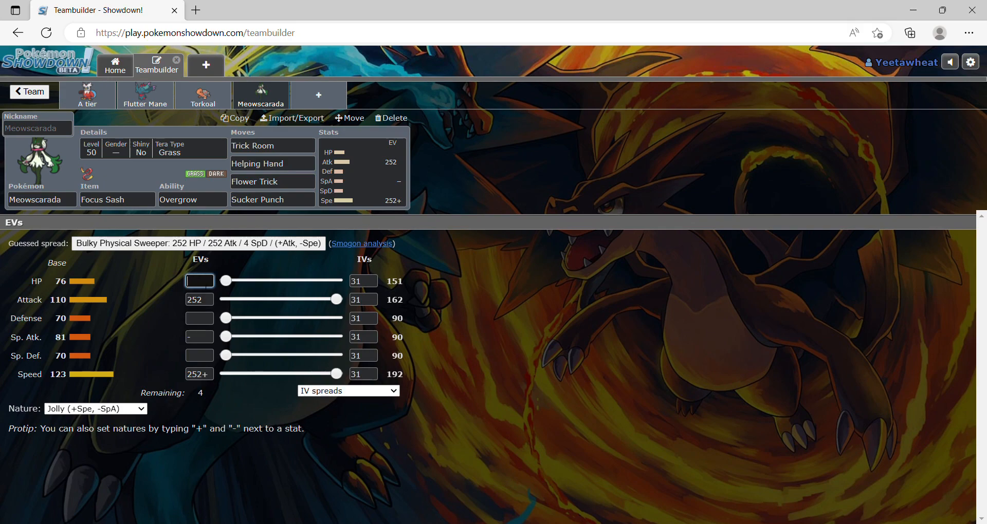
type("4")
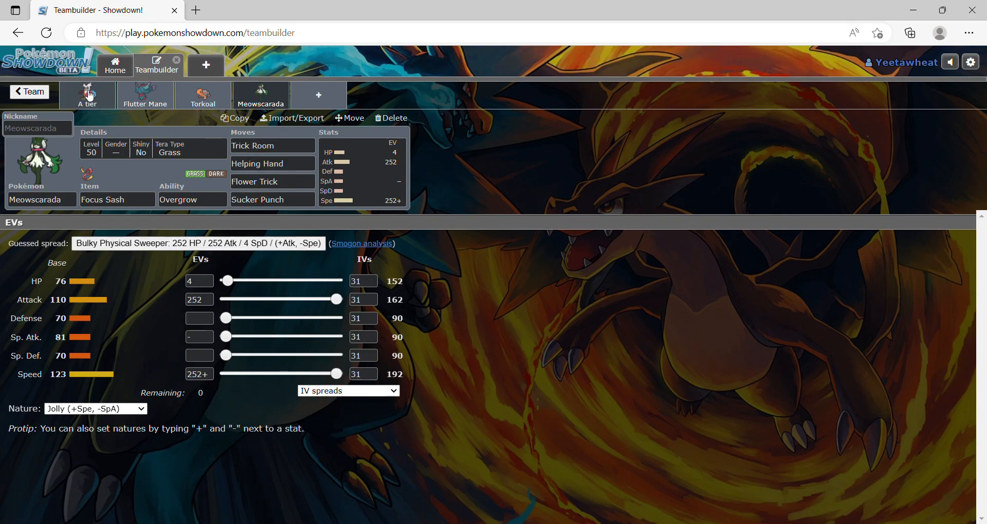
mouse_move(160, 110)
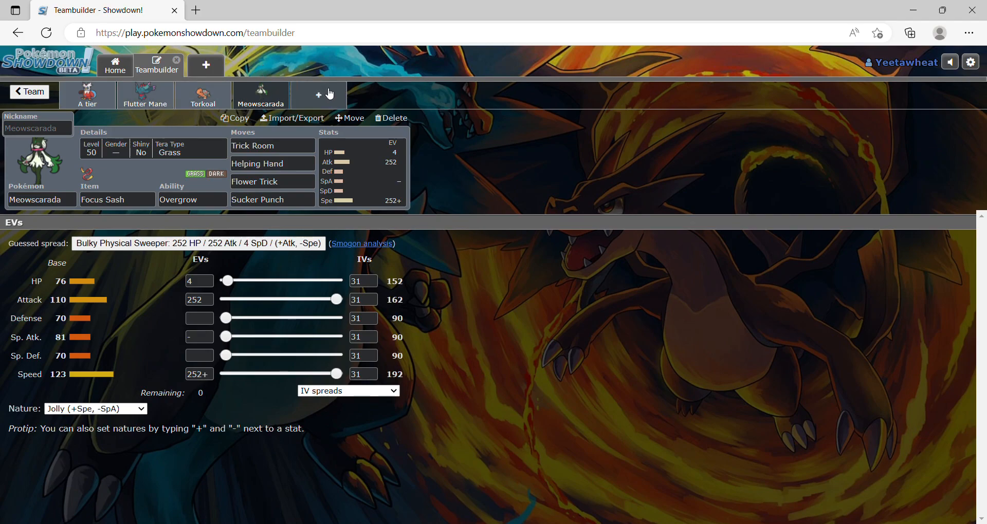
- Add a new team slot and browse Steel-type Pokémon
left_click(319, 95)
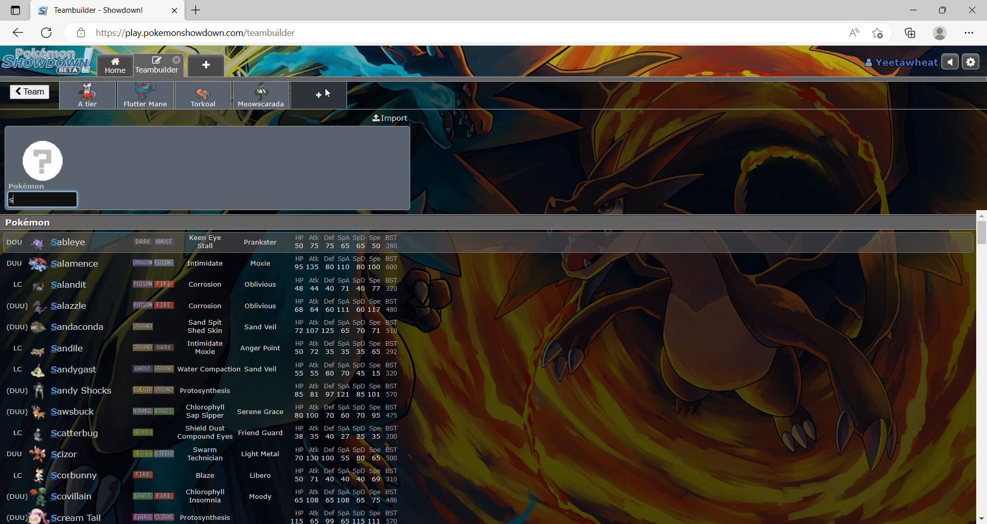
type("teel")
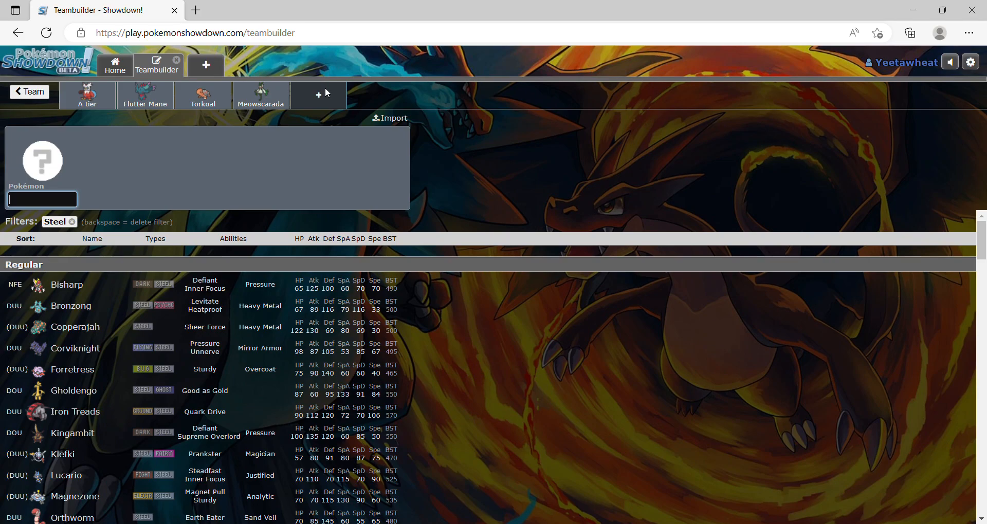
scroll("down", 3)
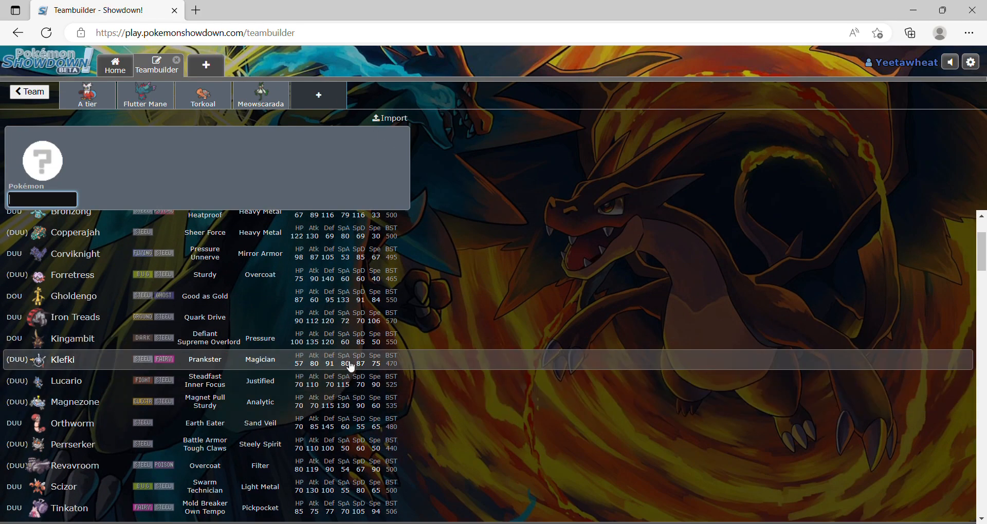
scroll("down", 3)
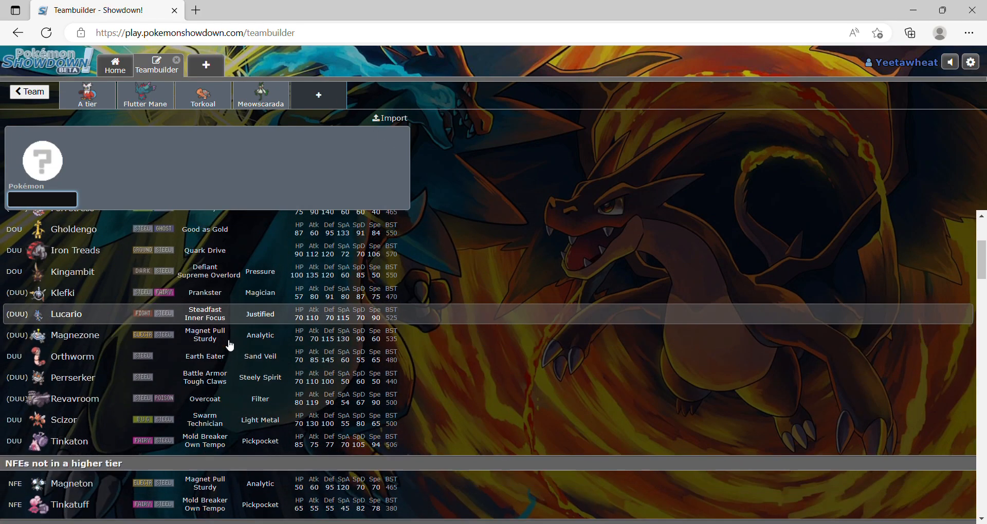
scroll("down", 3)
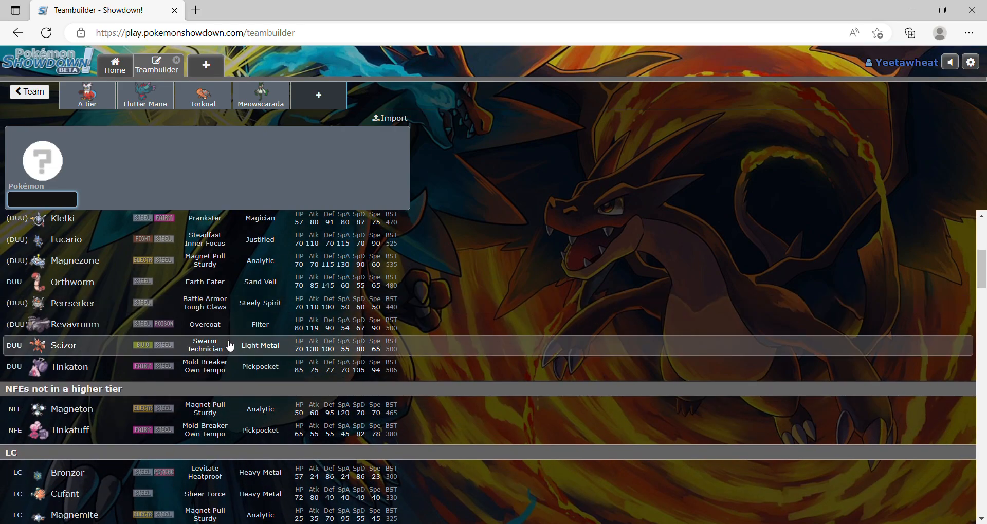
scroll("down", 3)
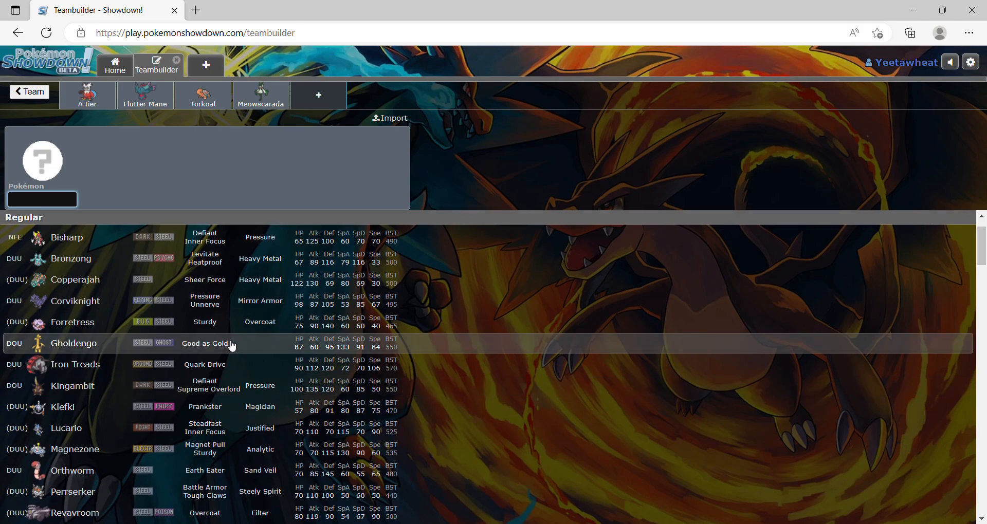
mouse_move(175, 373)
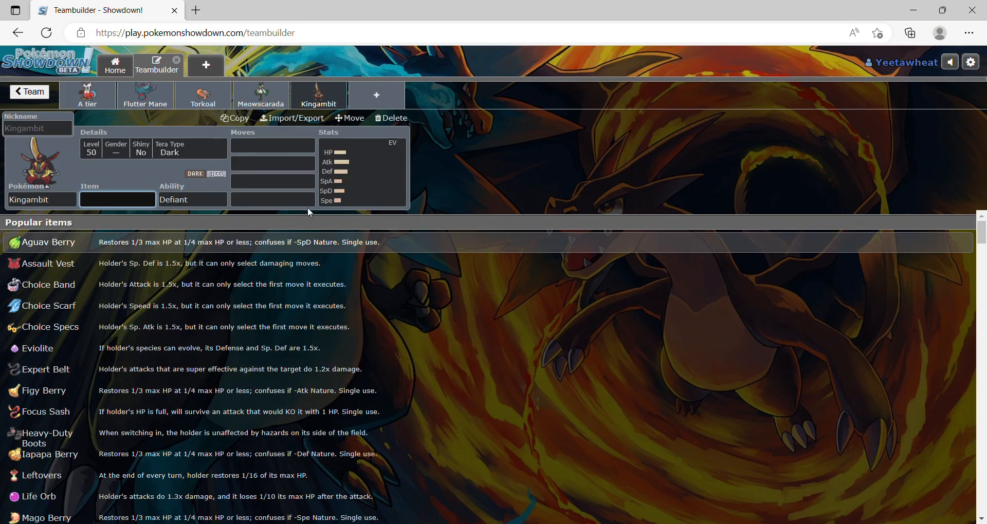
- Remove Kingambit and search the Steel list for Scizor instead
left_click(389, 118)
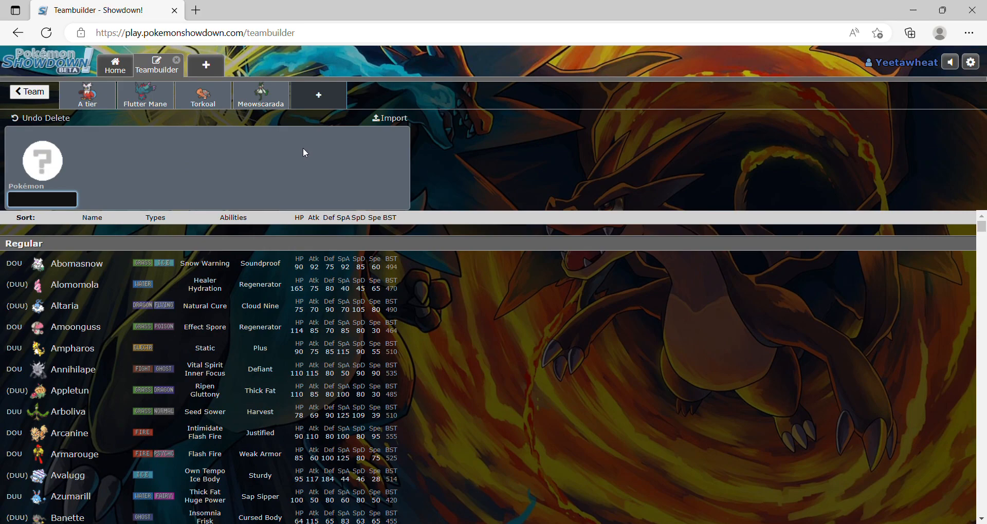
type("stee")
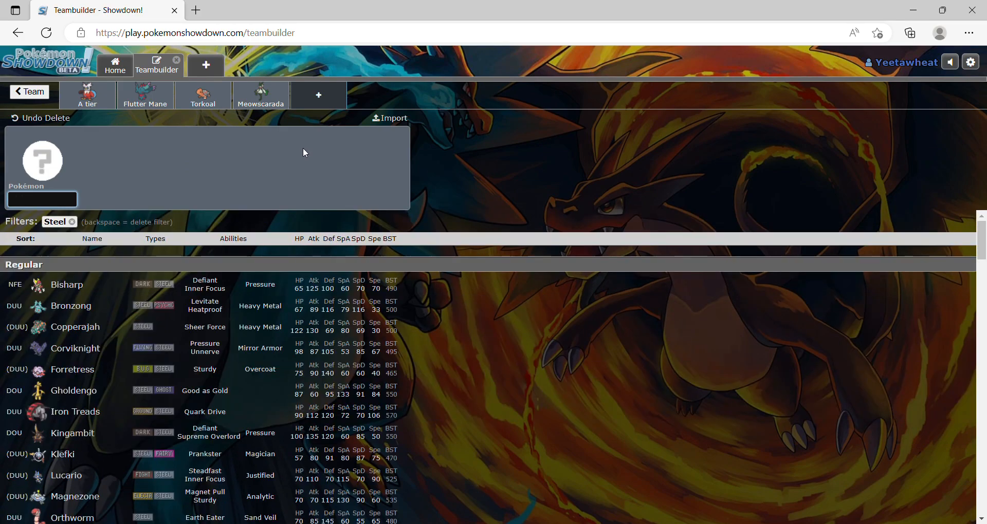
type("sc")
type("cho")
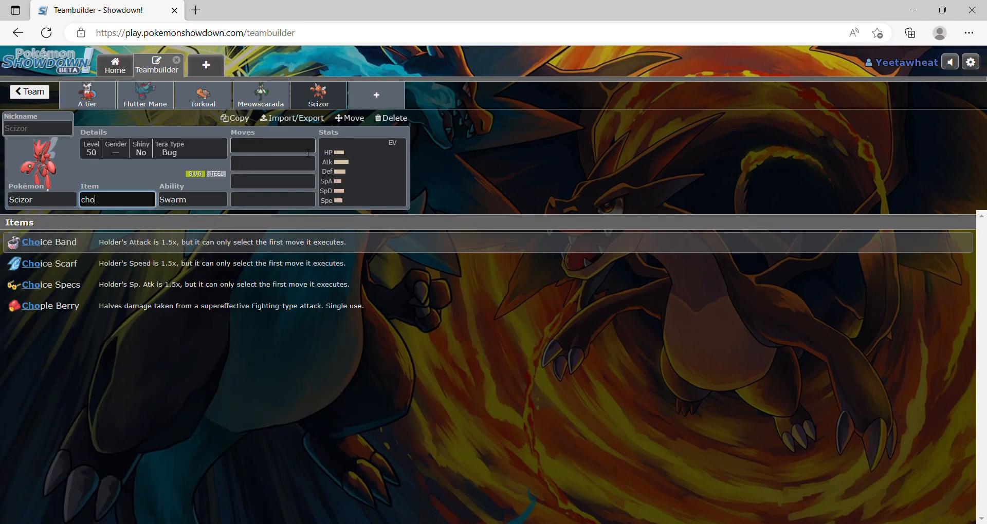
- Give Scizor Choice Band and moves Bullet Punch, U-turn, Close Combat and Trailblaze
left_click(47, 241)
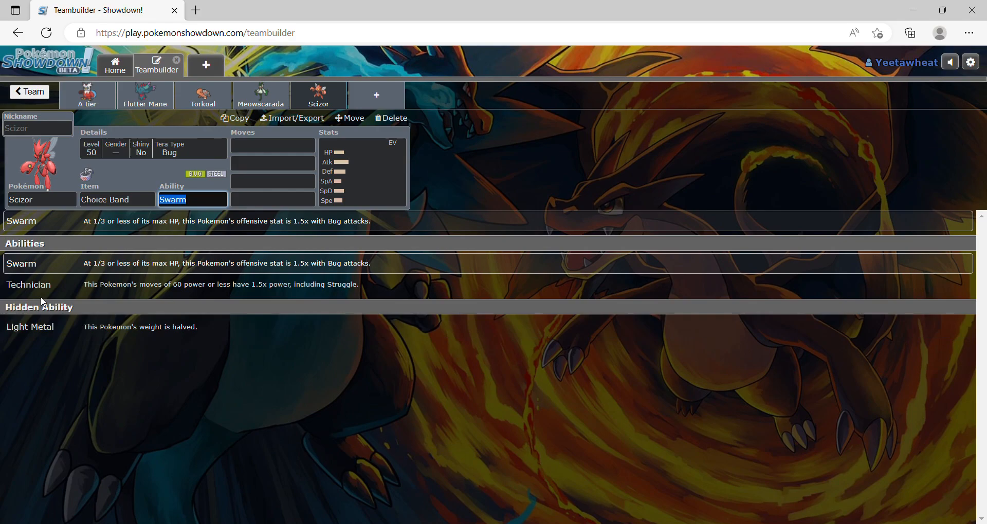
type("bull")
left_click(273, 163)
type("U-turn")
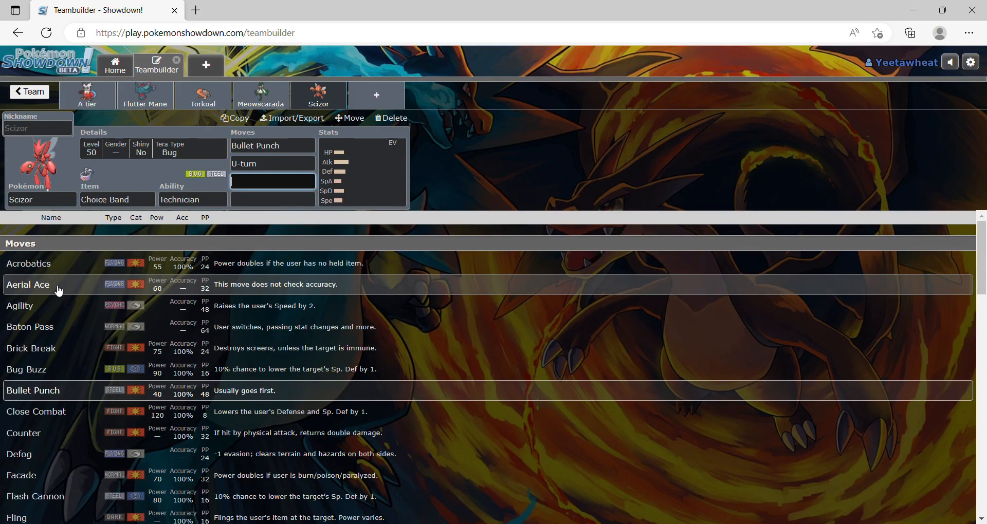
left_click(36, 411)
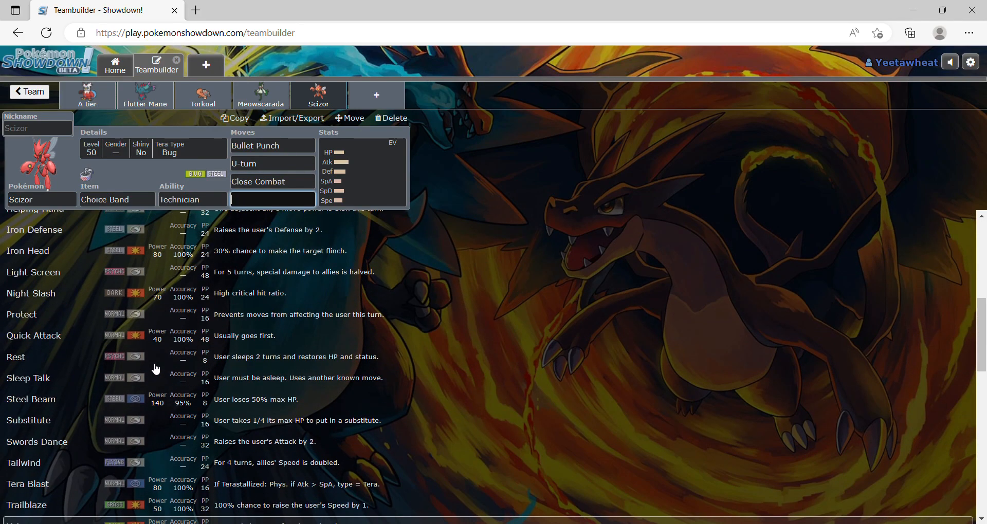
scroll("down", 3)
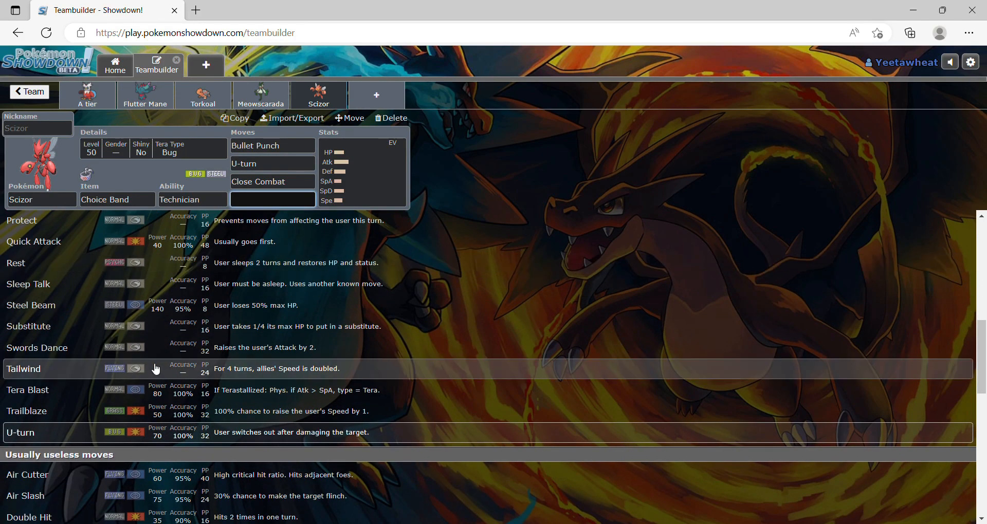
mouse_move(88, 412)
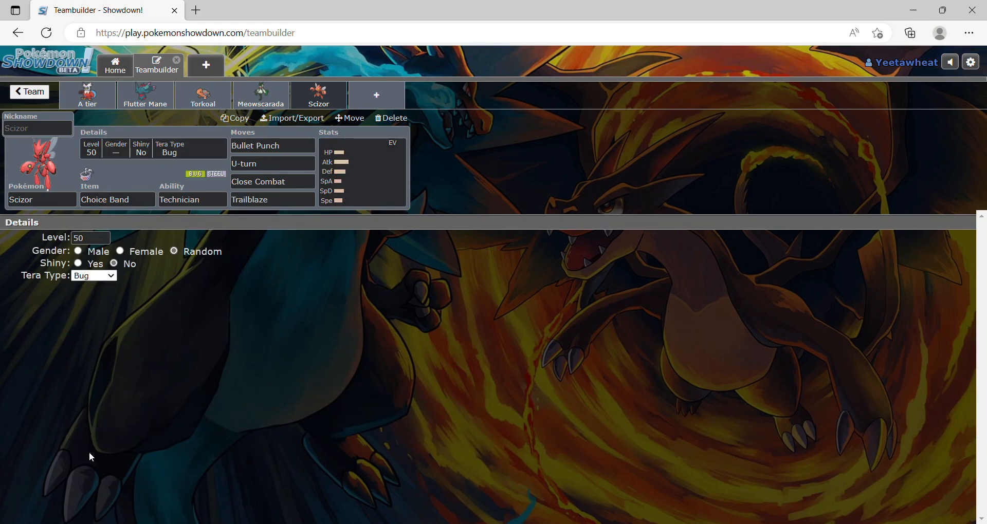
- Set Scizor's Adamant spread to 252 HP, 252 Attack and 4 Special Defense
left_click(362, 170)
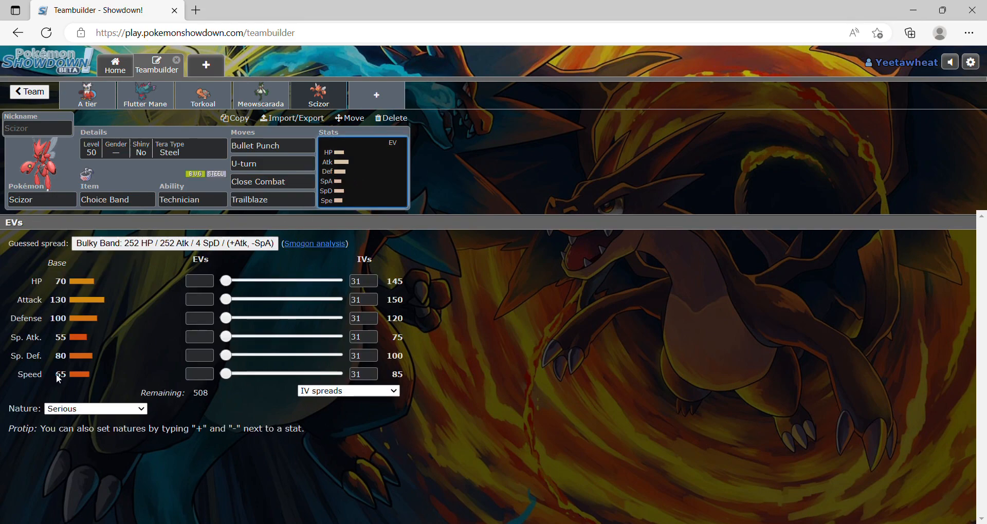
left_click(199, 299)
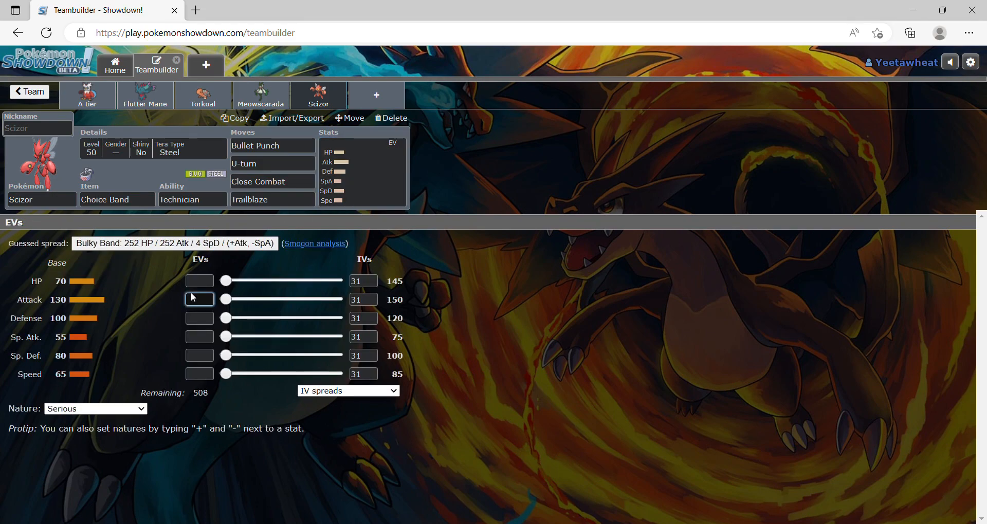
type("252+")
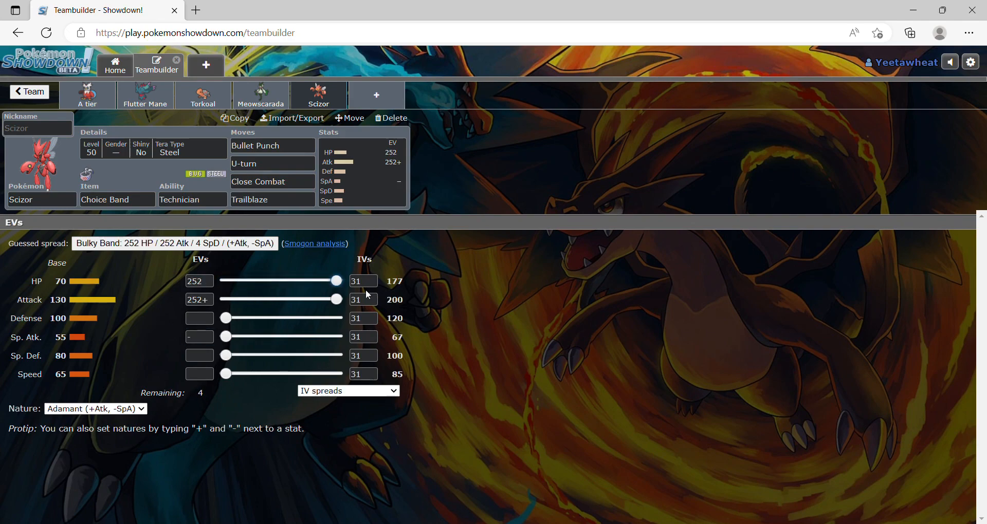
left_click_drag(225, 355, 232, 355)
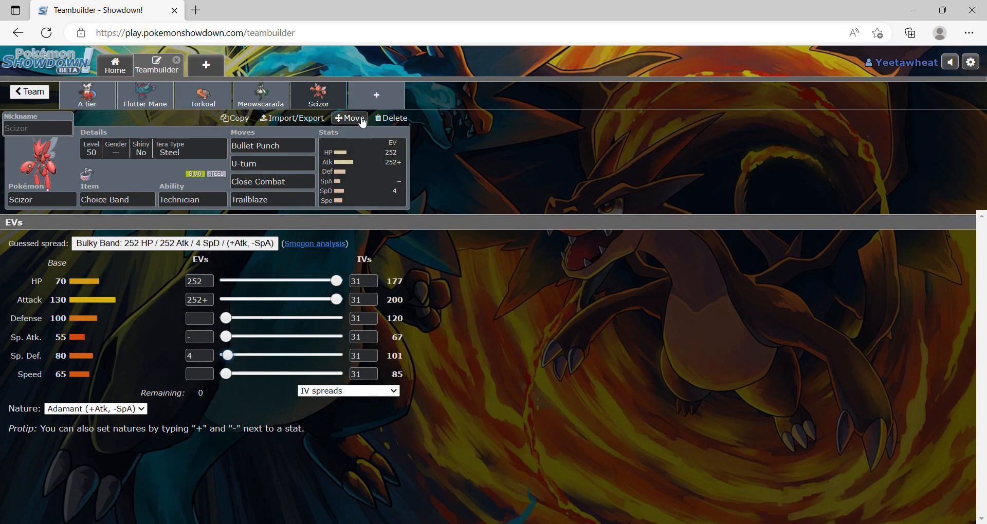
- Add Dragonite to the empty sixth slot using the Dragon-type filter
left_click(390, 118)
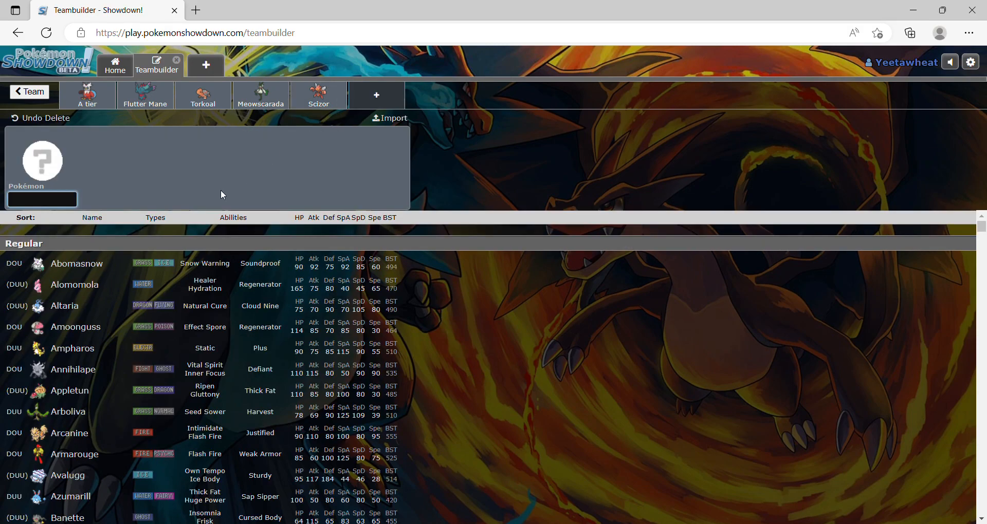
type("drag")
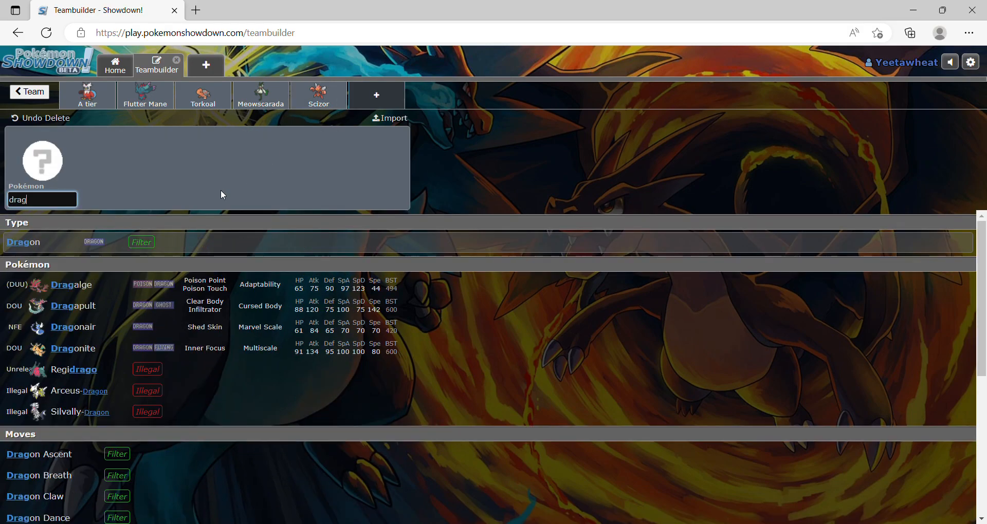
left_click(141, 241)
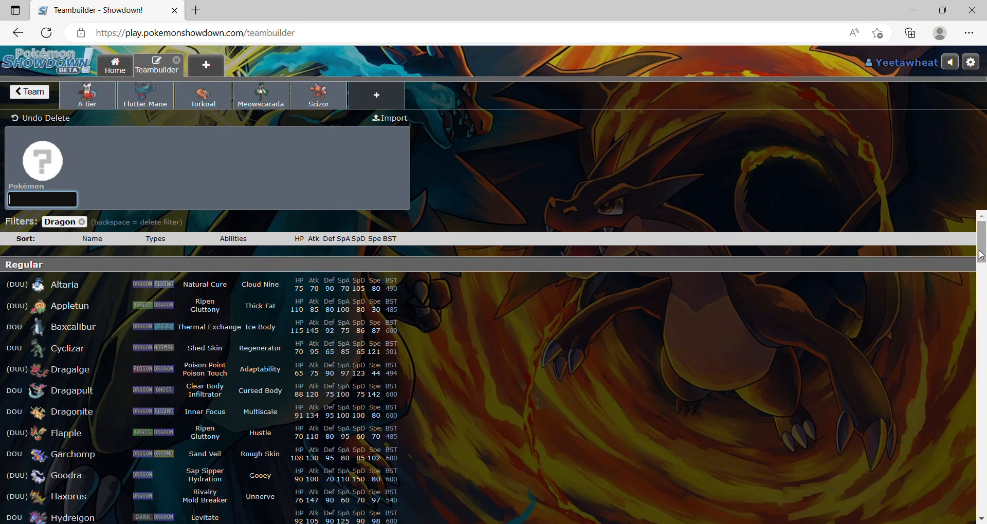
scroll("down", 3)
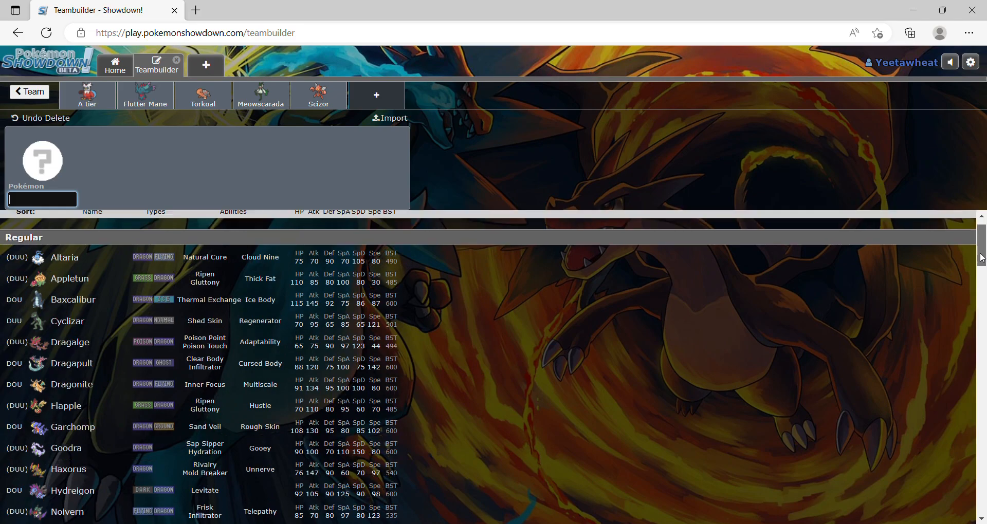
scroll("down", 3)
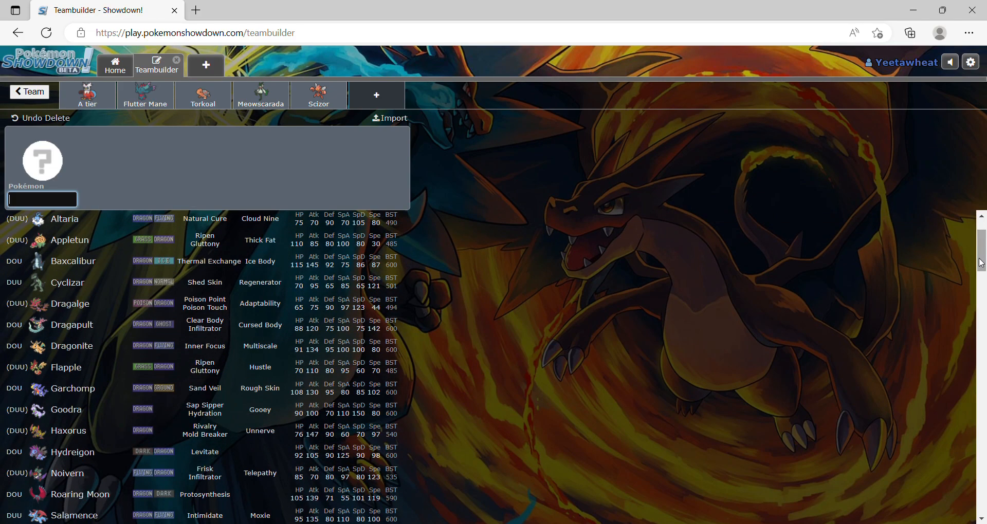
mouse_move(163, 355)
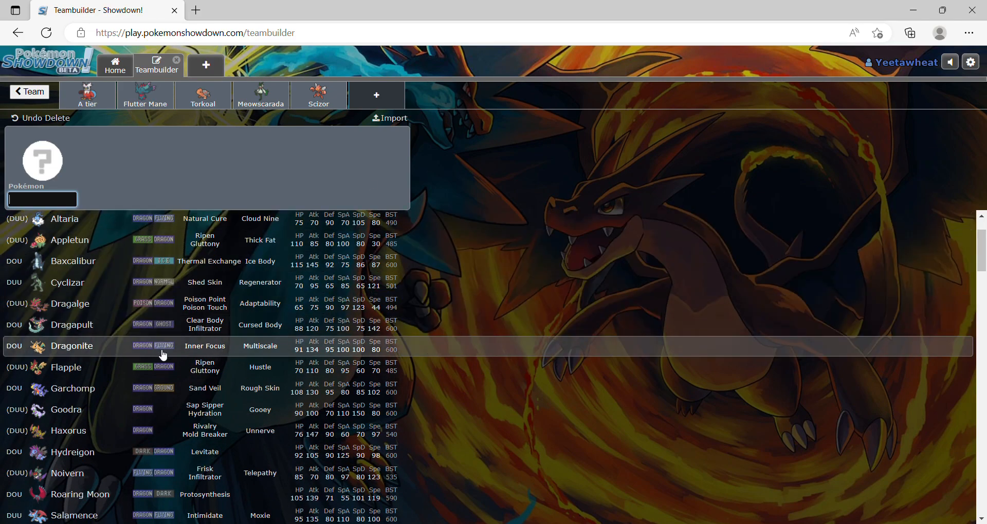
left_click(72, 346)
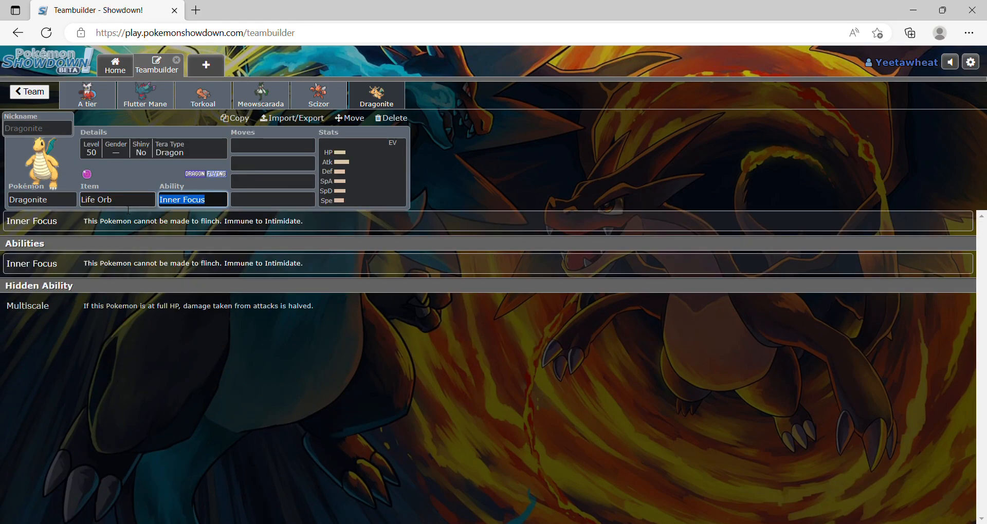
- Give Dragonite the moves Extreme Speed, Ice Spinner, Dragon Claw and Protect
left_click(272, 145)
type("Extreme Speed")
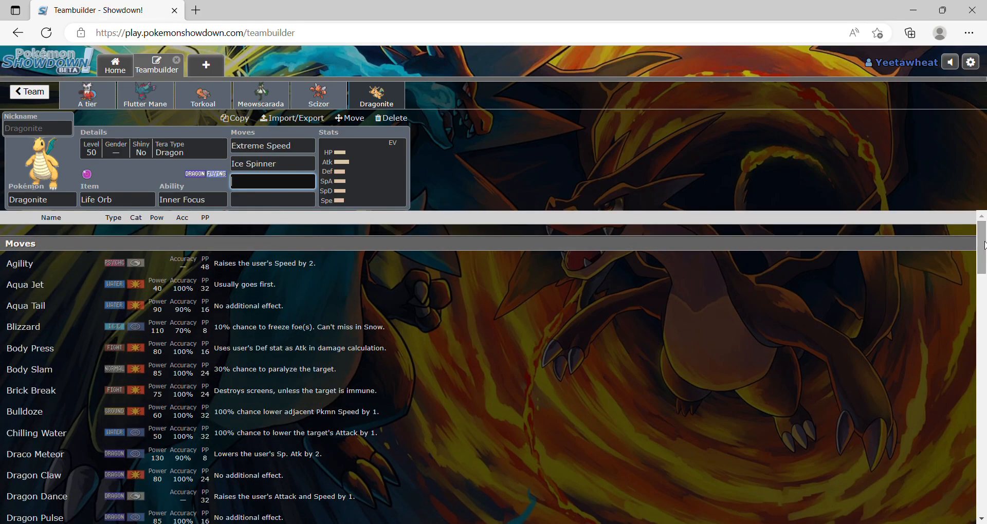
mouse_move(695, 284)
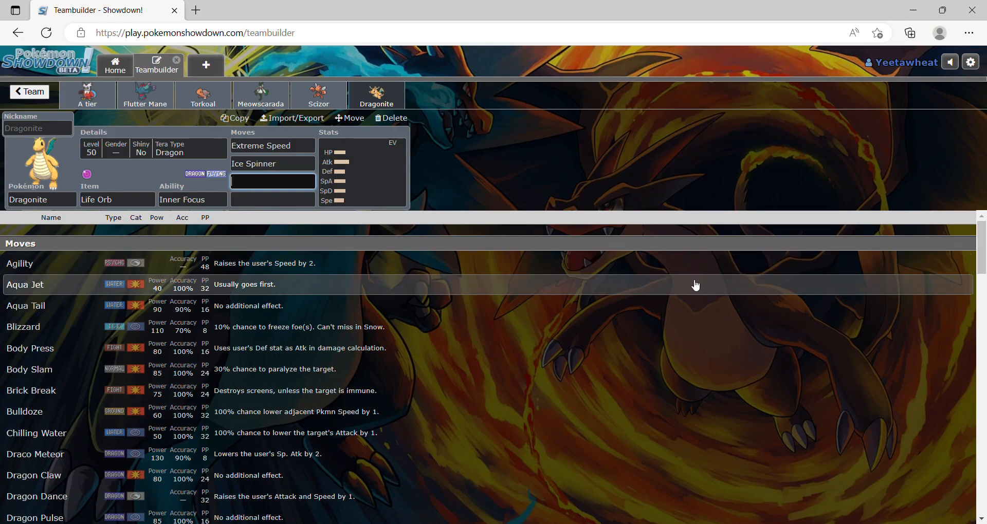
scroll("down", 3)
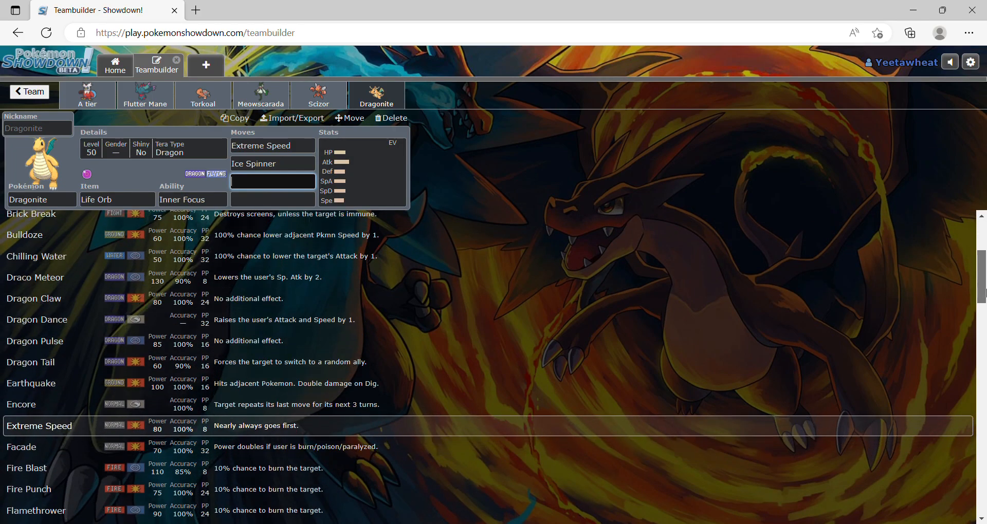
scroll("down", 3)
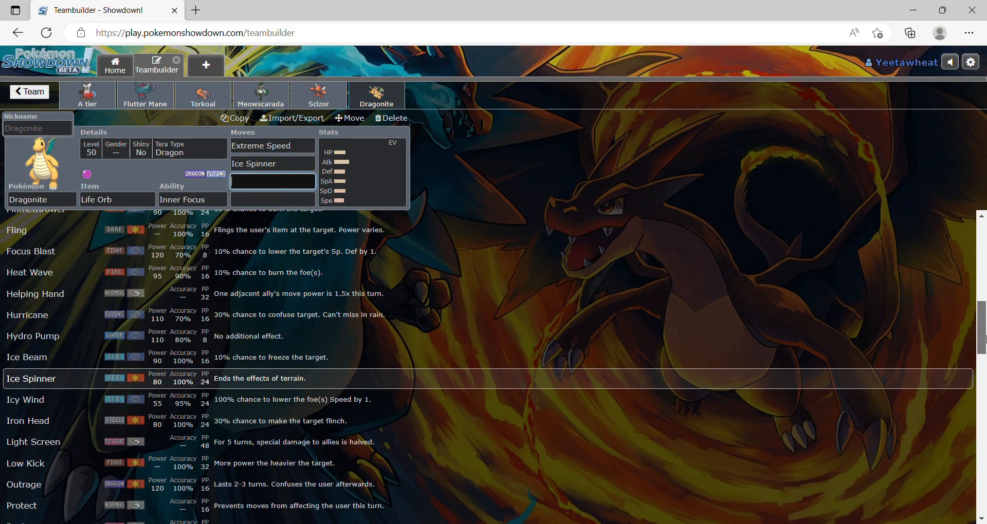
scroll("down", 3)
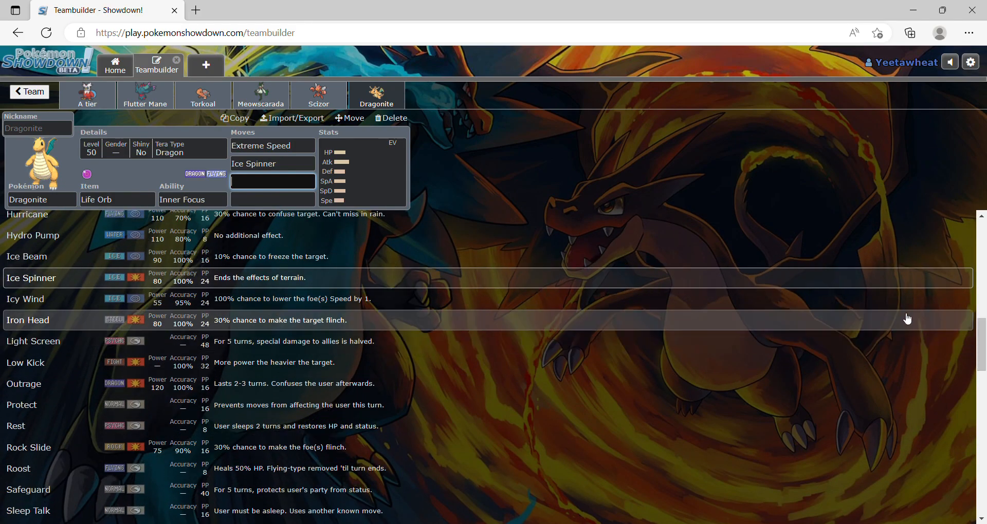
scroll("down", 3)
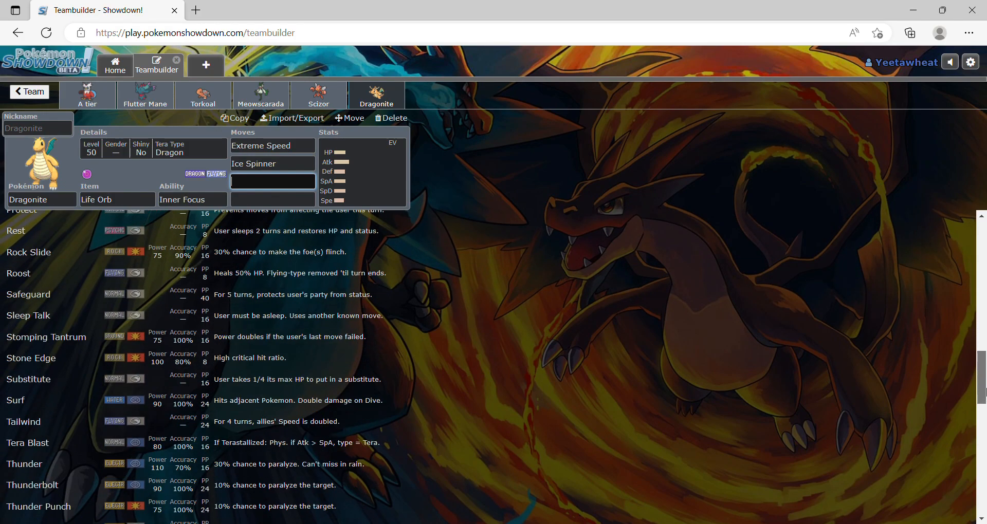
scroll("down", 3)
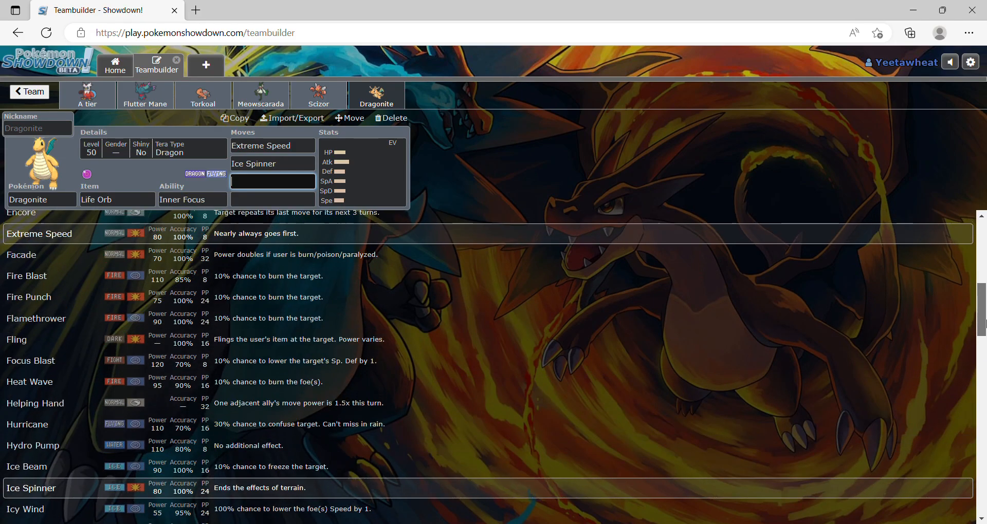
scroll("up", 3)
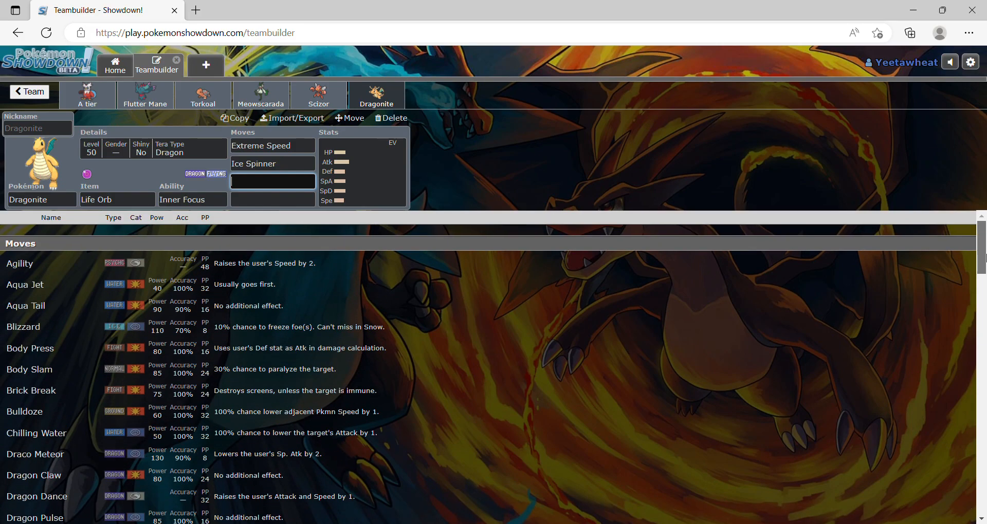
scroll("down", 3)
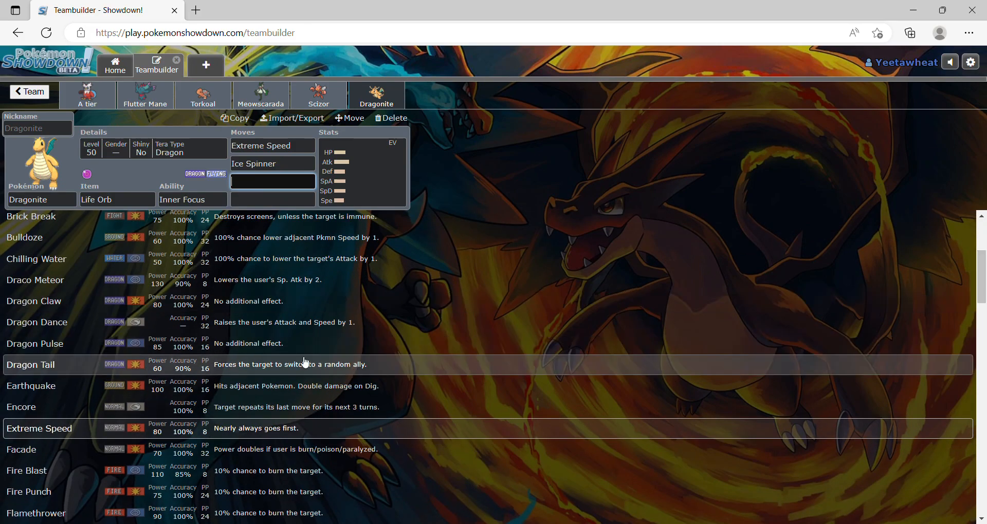
type("pr")
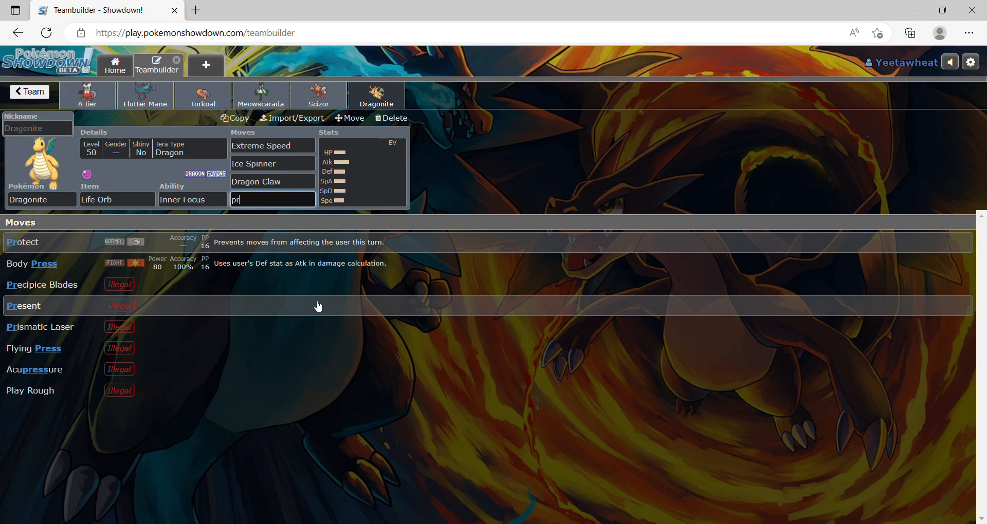
left_click(22, 241)
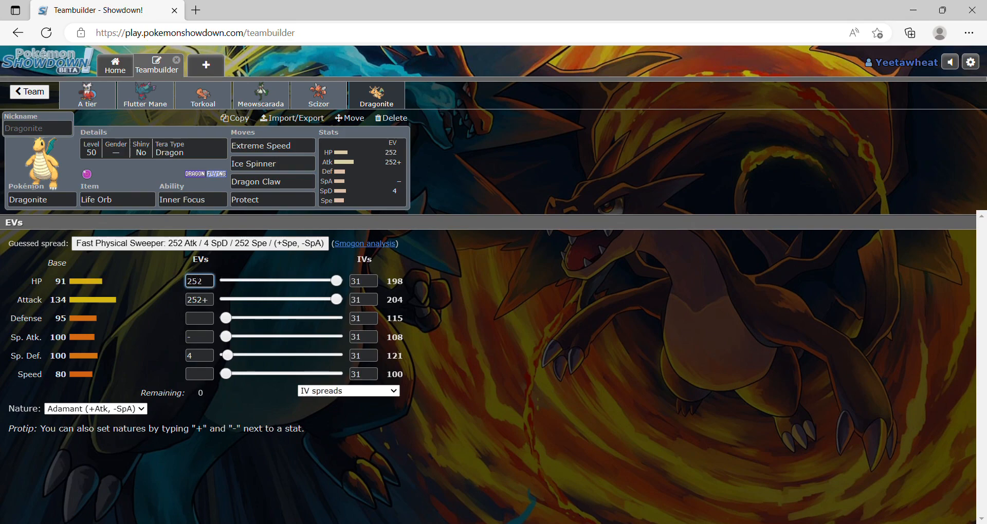
left_click(28, 91)
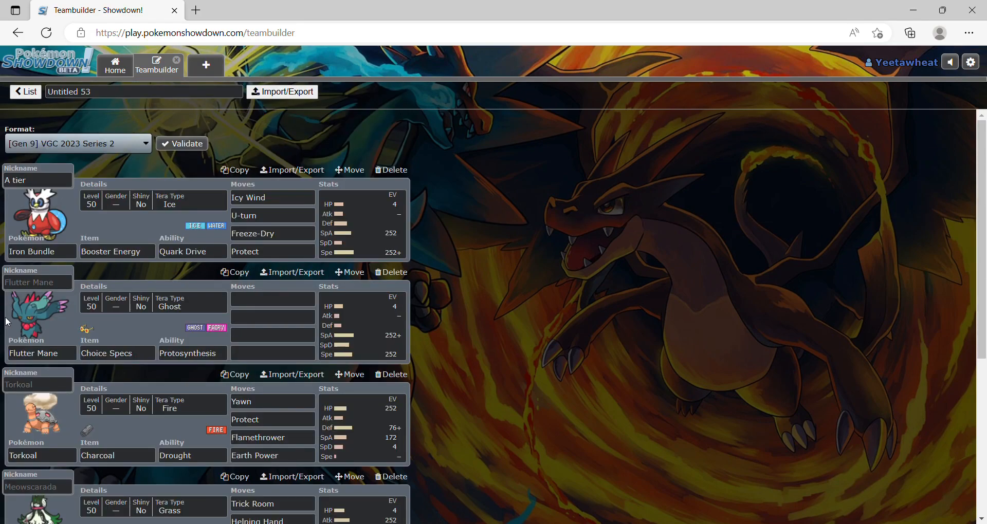
- Scroll to Flutter Mane and fill its moveset: Moonblast, Dazzling Gleam, Shadow Ball, Mystical Fire
scroll("down", 3)
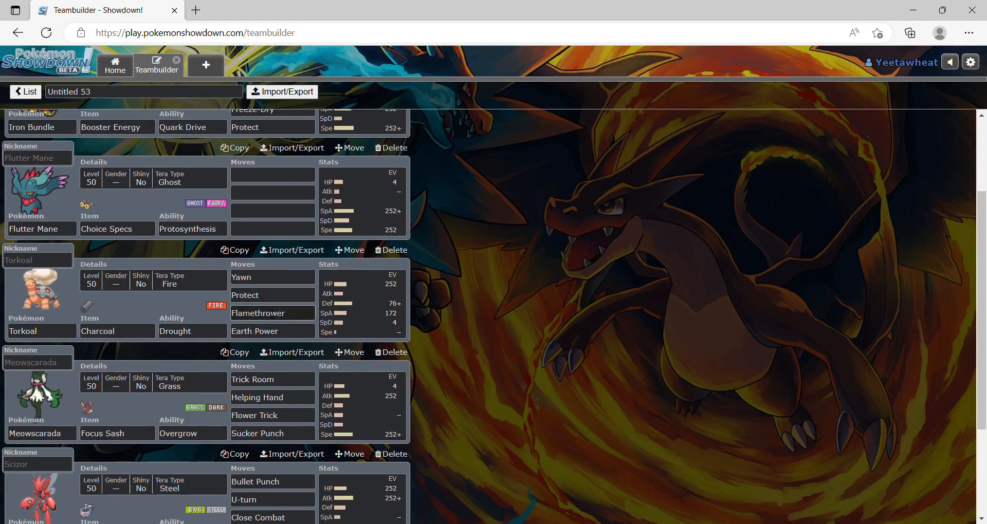
scroll("down", 3)
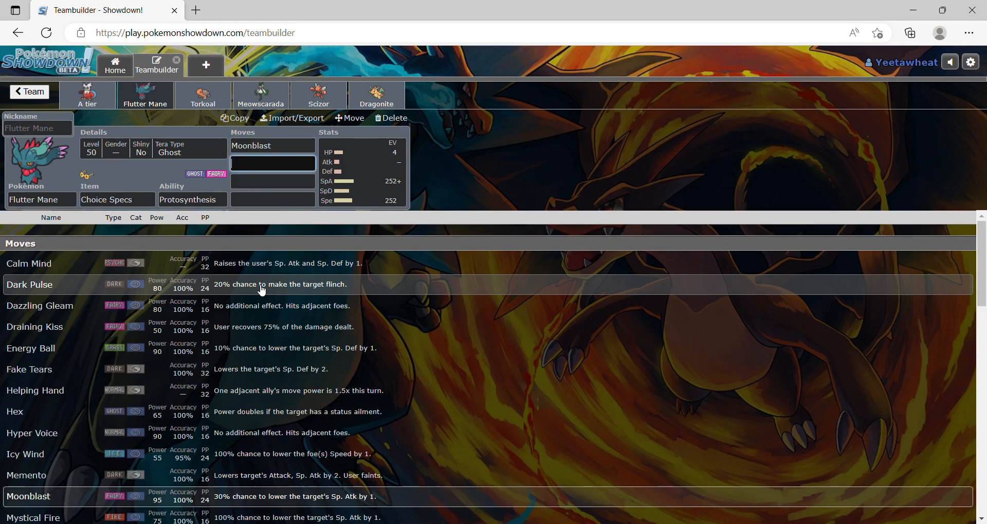
left_click(40, 305)
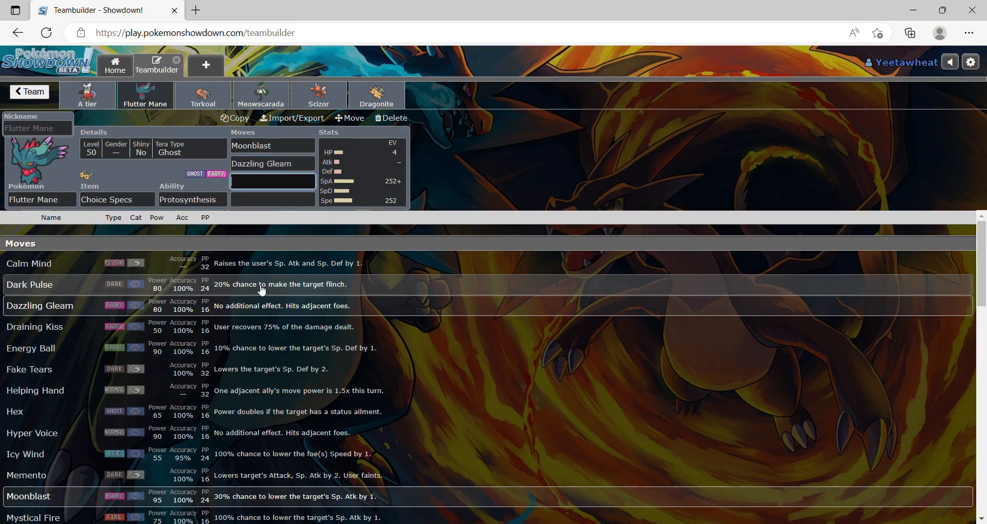
type("Shadow Ball")
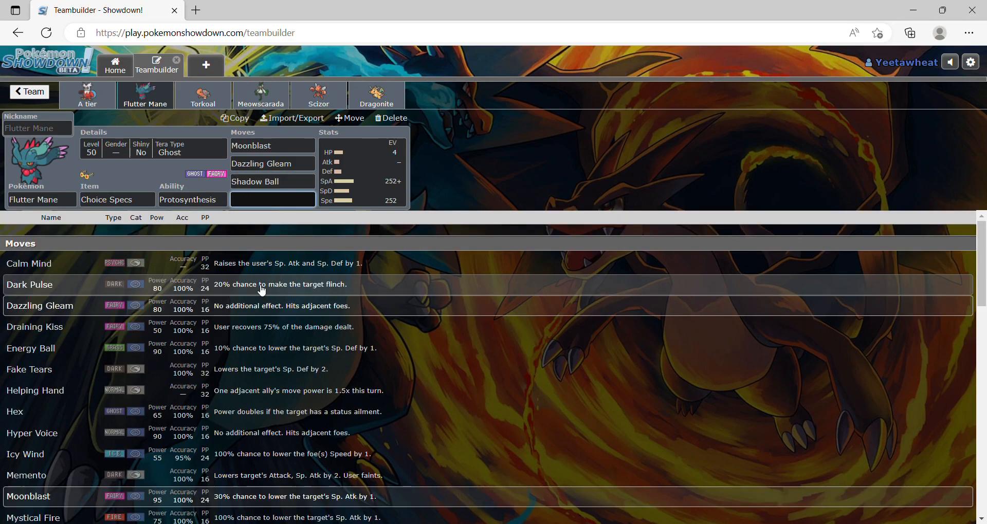
left_click(32, 517)
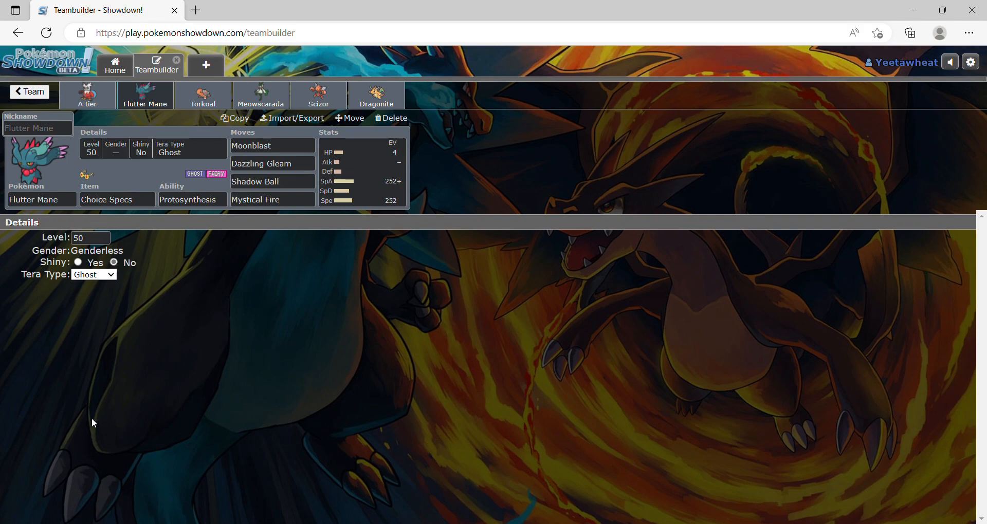
- Set Flutter Mane's Tera Type to Fairy, then step through the team and set Dragonite's to Normal
left_click(93, 274)
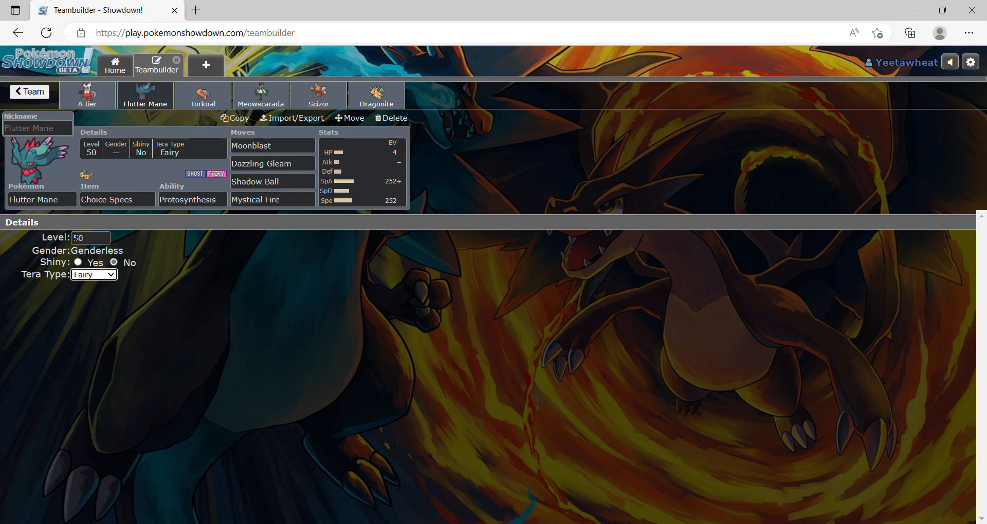
left_click(87, 95)
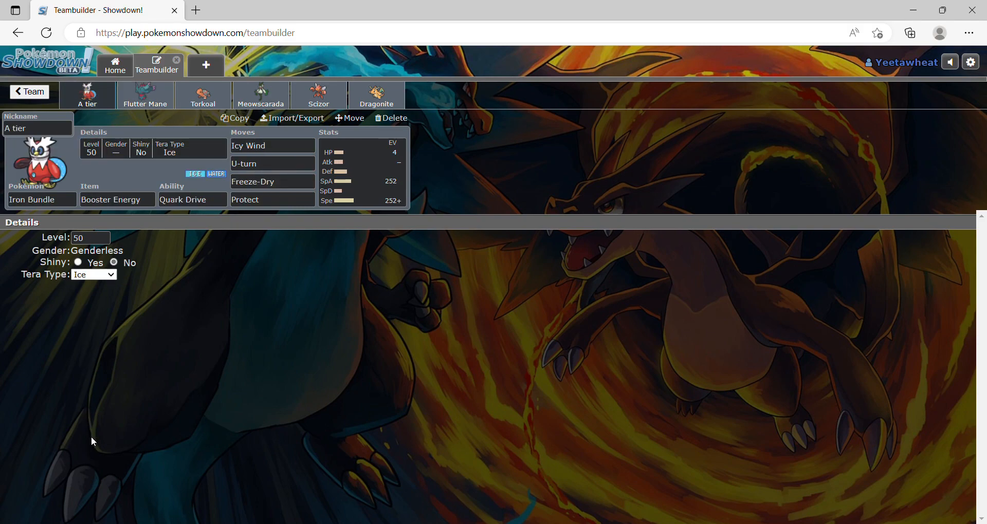
mouse_move(98, 323)
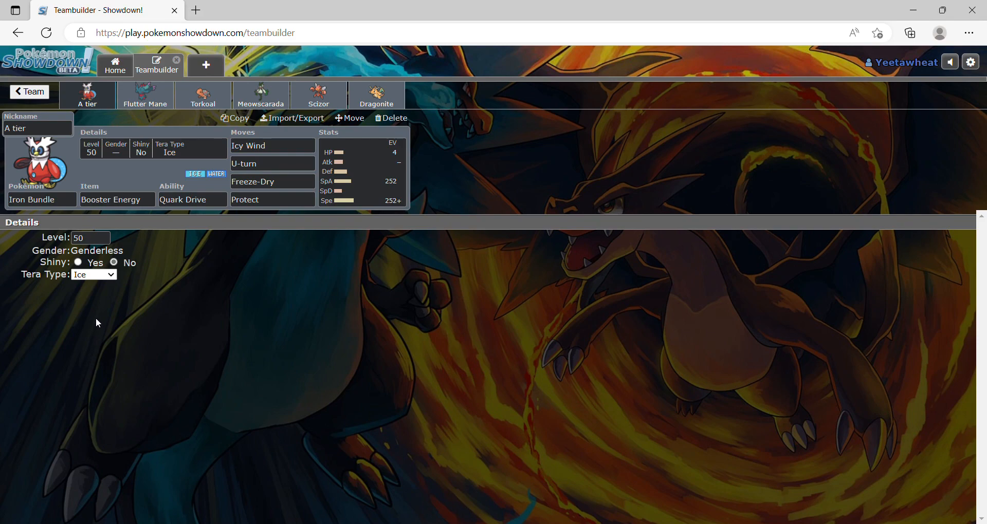
left_click(203, 95)
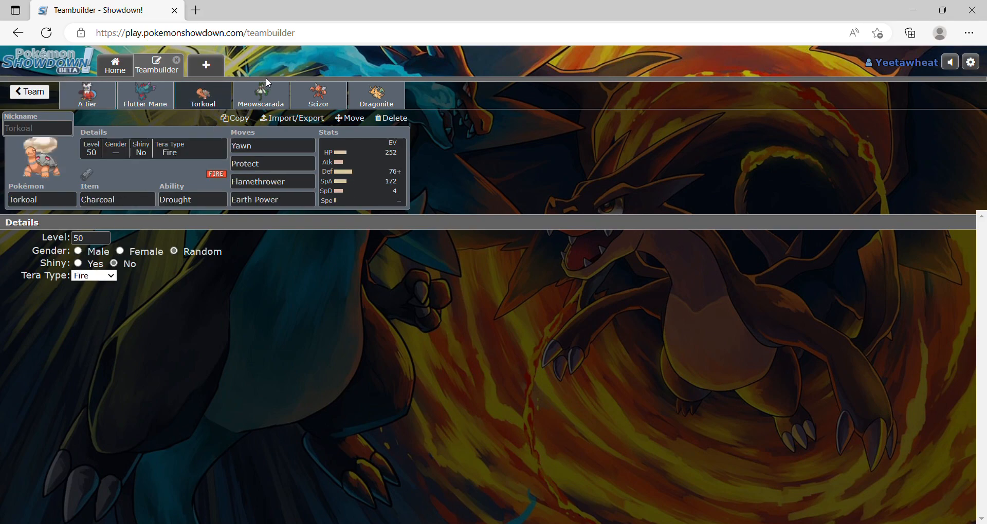
left_click(319, 95)
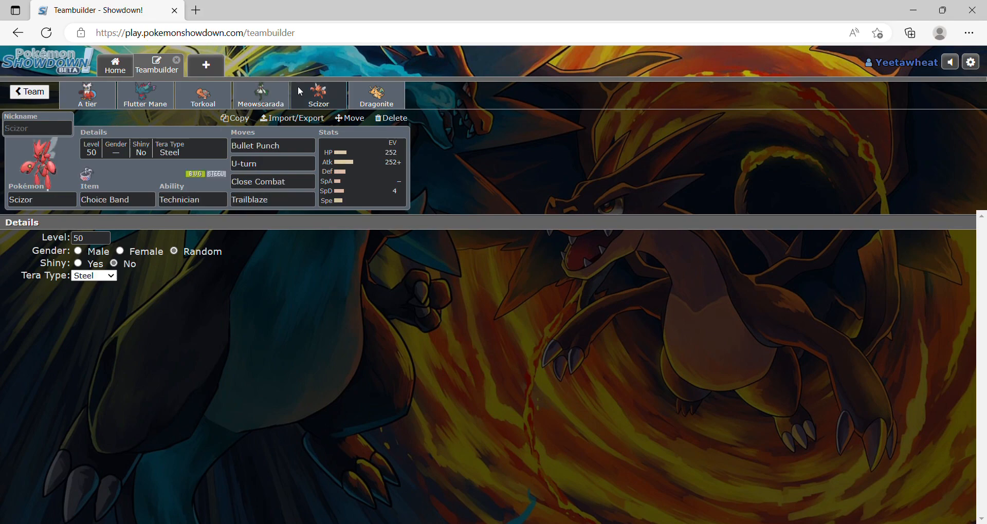
left_click(376, 95)
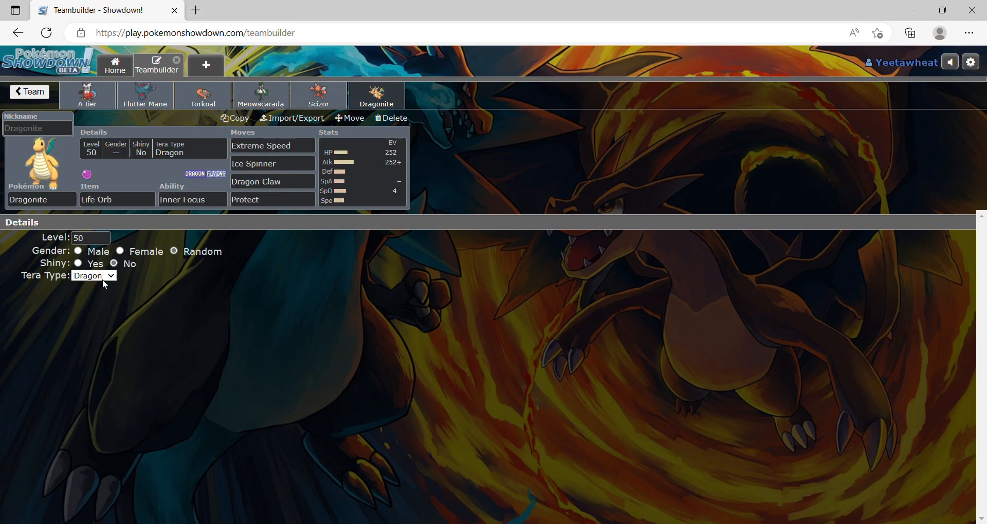
mouse_move(98, 419)
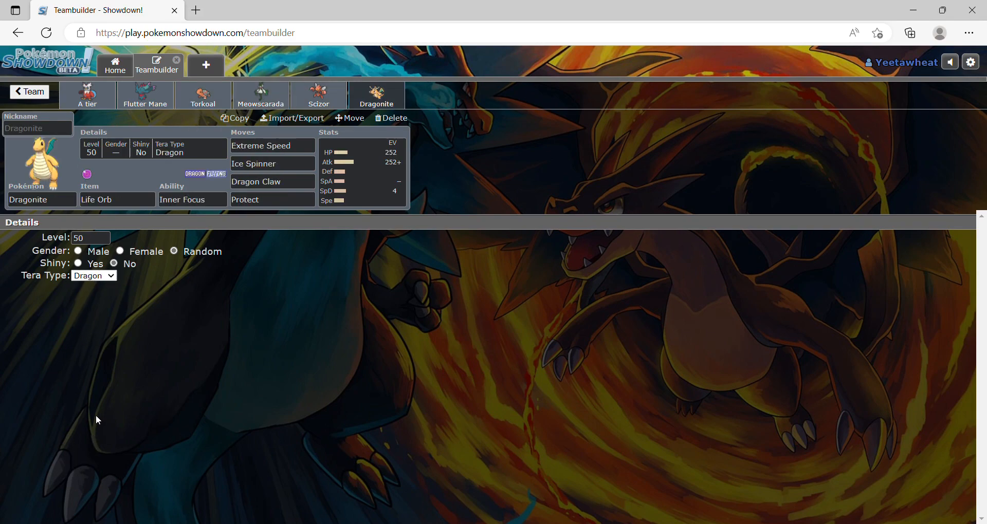
left_click(93, 276)
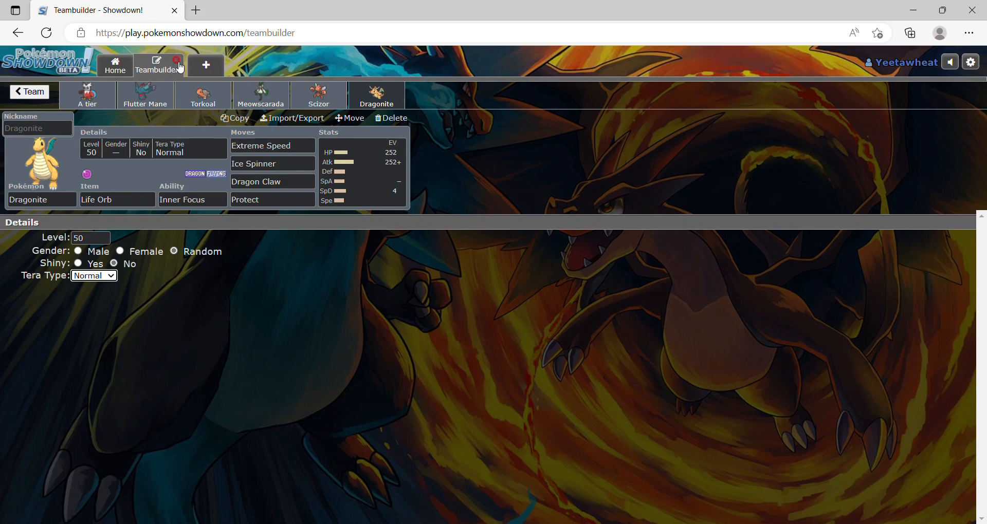
- Select the [Gen 9] VGC 2023 Series 2 format and search for a random rated opponent
left_click(115, 65)
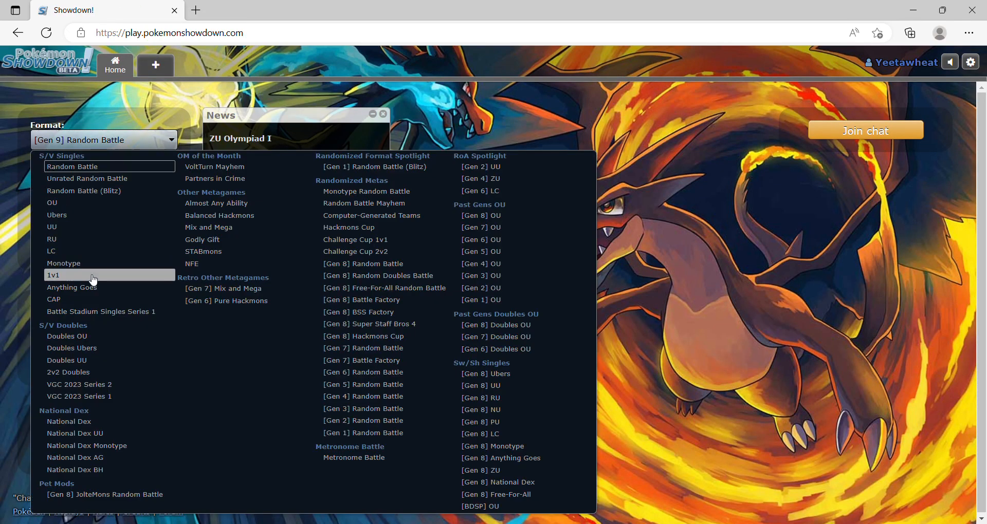
left_click(79, 385)
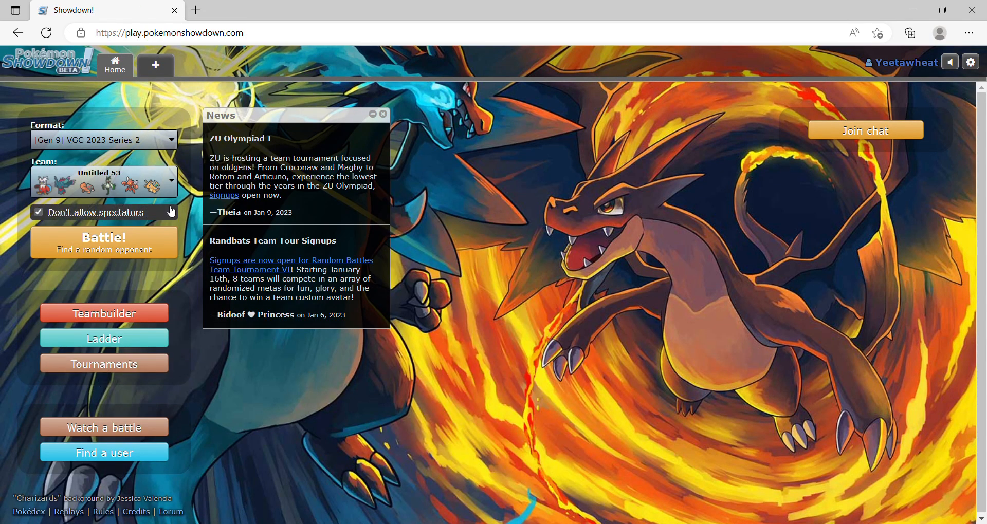
left_click(103, 242)
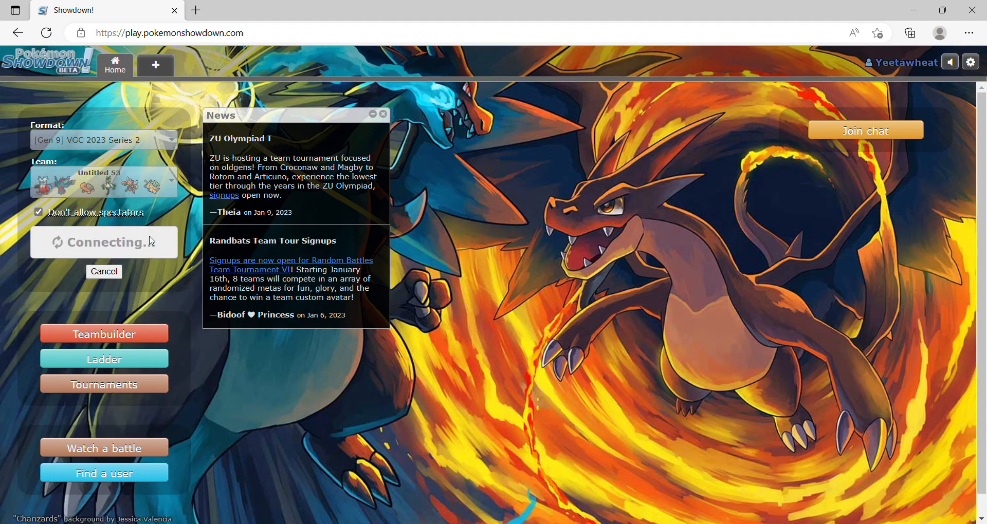
mouse_move(535, 241)
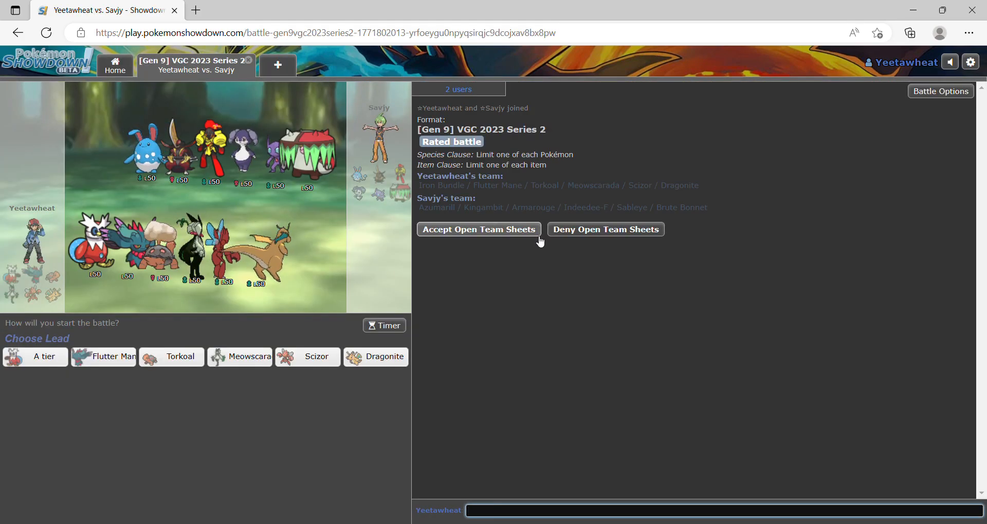
- Send 'glhf', accept open team sheets, and order the team with Dragonite in slot four
type("glhf")
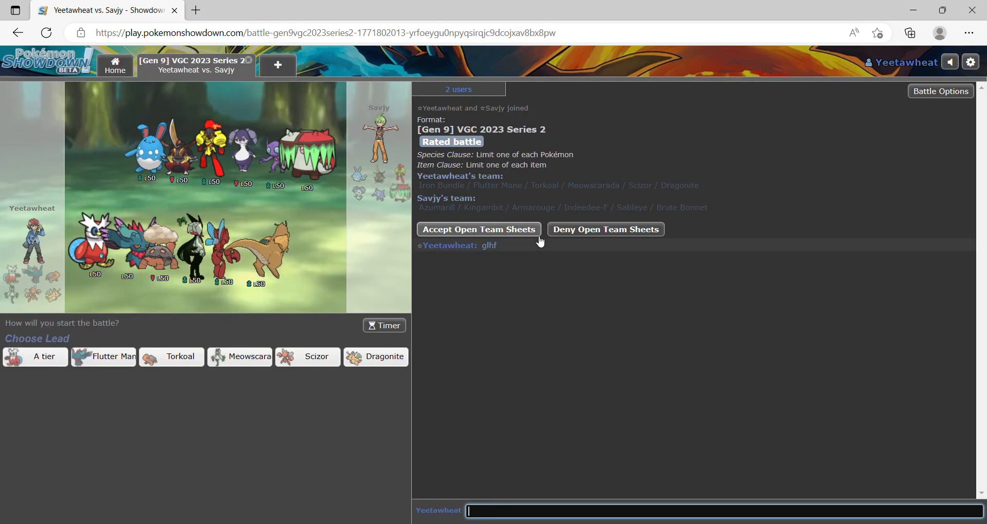
left_click(479, 230)
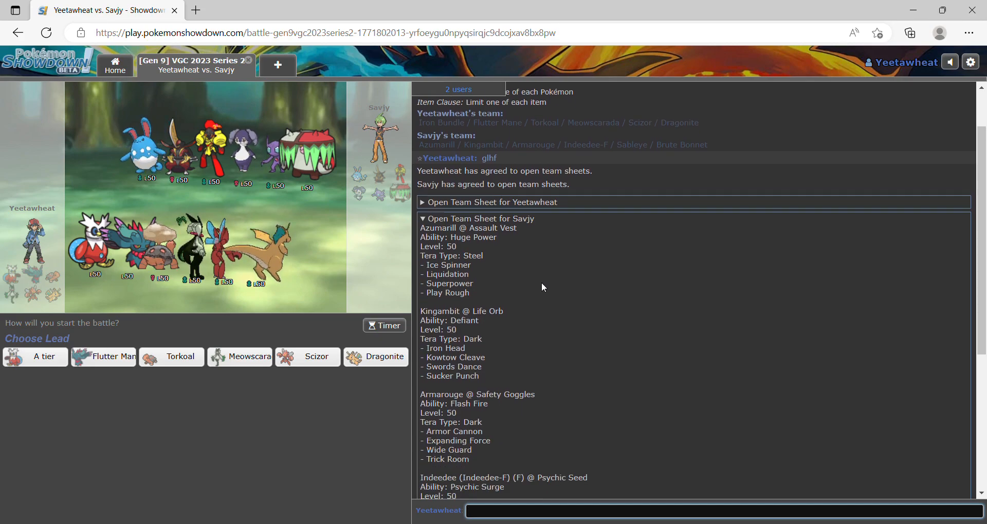
scroll("down", 3)
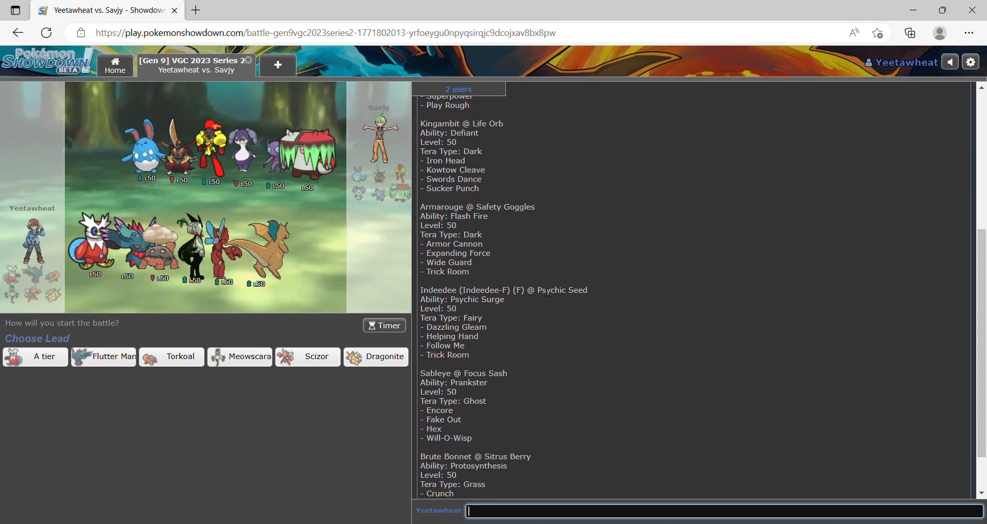
scroll("down", 3)
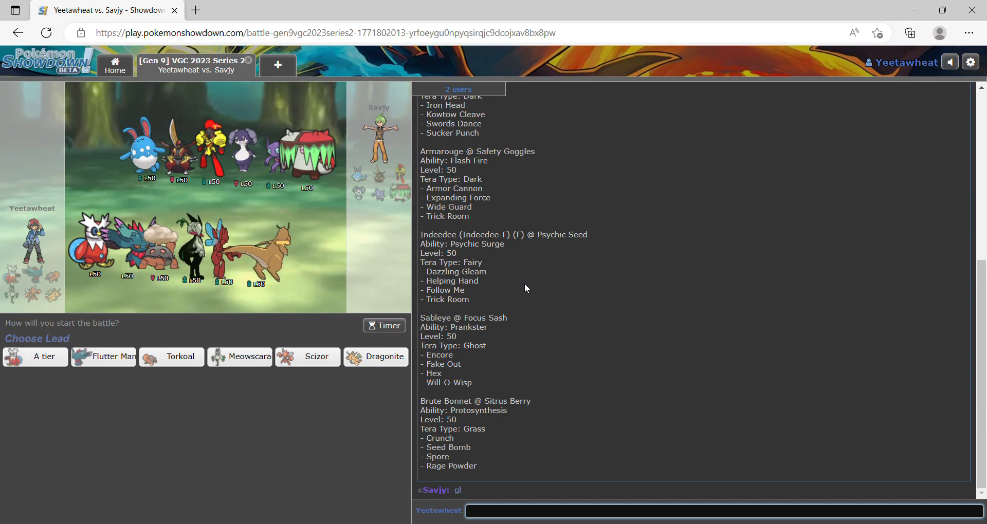
mouse_move(35, 357)
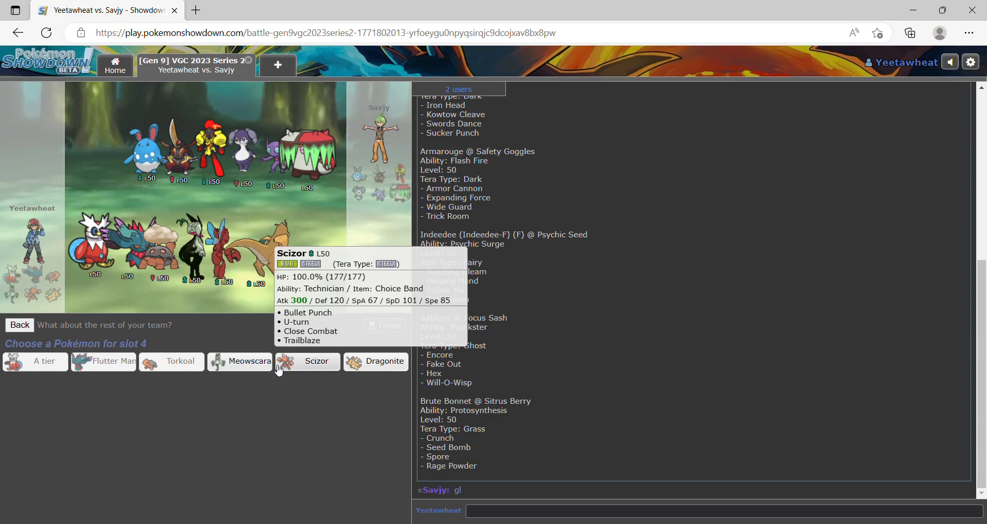
mouse_move(384, 362)
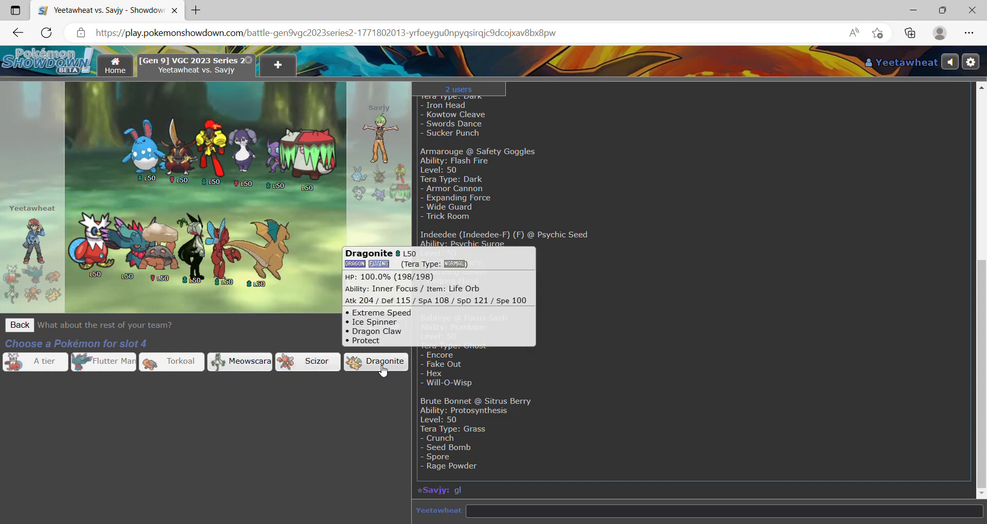
left_click(385, 361)
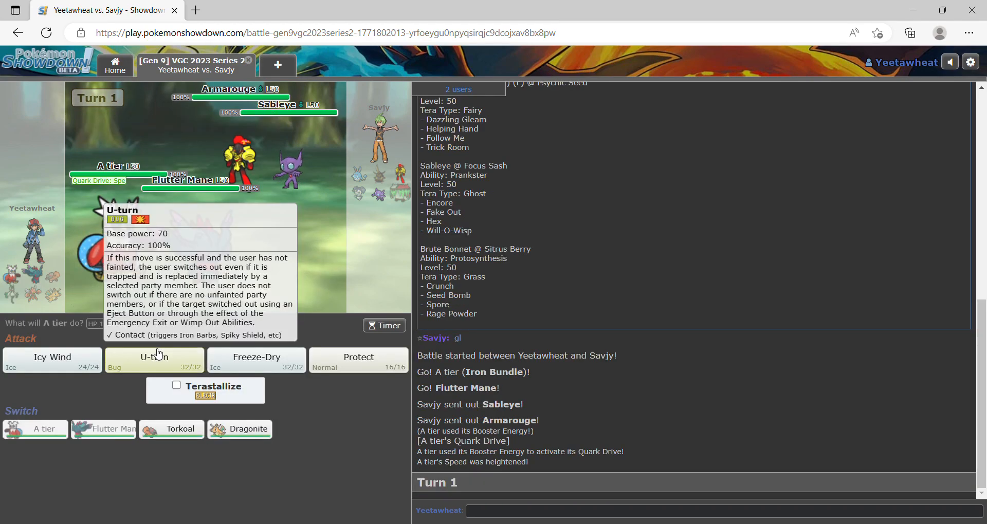
mouse_move(170, 429)
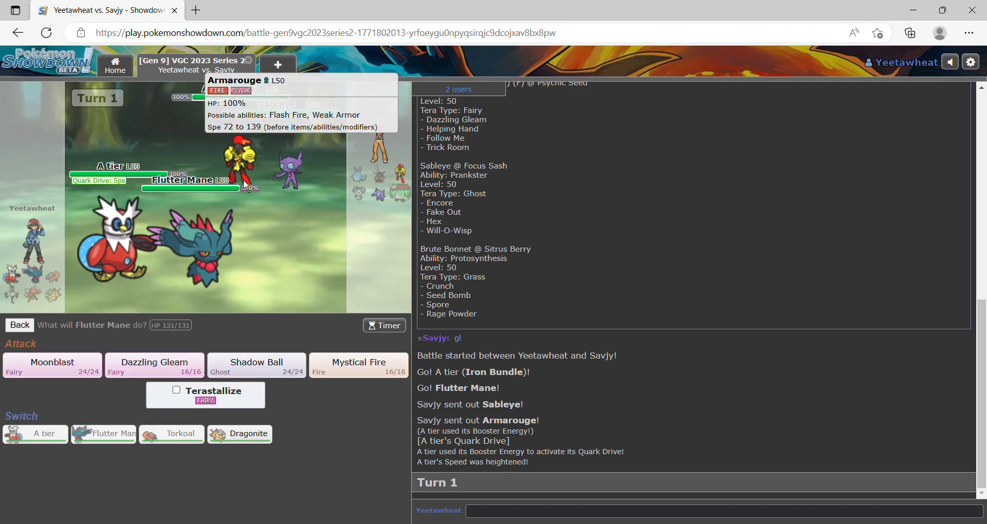
mouse_move(155, 365)
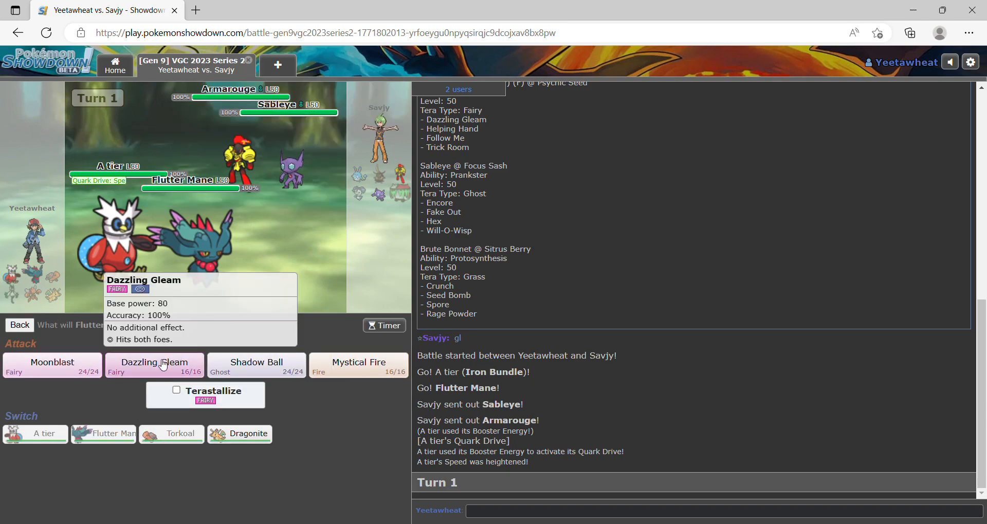
- Terastallize Flutter Mane for Dazzling Gleam and target Armarouge with Torkoal's Earth Power
left_click(176, 390)
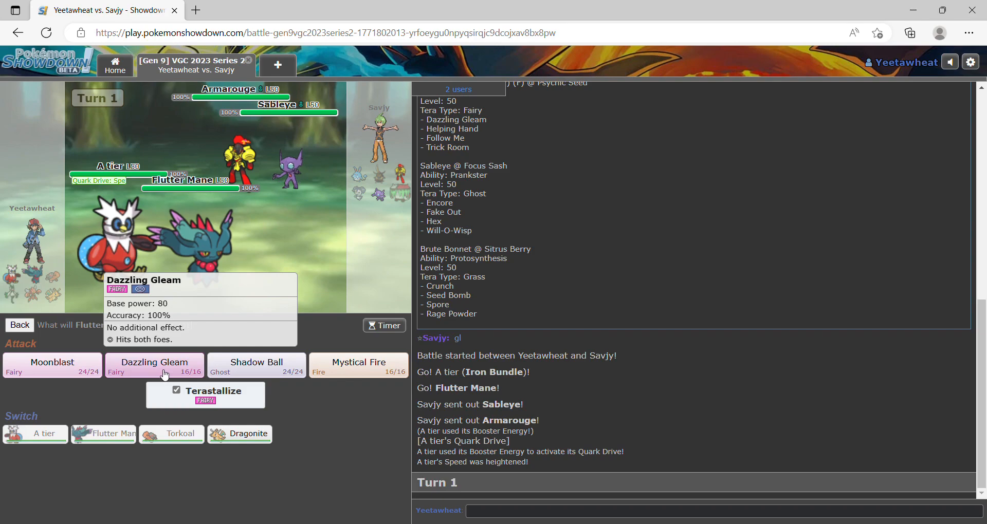
left_click(154, 365)
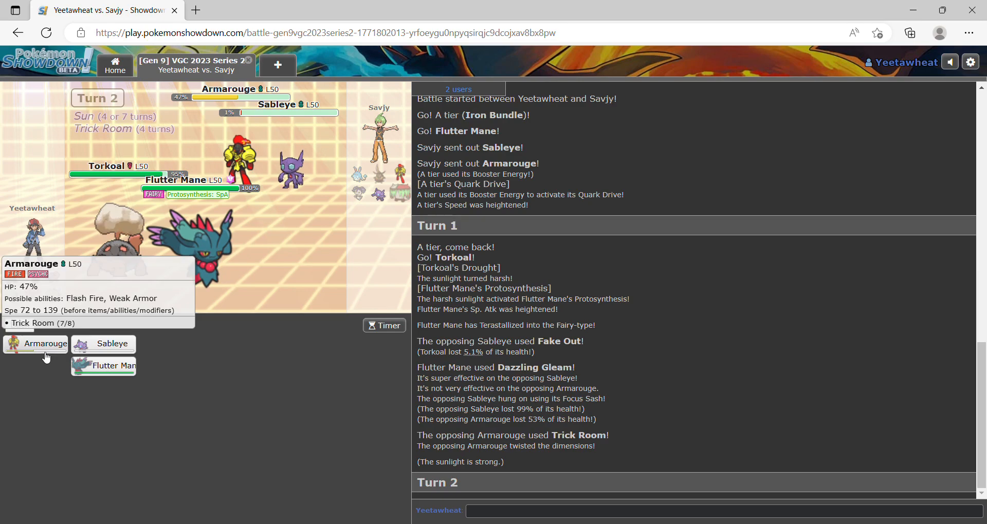
left_click(36, 344)
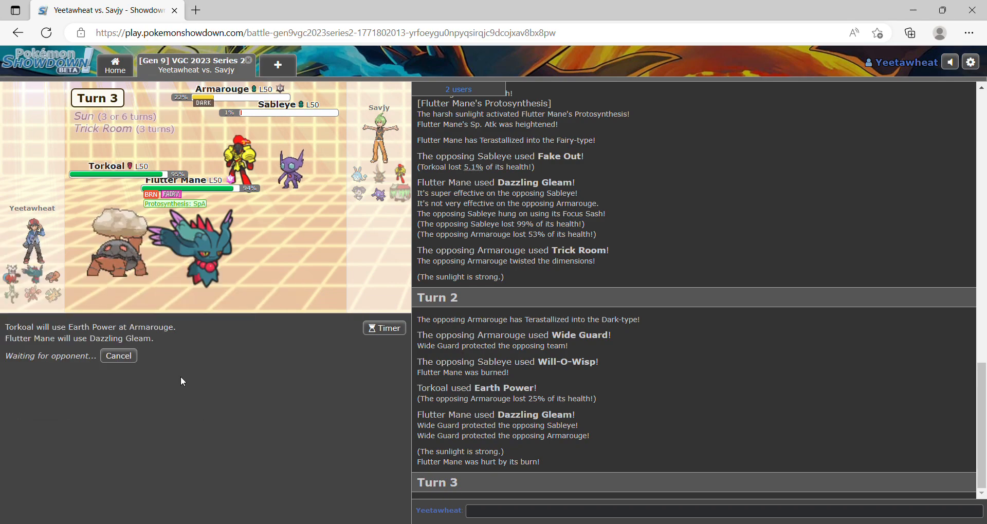
mouse_move(166, 384)
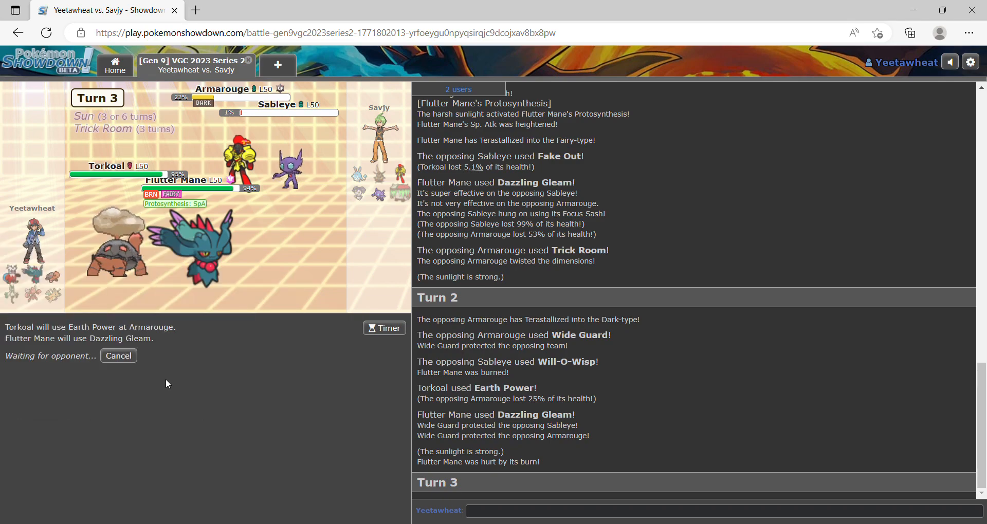
mouse_move(263, 363)
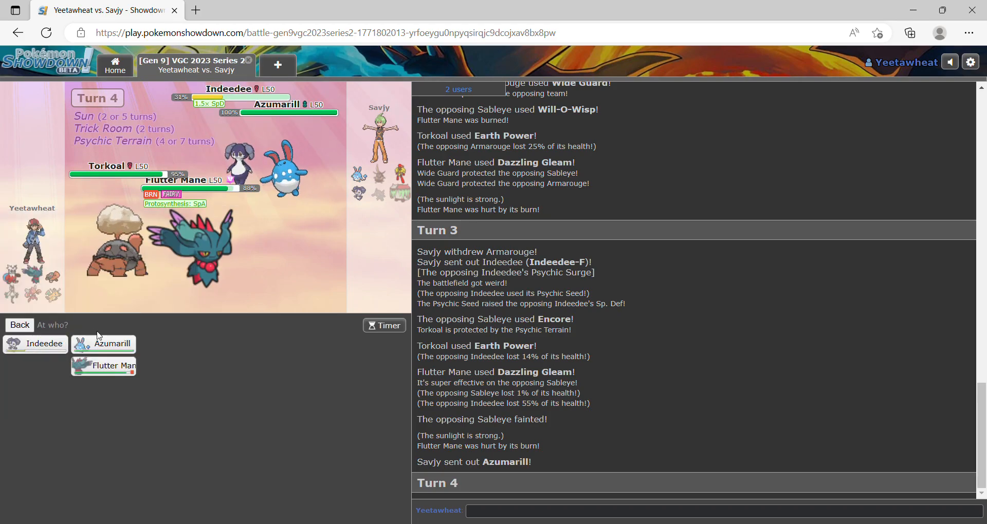
- Aim Torkoal's Yawn at Azumarill, then start the battle timer after the opponent leaves
left_click(104, 344)
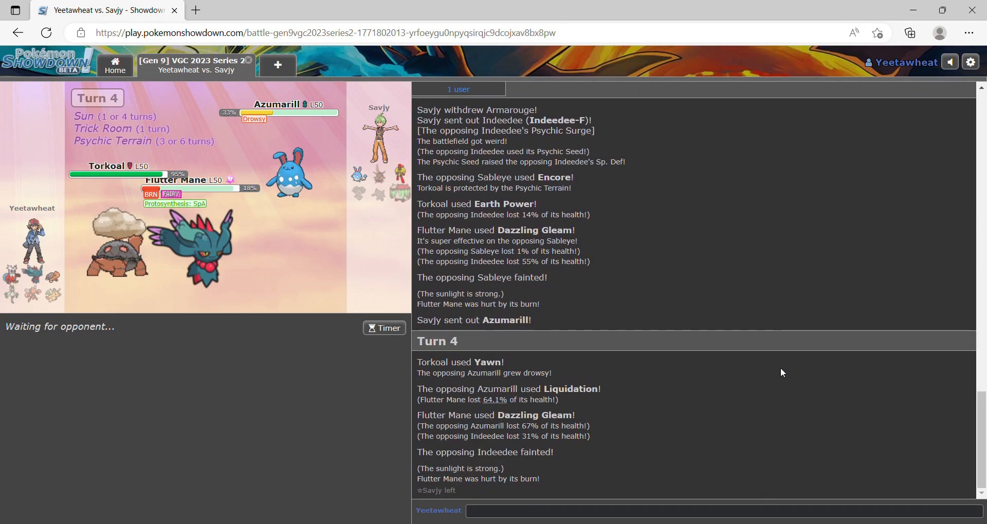
left_click(384, 328)
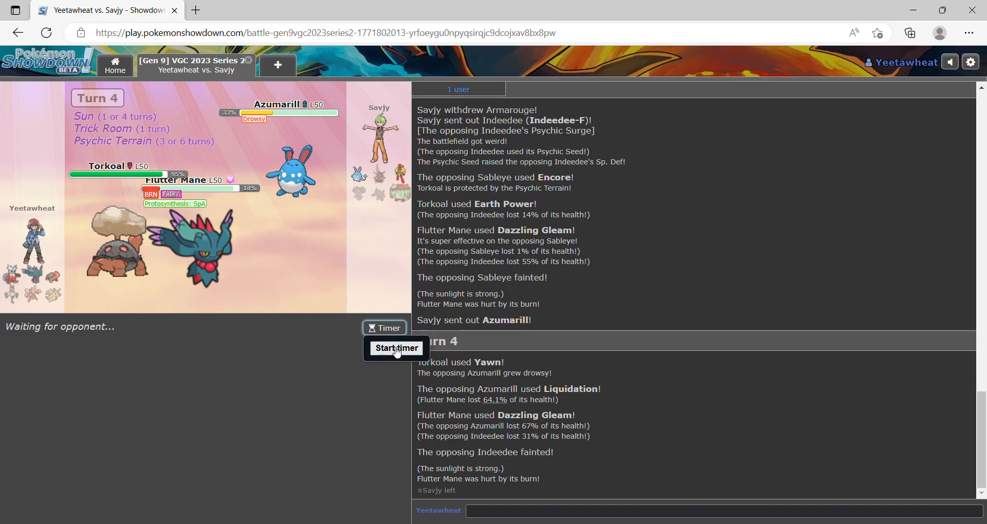
left_click(396, 348)
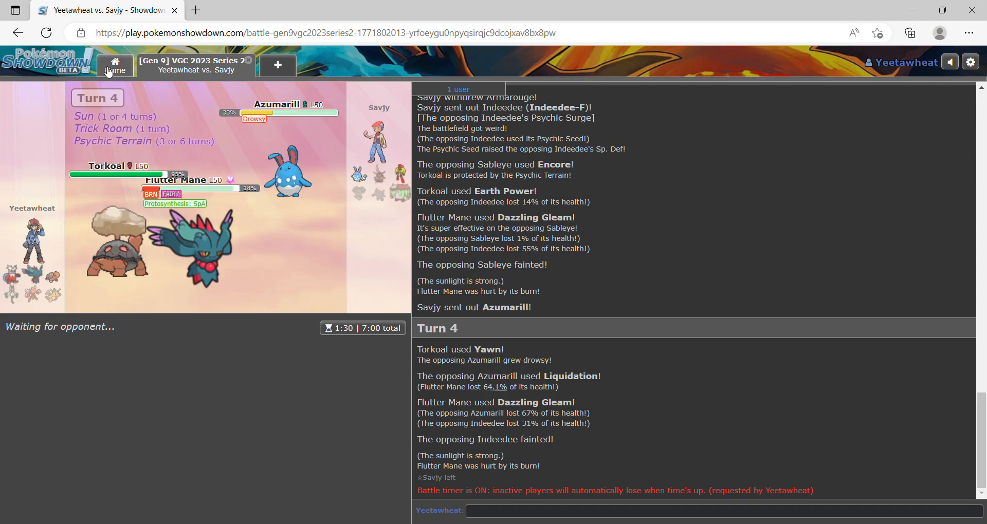
- Visit the Home page, then return to the first battle's view
left_click(116, 65)
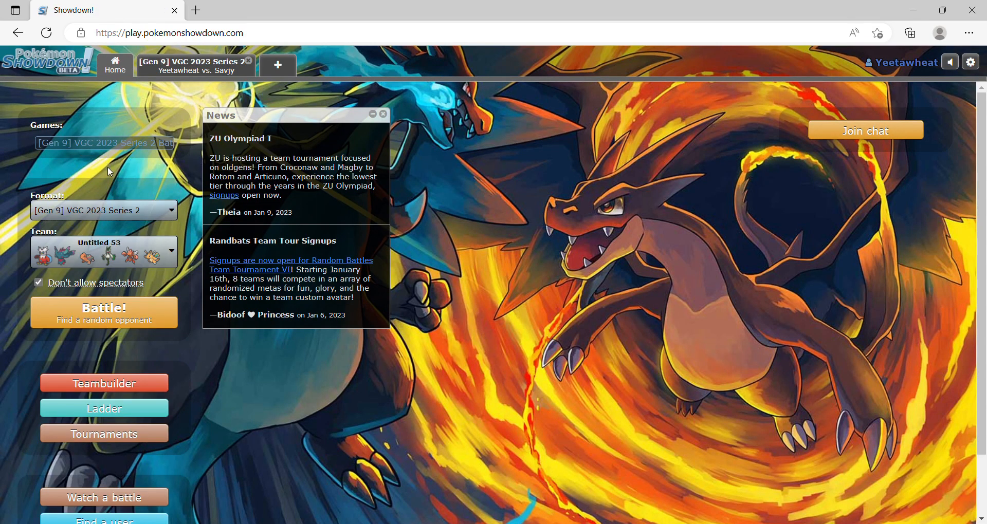
left_click(192, 65)
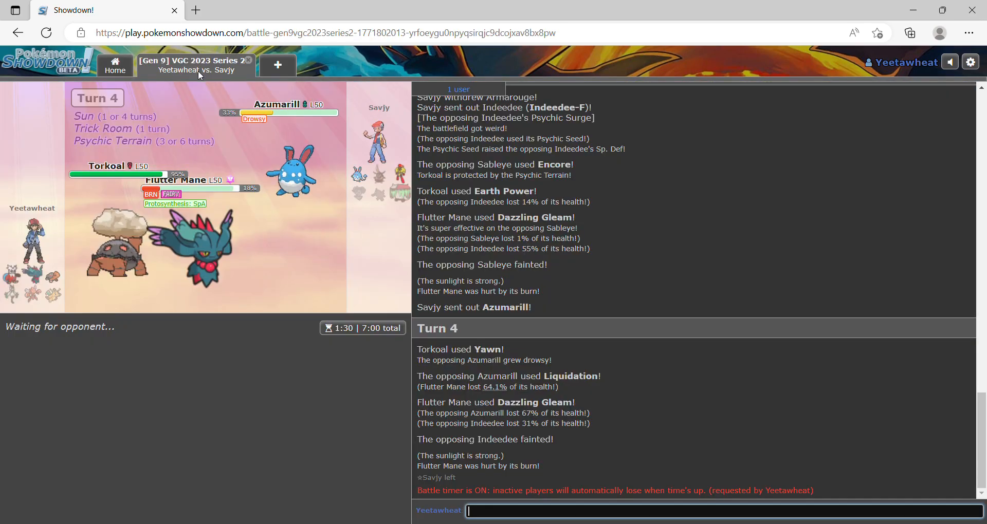
mouse_move(292, 174)
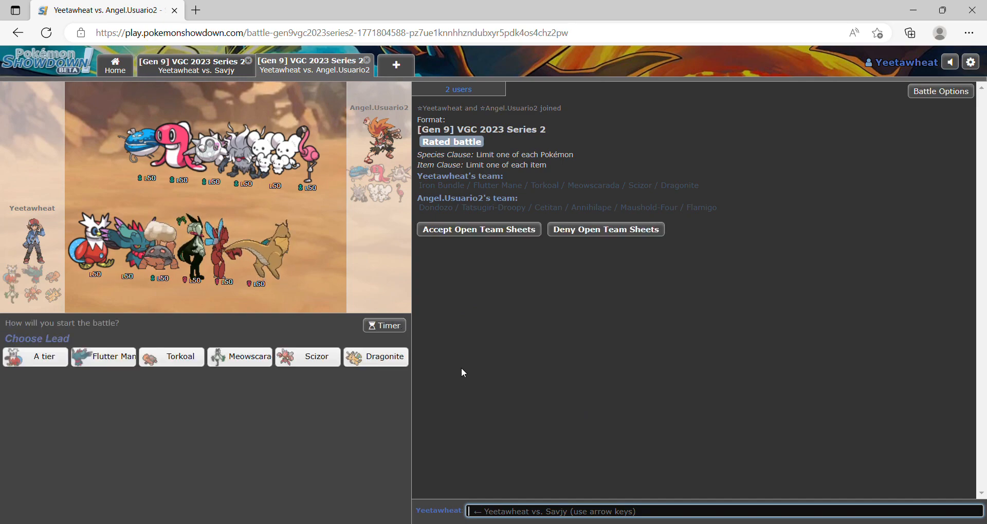
mouse_move(543, 376)
type("glhf")
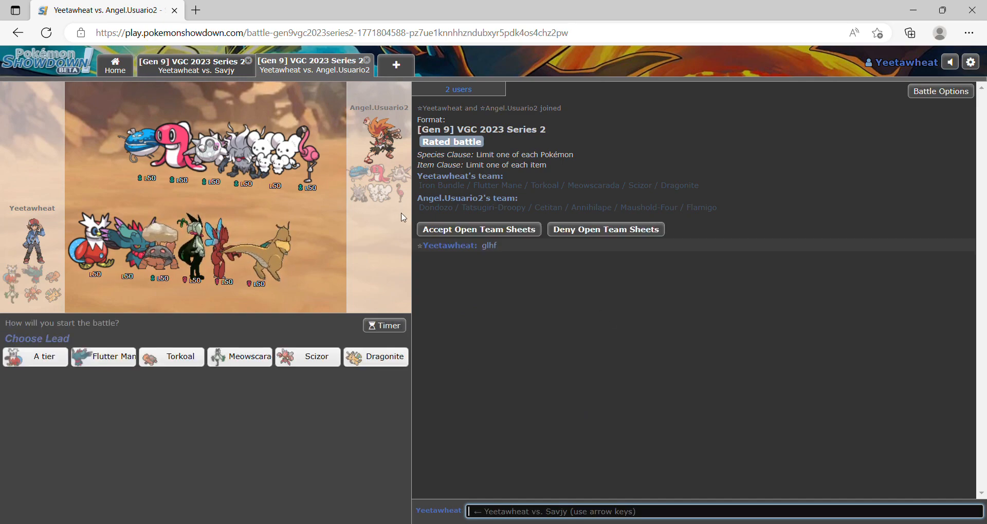
- Accept open team sheets and pick Torkoal as the third team member
left_click(478, 229)
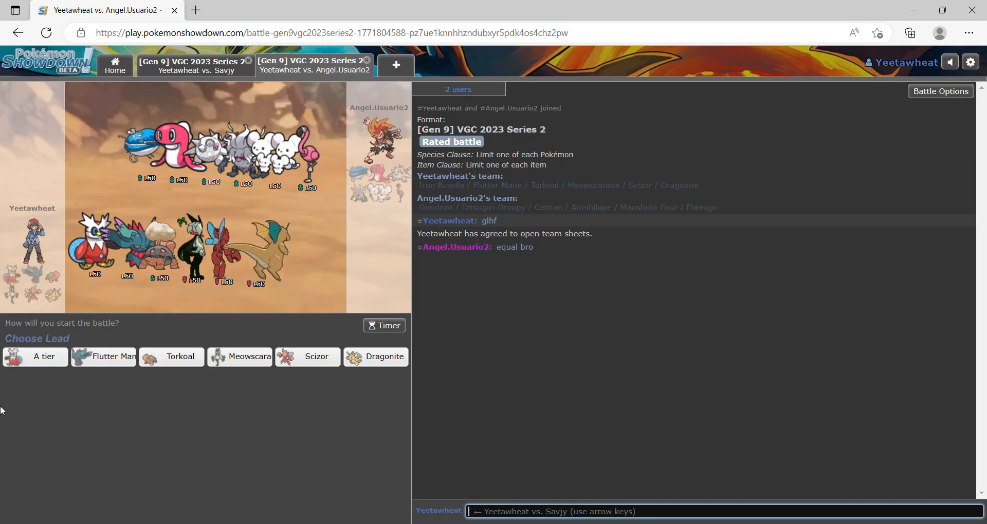
left_click(35, 356)
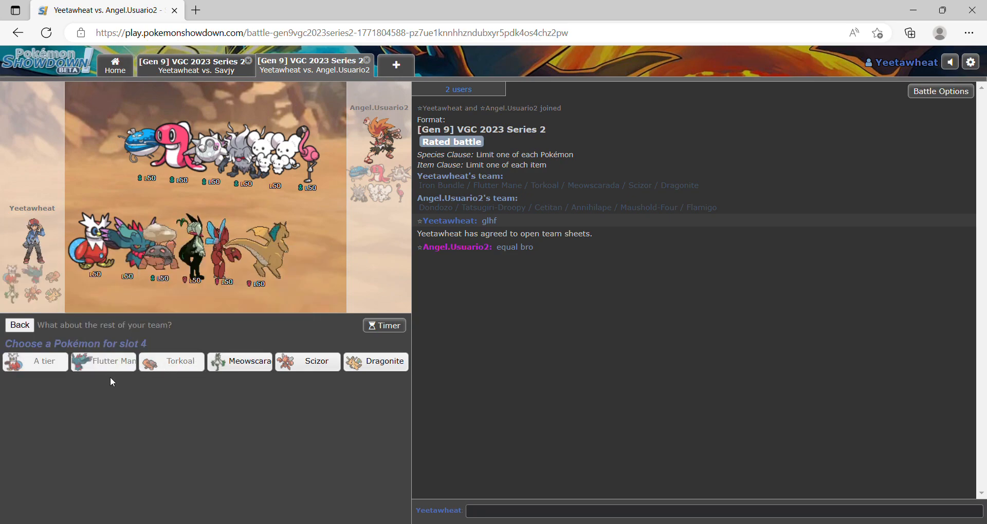
mouse_move(239, 361)
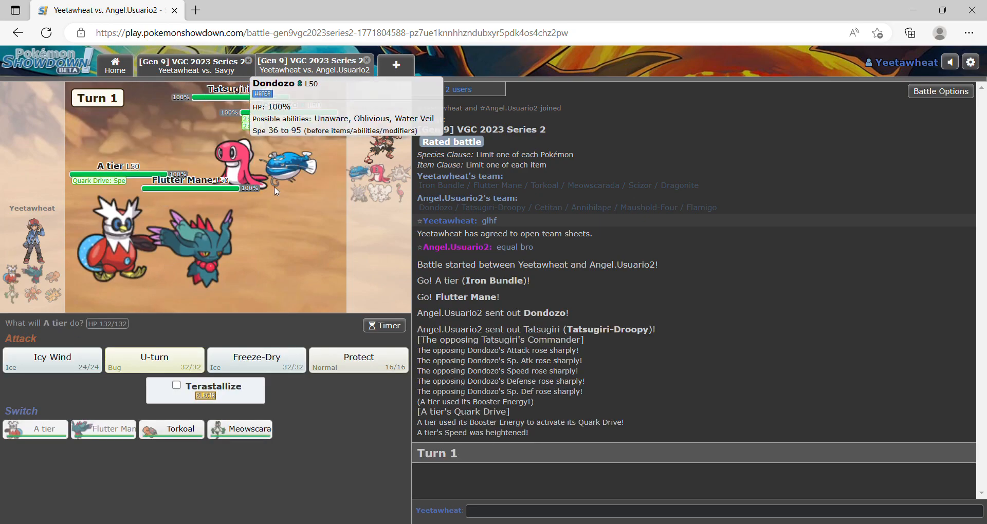
mouse_move(256, 358)
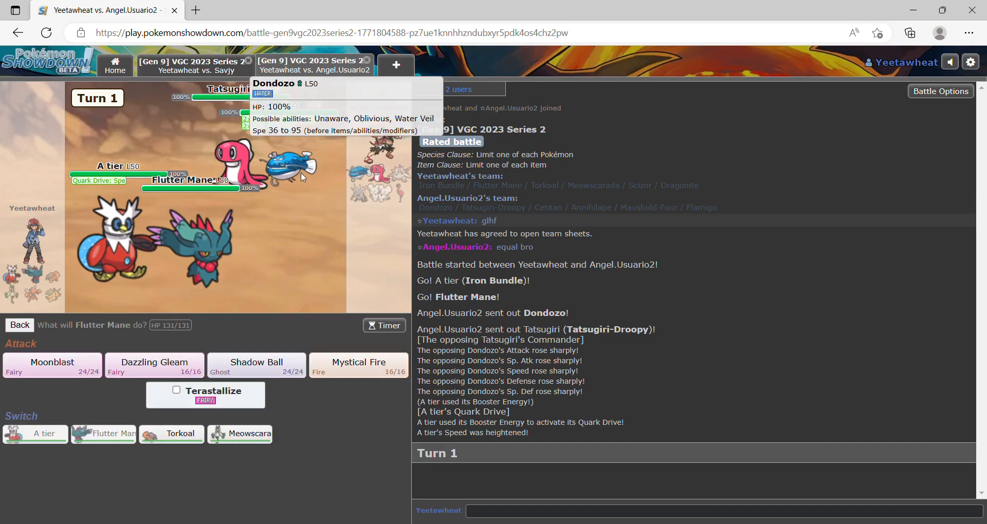
mouse_move(255, 365)
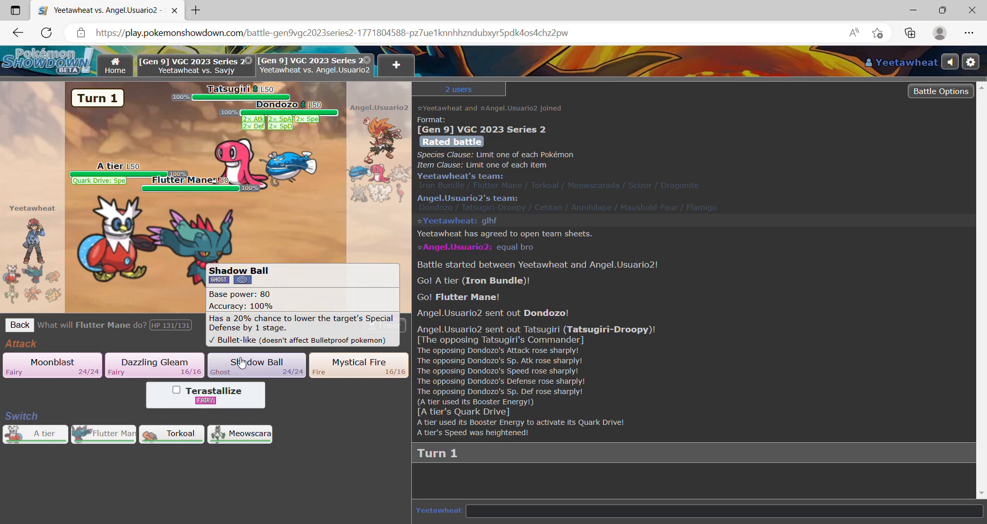
- Choose Iron Bundle's attack, bring Torkoal in for A tier, and target the opposing Flamigo
left_click(255, 365)
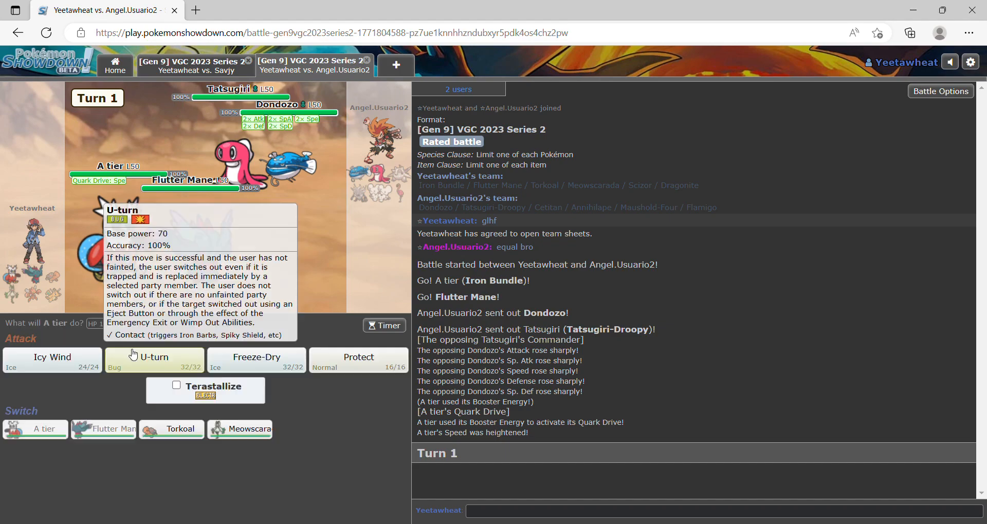
left_click(153, 358)
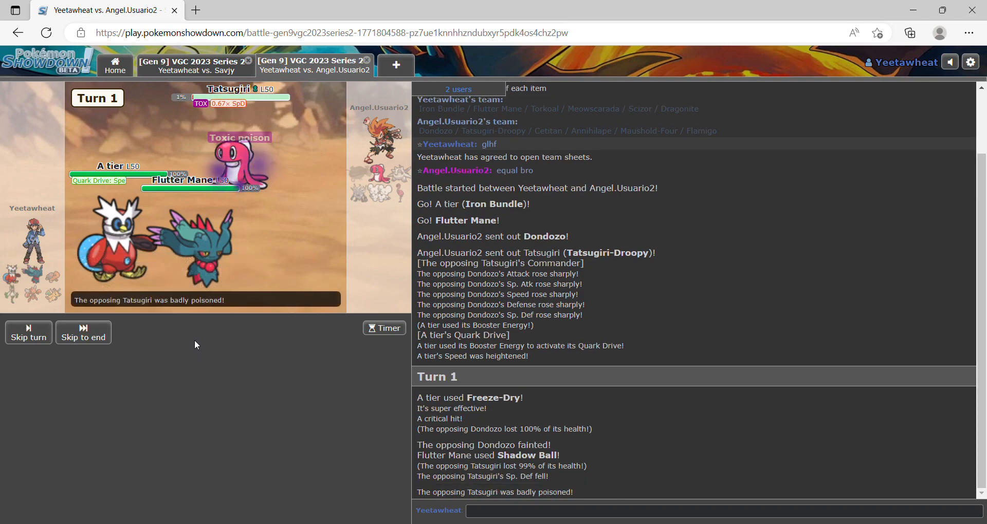
left_click(28, 332)
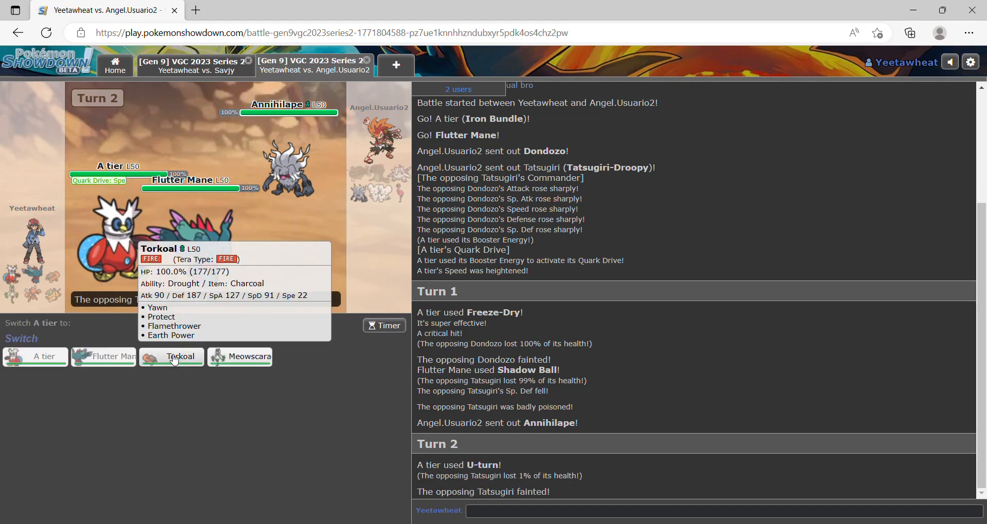
left_click(178, 357)
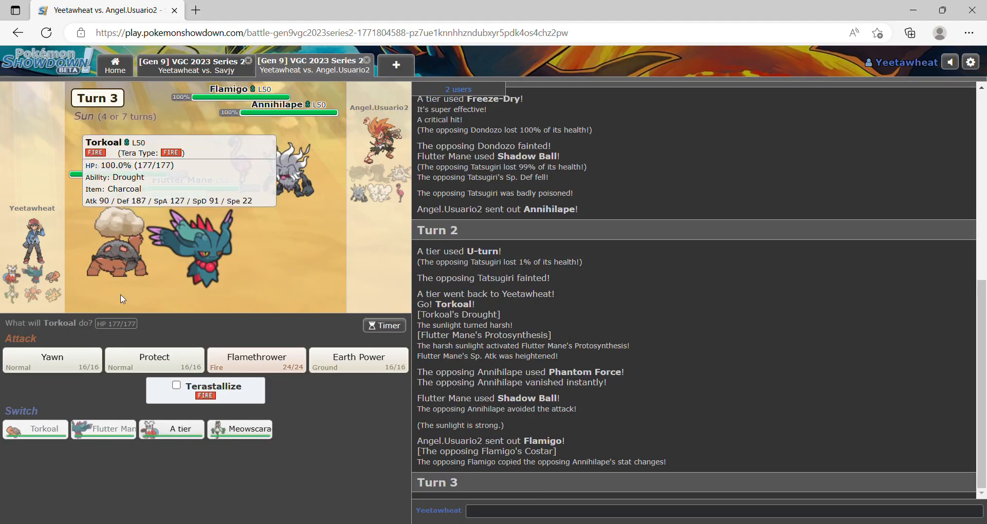
mouse_move(52, 365)
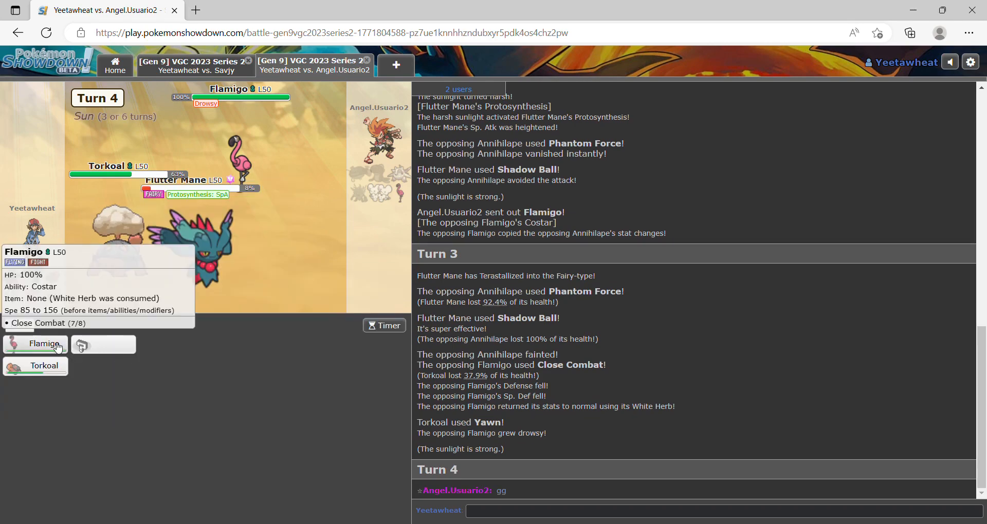
left_click(35, 344)
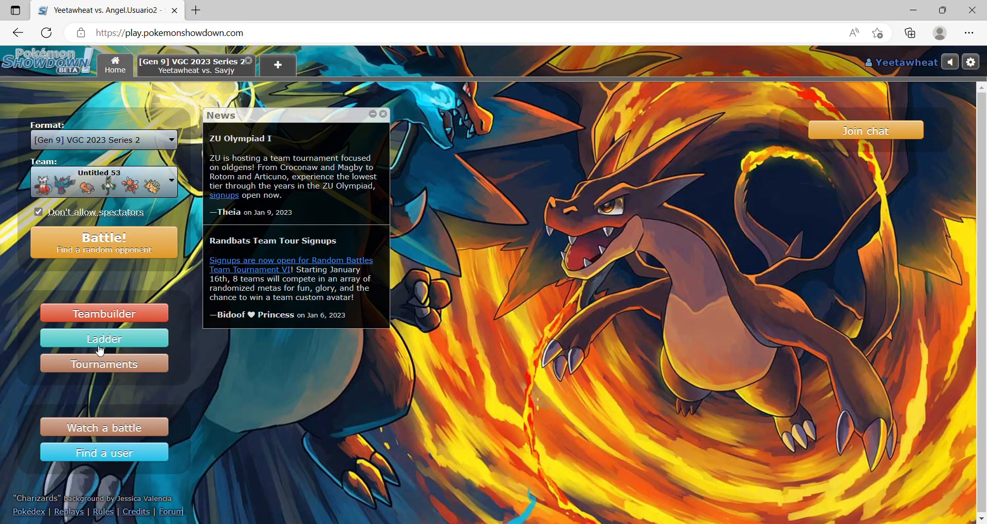
- Search for a new rated VGC 2023 Series 2 opponent with Battle!
left_click(194, 65)
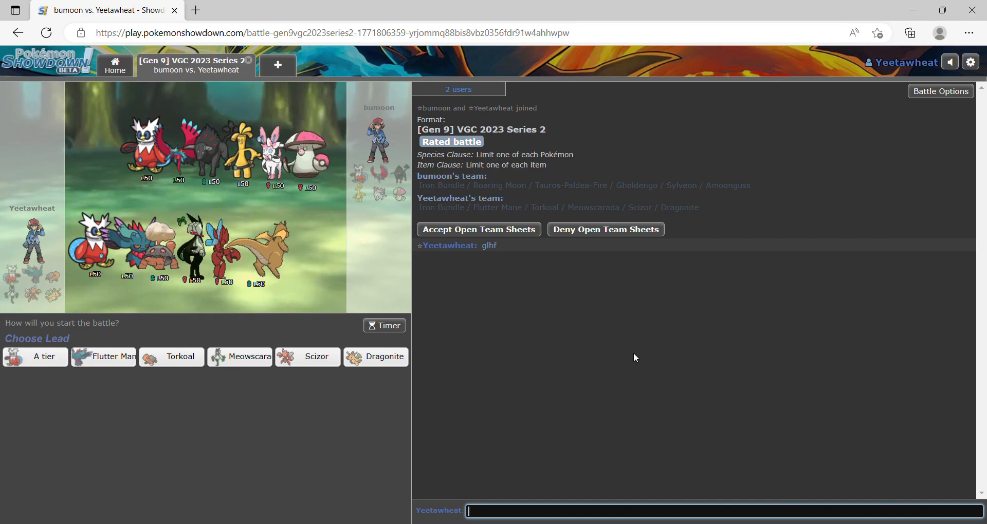
- Accept open team sheets and add Torkoal to the team brought to battle
left_click(478, 229)
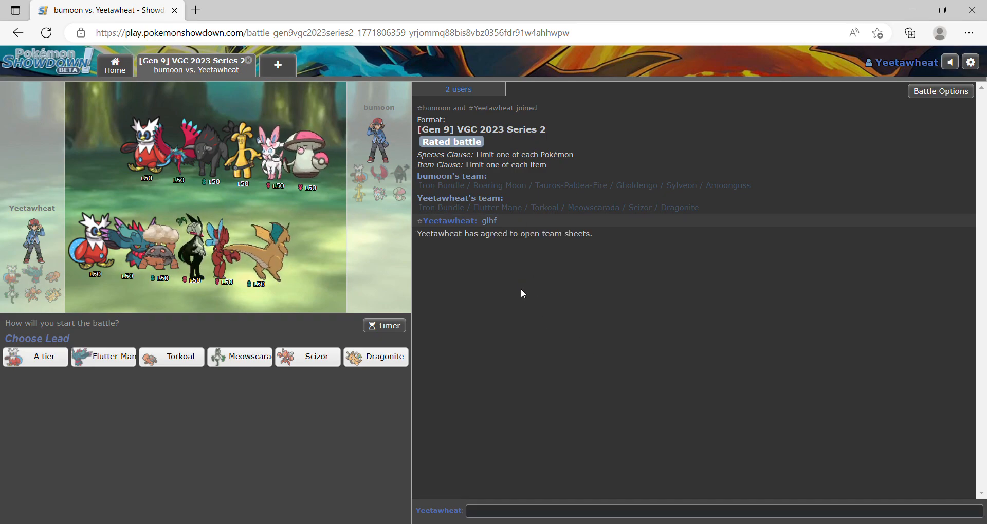
mouse_move(554, 286)
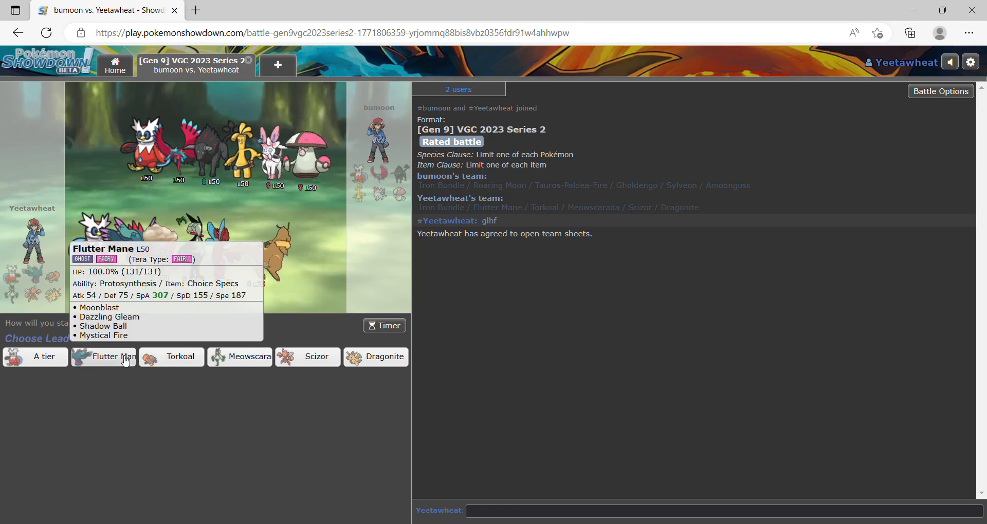
mouse_move(34, 356)
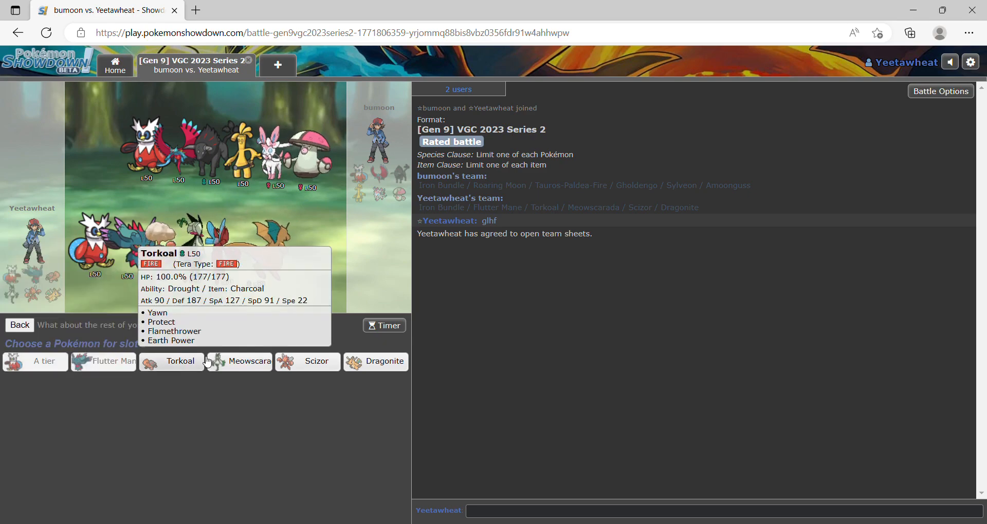
left_click(179, 360)
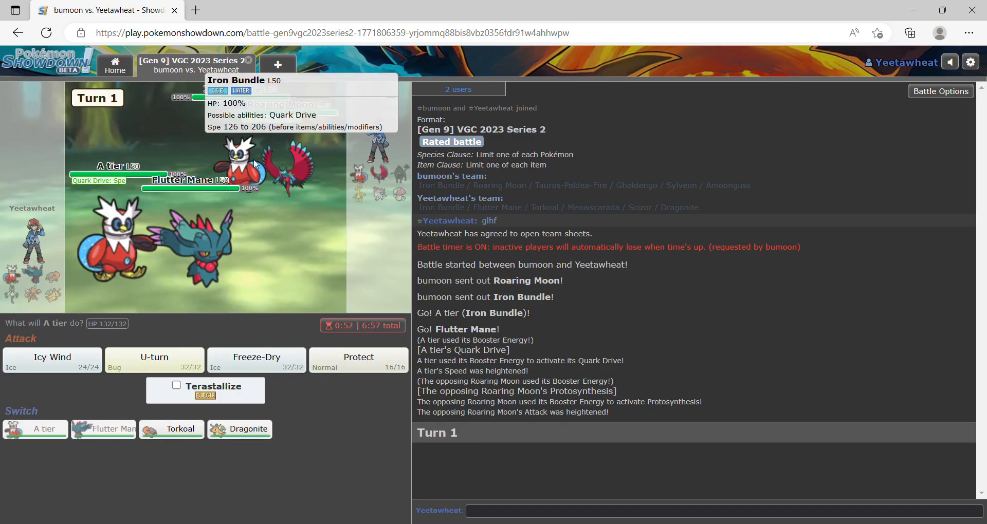
mouse_move(297, 188)
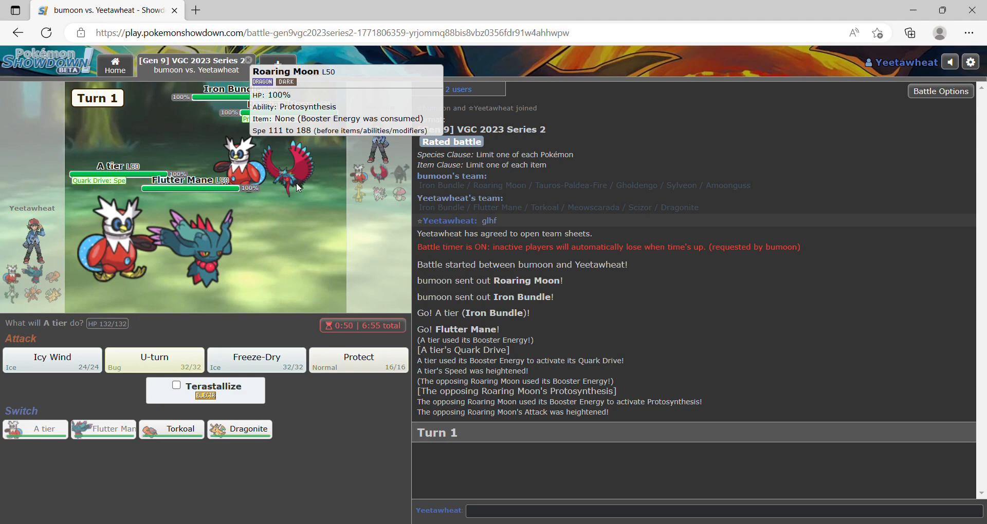
mouse_move(257, 362)
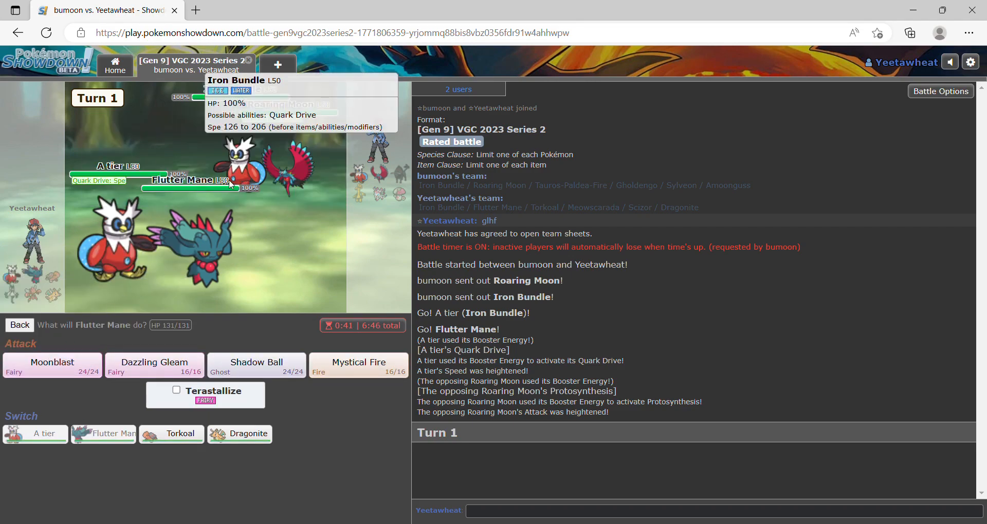
mouse_move(225, 216)
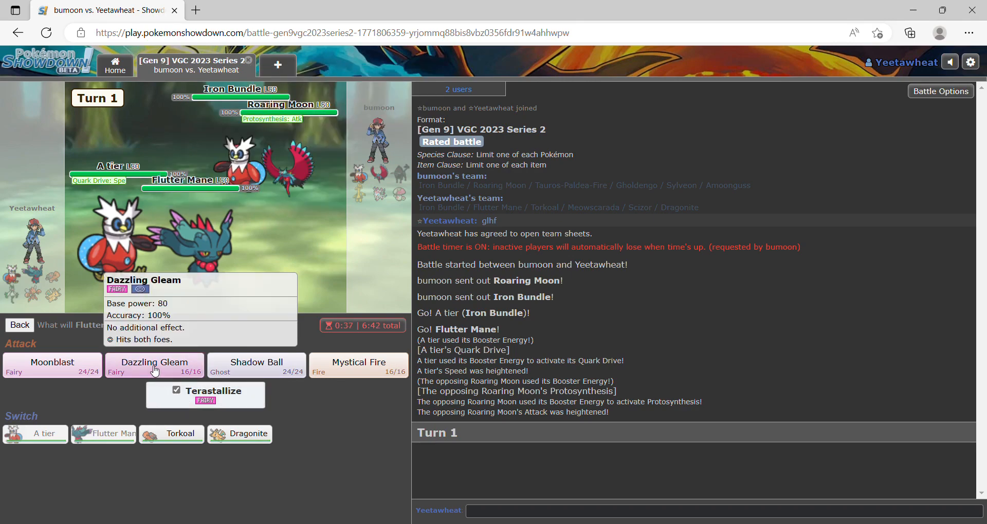
- Terastallize Flutter Mane into Dazzling Gleam, then switch Flutter Mane out for Dragonite
left_click(153, 365)
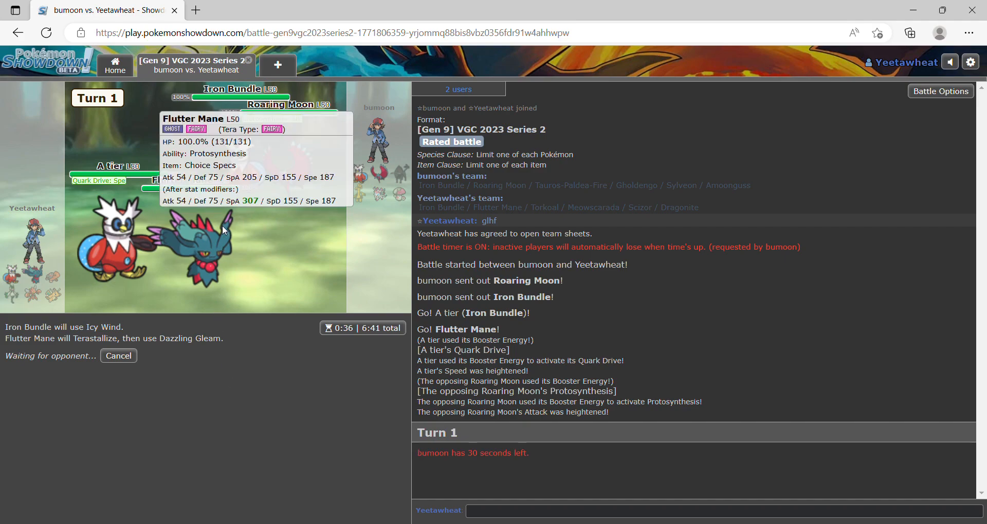
mouse_move(317, 282)
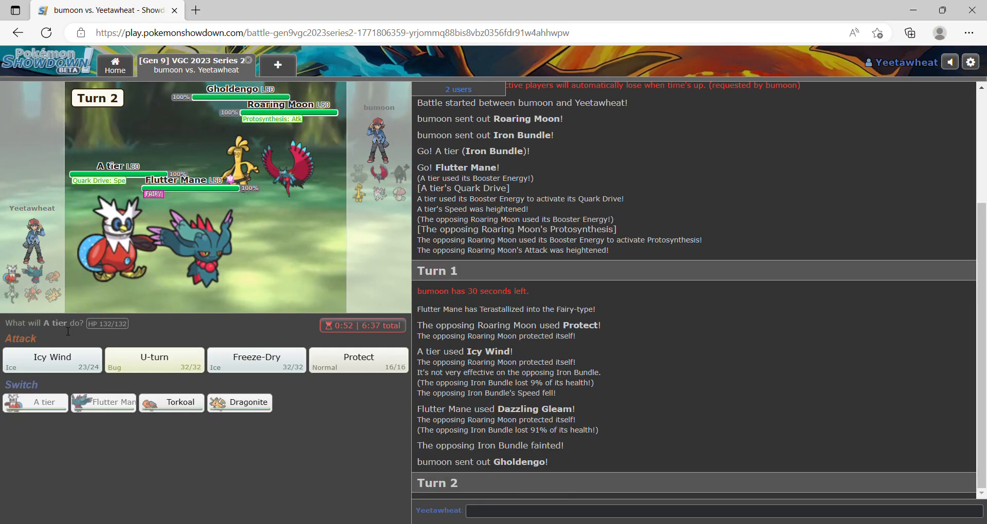
mouse_move(283, 182)
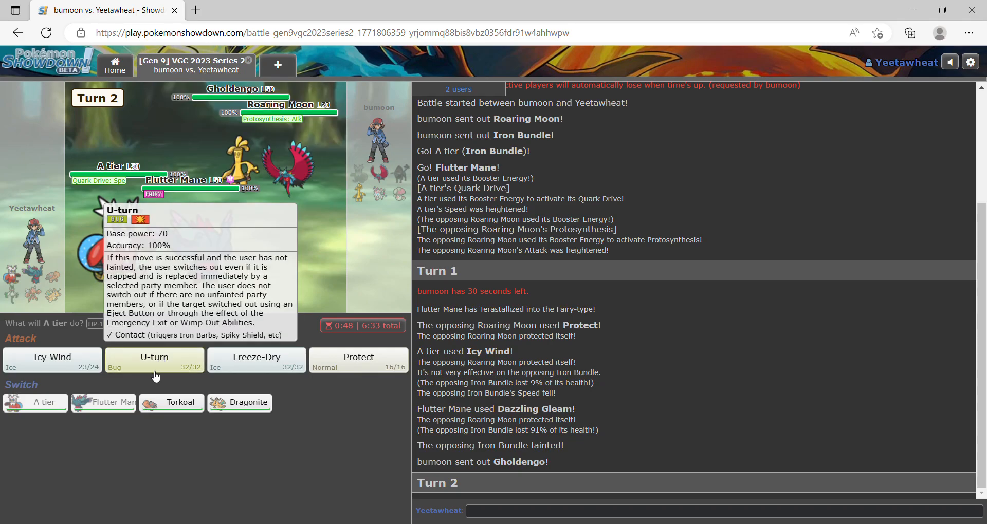
mouse_move(52, 362)
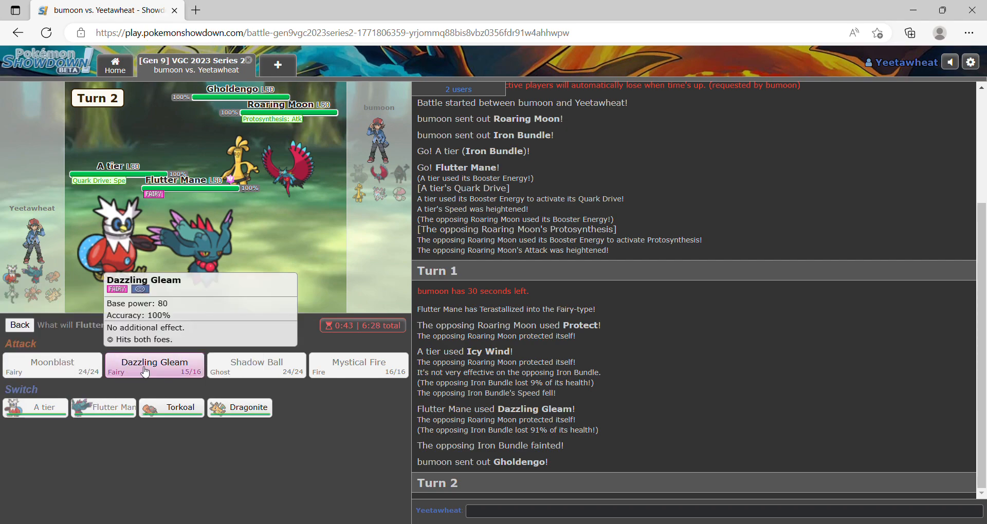
mouse_move(171, 407)
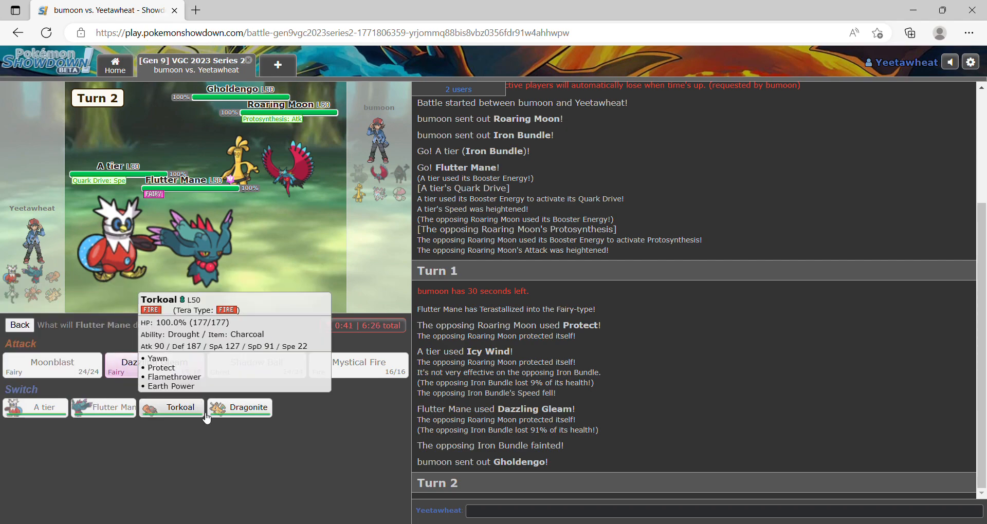
mouse_move(239, 407)
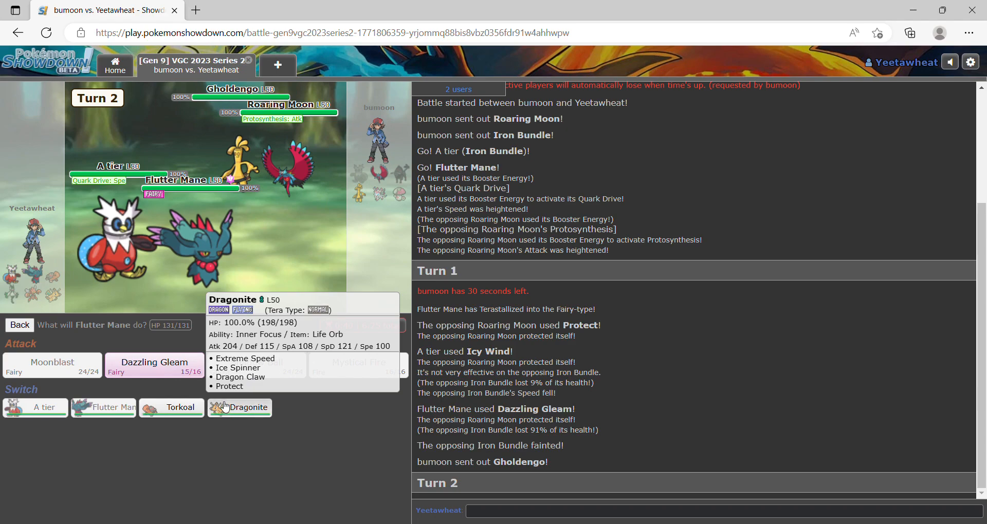
left_click(245, 407)
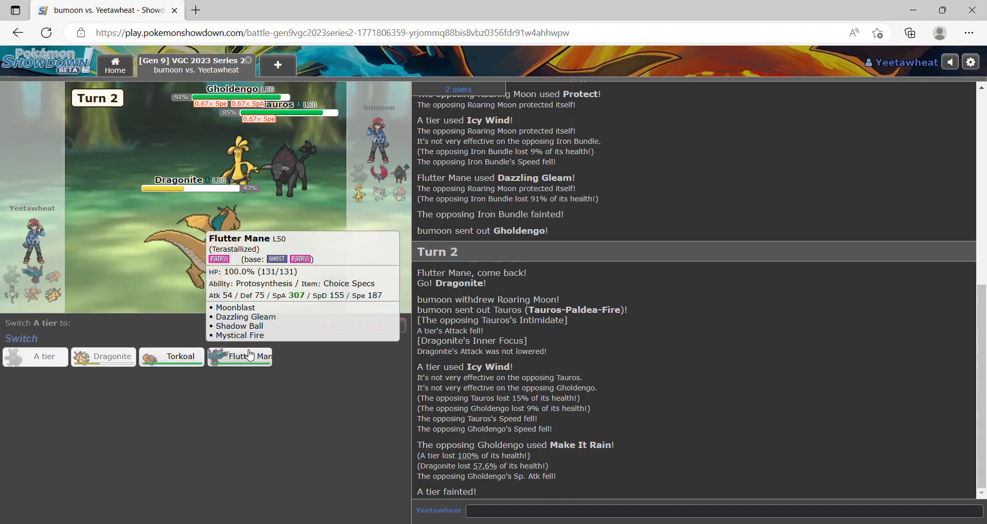
- Send in Flutter Mane against Tauros, Flamethrower Gholdengo with Torkoal, then Protect
left_click(240, 357)
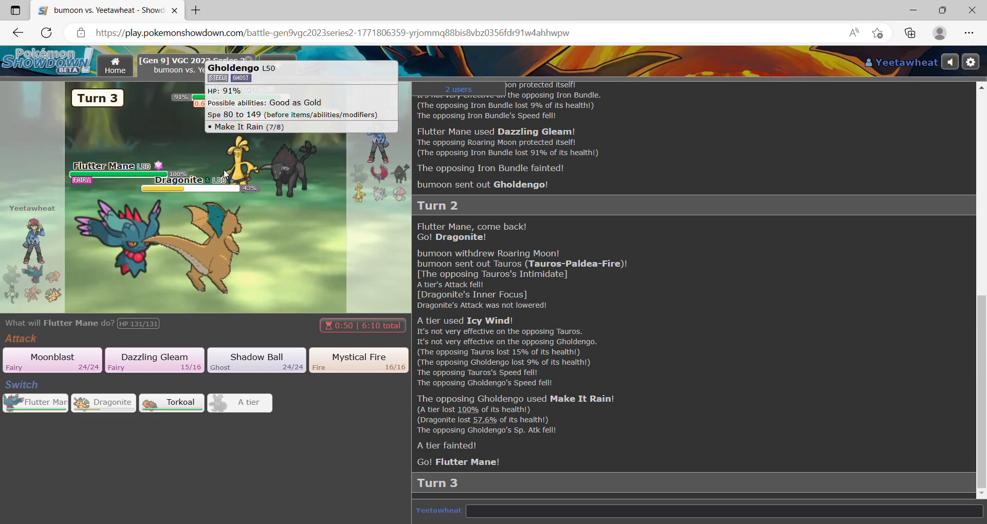
mouse_move(51, 362)
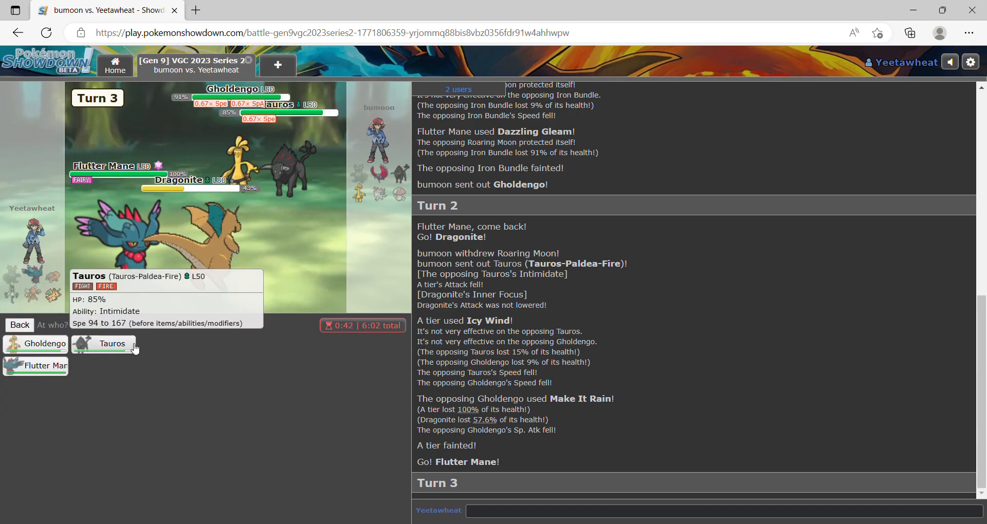
left_click(112, 343)
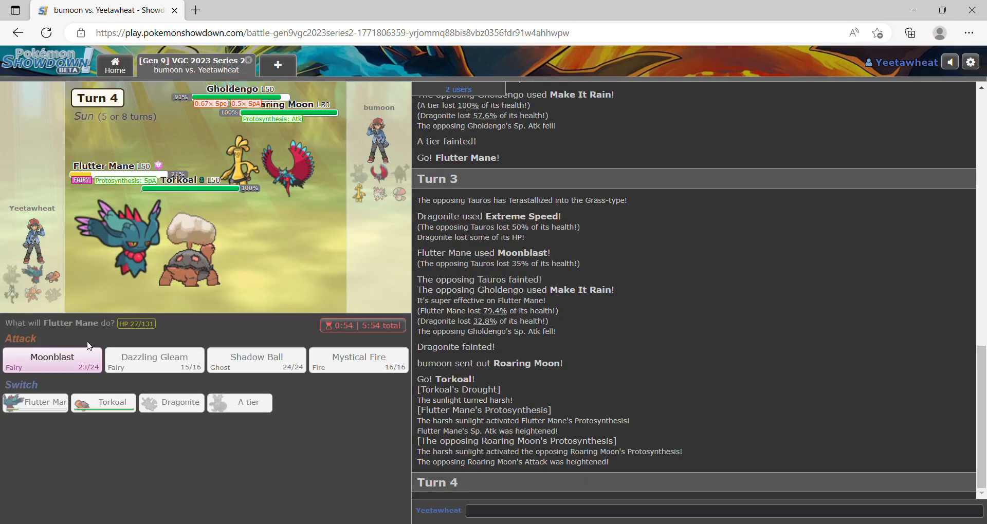
mouse_move(189, 252)
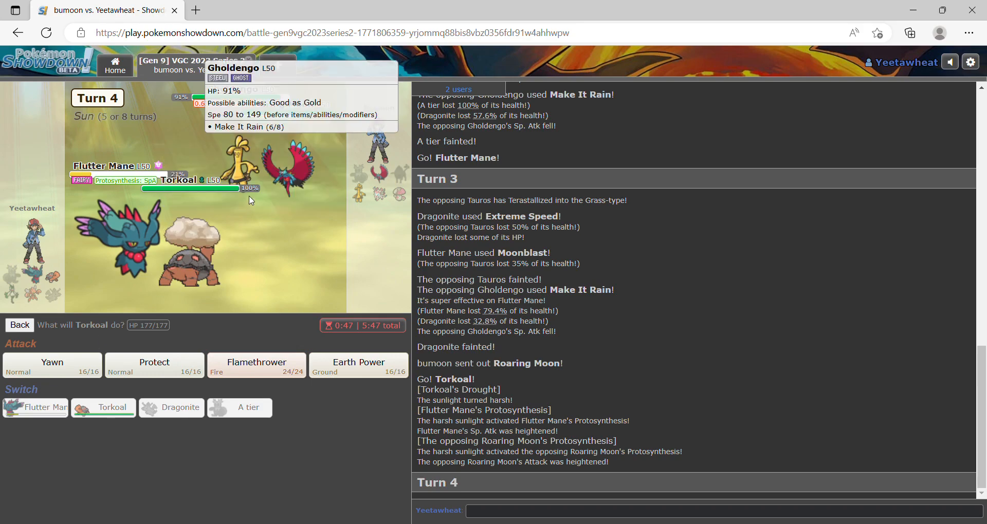
left_click(52, 365)
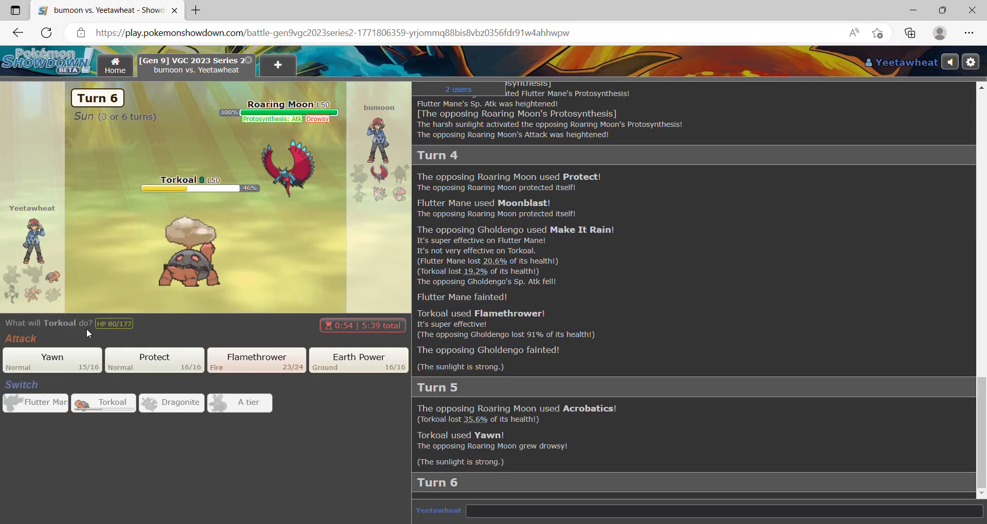
left_click(154, 357)
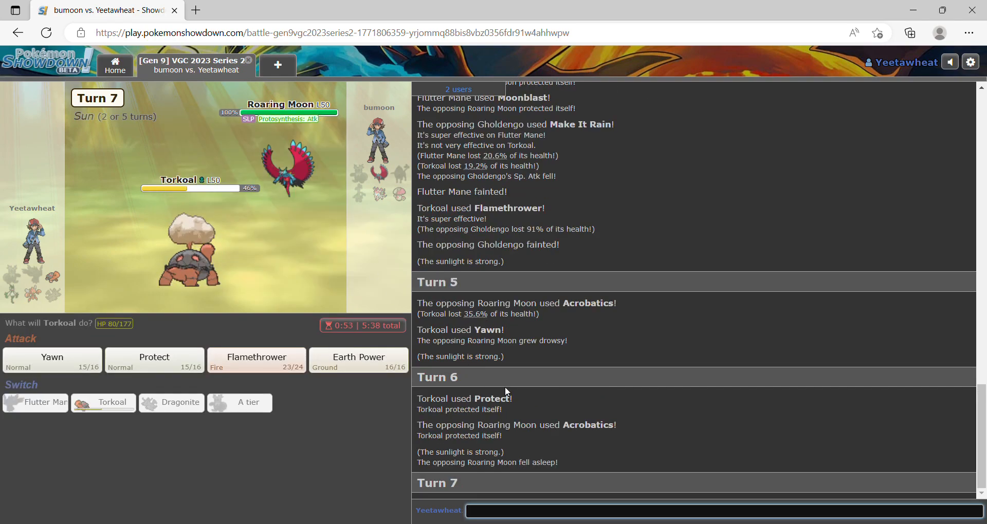
- Enter '/weakness roaring moon' in the battle chat
type("/weakness o")
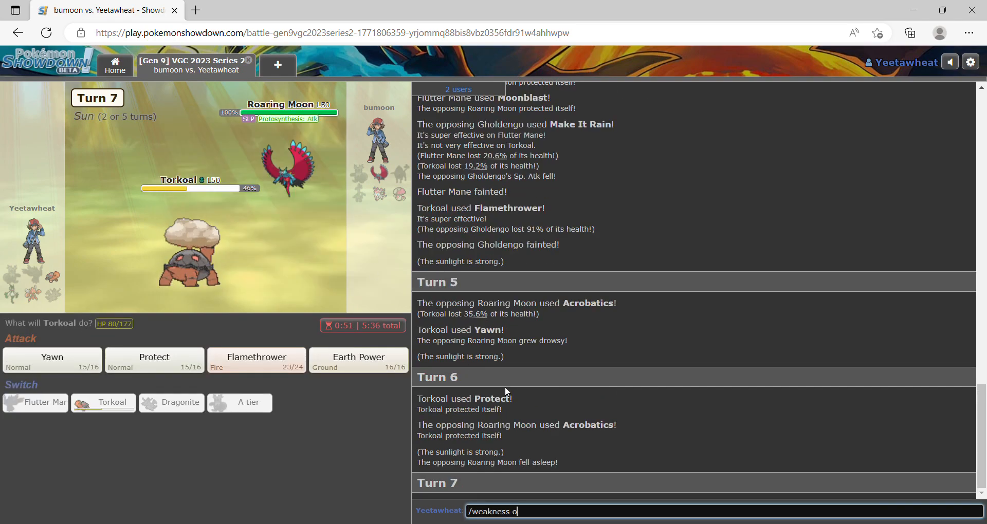
type("roaring moon")
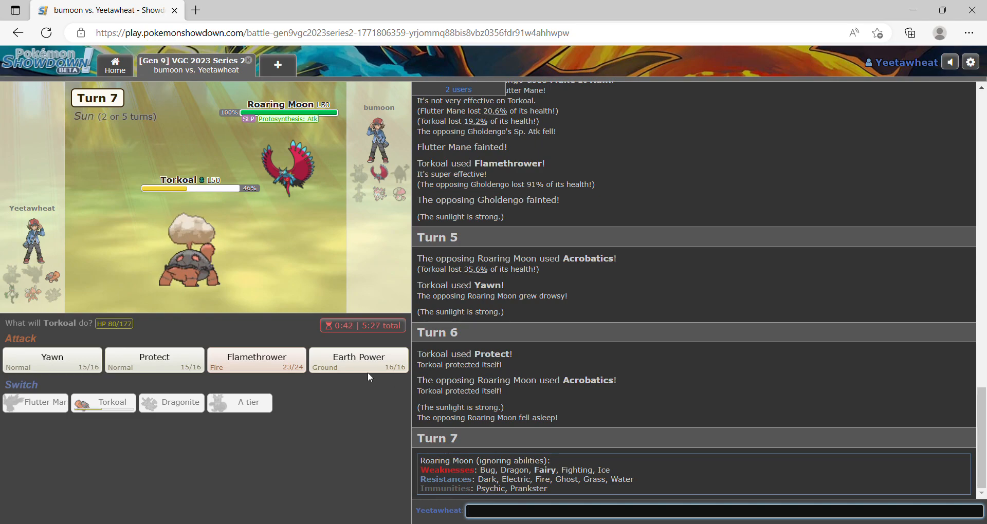
mouse_move(359, 360)
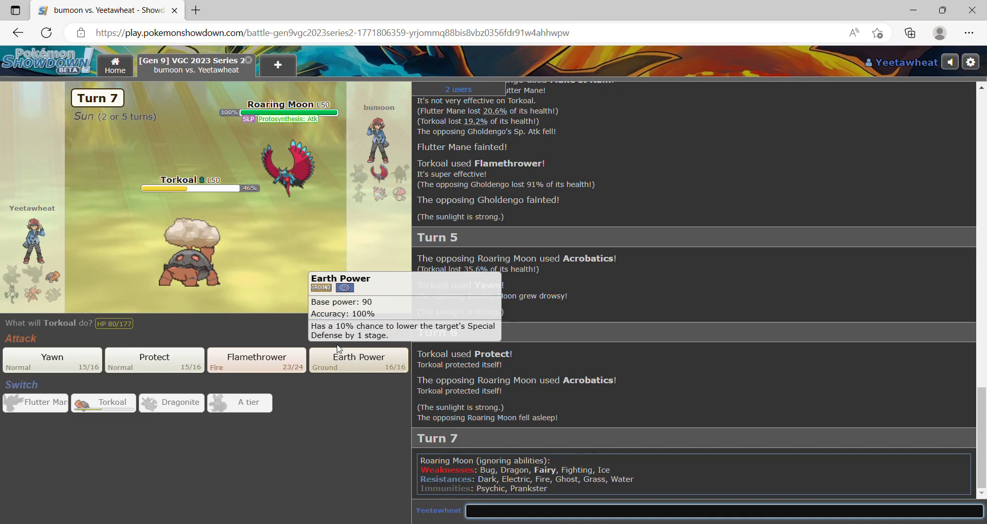
mouse_move(256, 360)
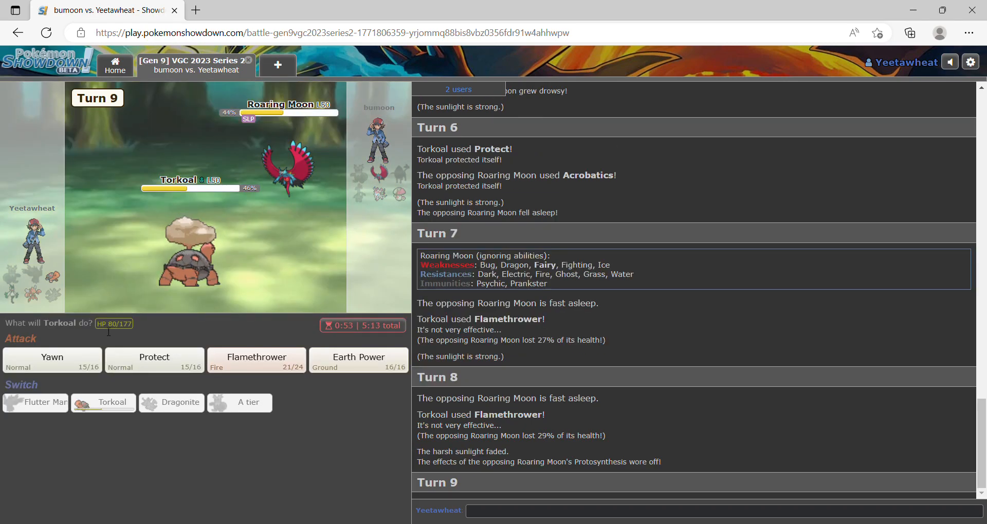
mouse_move(282, 170)
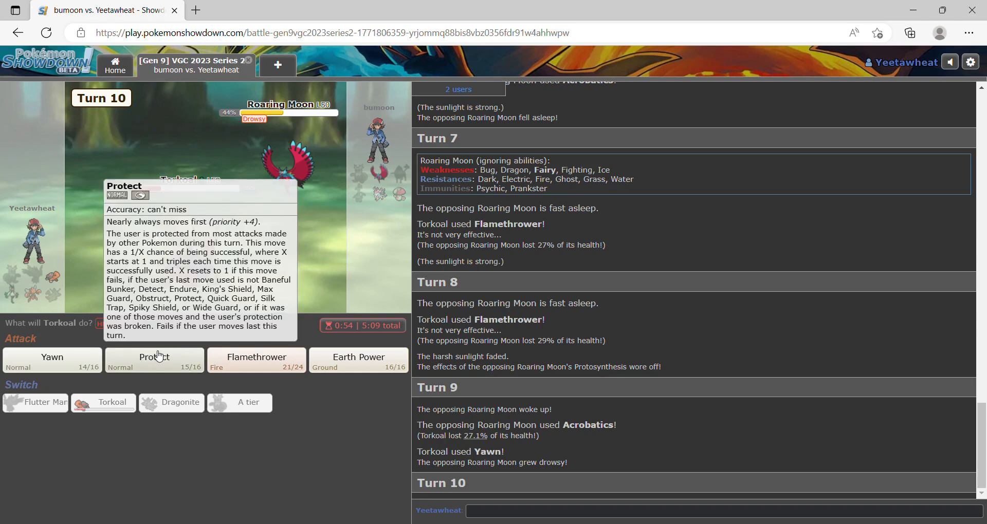
- Have Torkoal Protect until Roaring Moon faints, then type 'gg' in chat
left_click(153, 360)
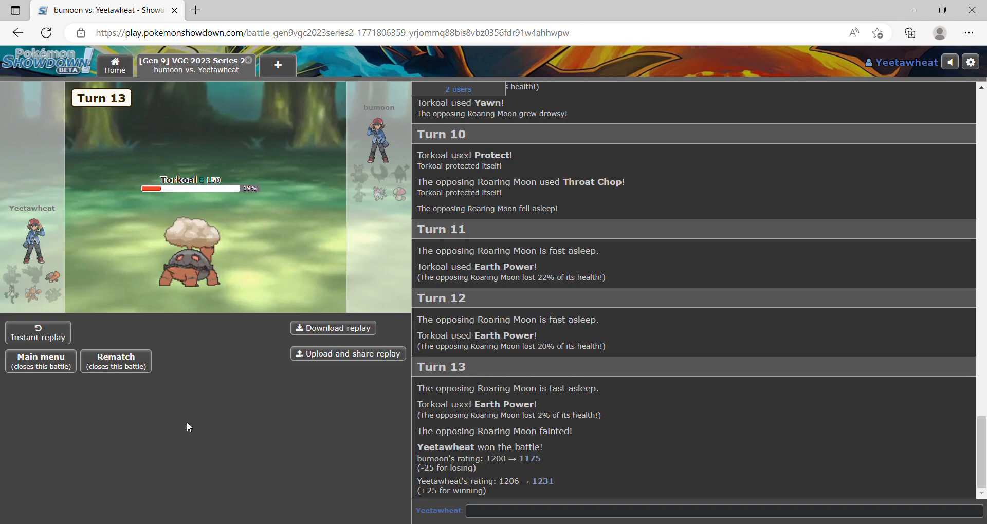
type("gg")
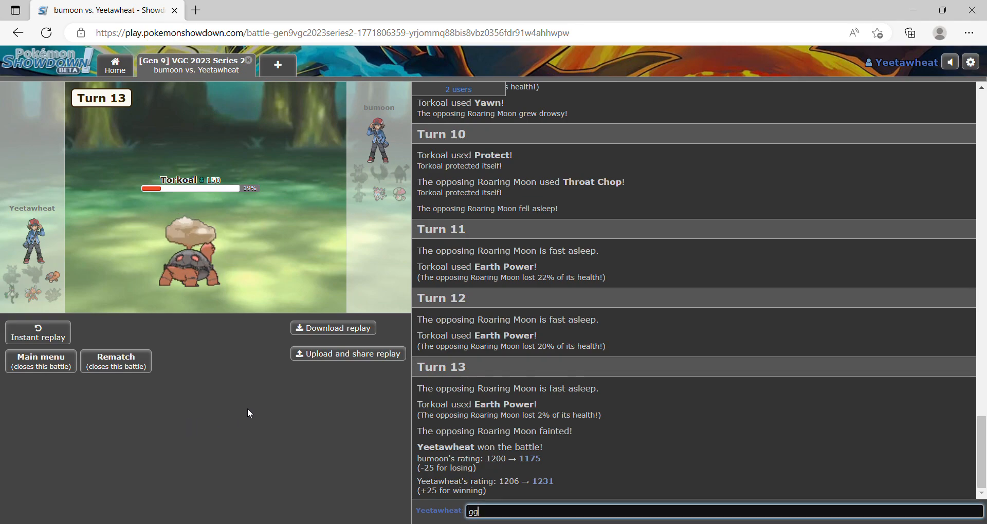